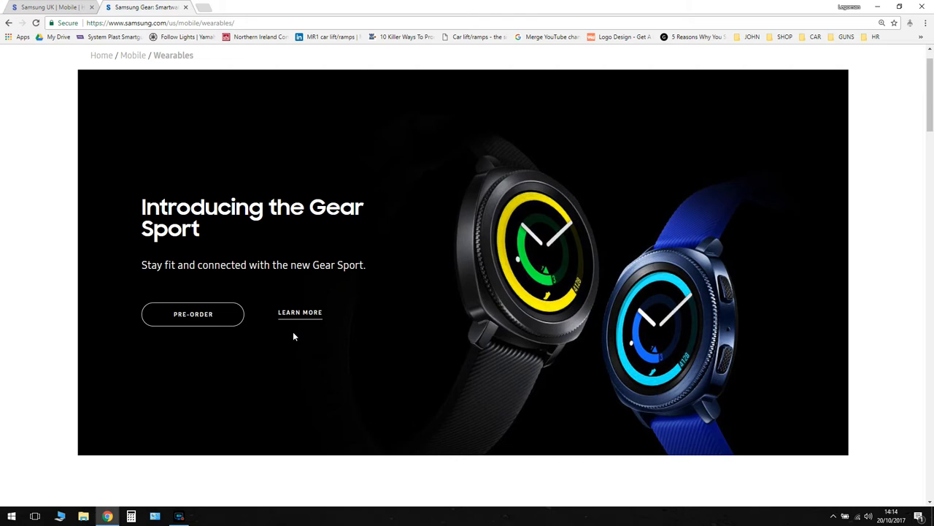
{"action": "mouse_move", "coordinate": [229, 169]}
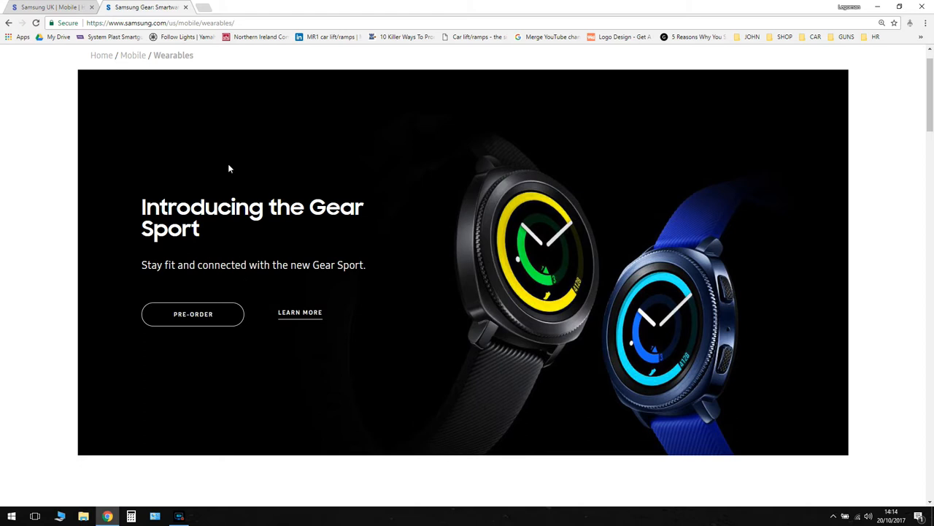
{"action": "mouse_move", "coordinate": [497, 276]}
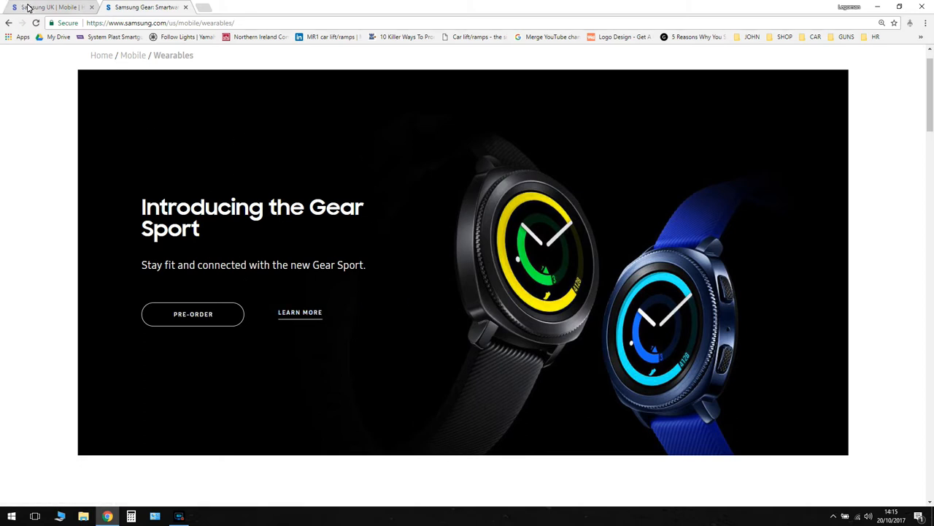
{"action": "mouse_move", "coordinate": [44, 8]}
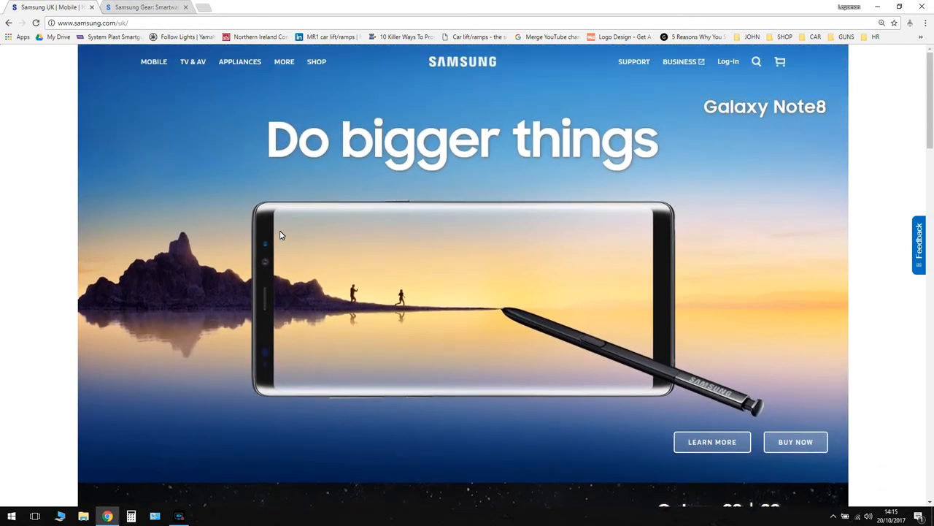
Switch back to the US Gear Sport wearables tab and scroll through it to compare.
{"action": "left_click", "coordinate": [146, 6]}
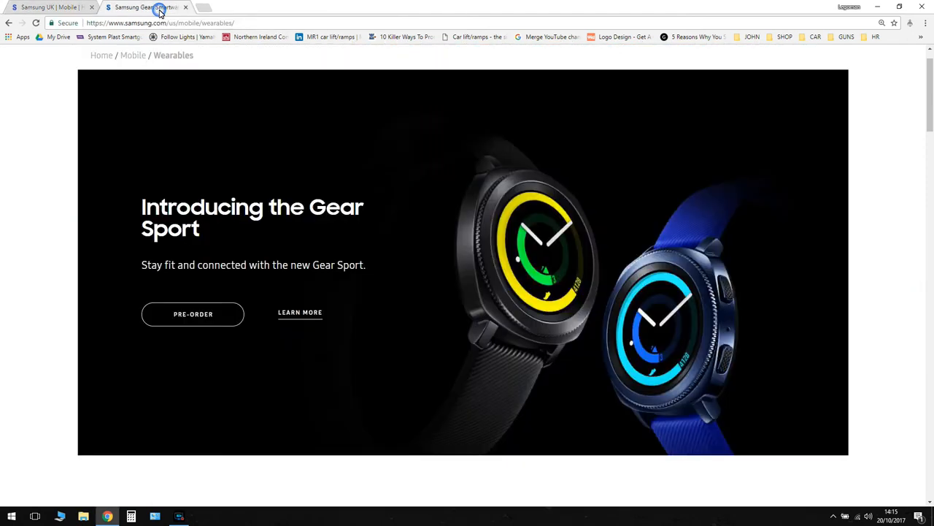
{"action": "scroll", "scroll_direction": "down", "scroll_amount": 3}
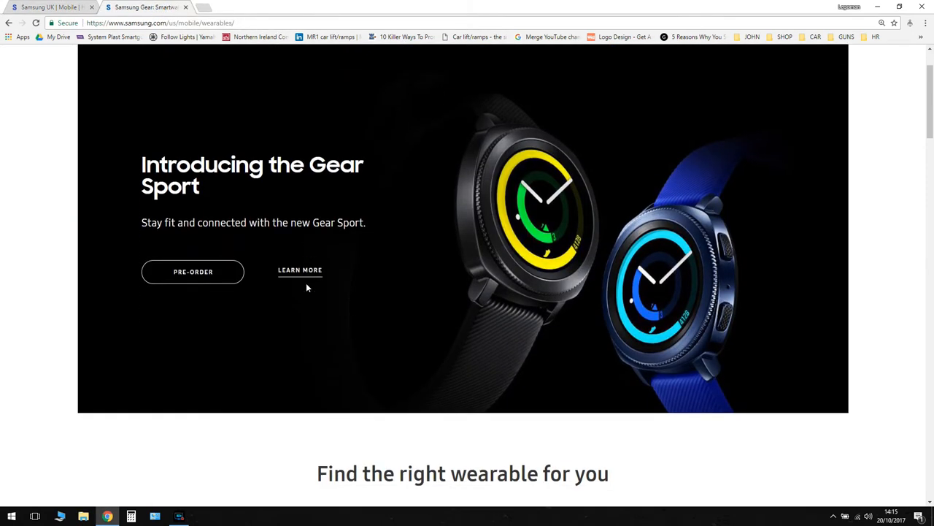
{"action": "scroll", "scroll_direction": "down", "scroll_amount": 3}
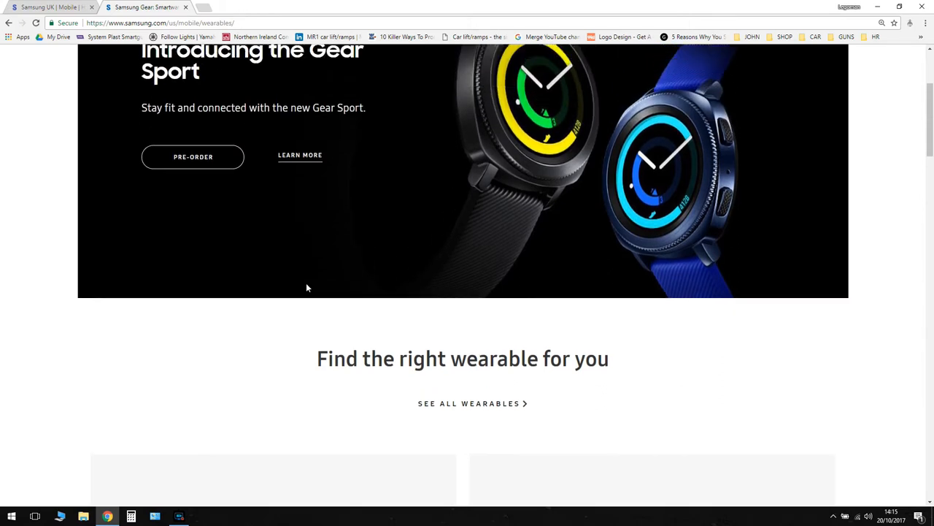
{"action": "scroll", "scroll_direction": "up", "scroll_amount": 3}
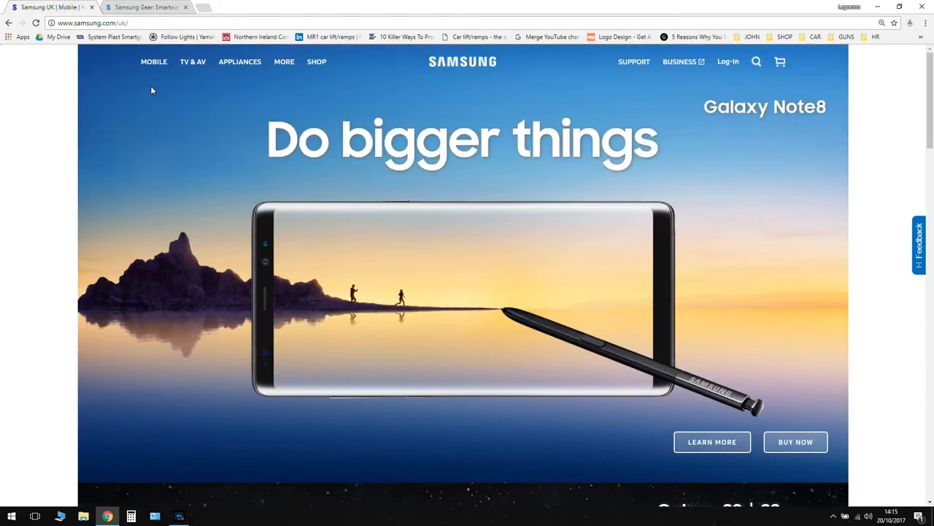
Go through Mobile > Wearables to See All Smartwatches, listing Gear Sport and Gear S3 models.
{"action": "left_click", "coordinate": [154, 61]}
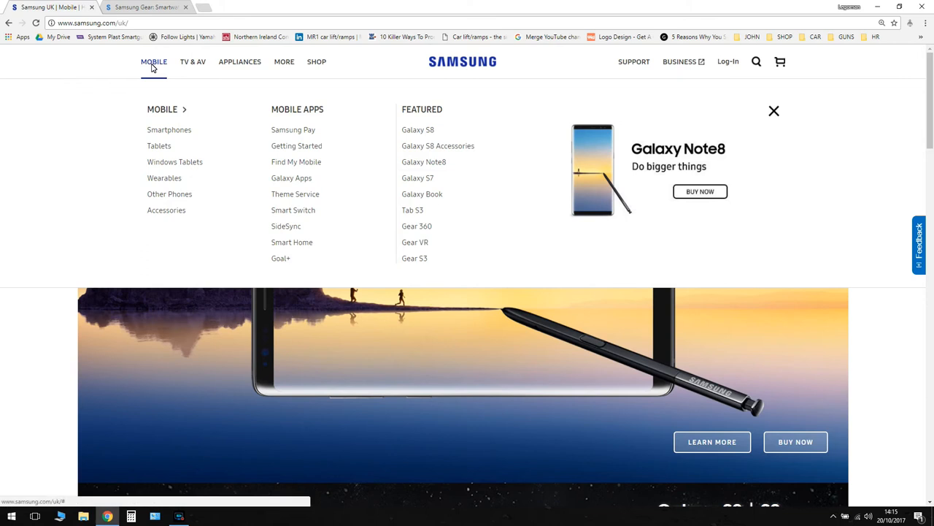
{"action": "mouse_move", "coordinate": [159, 145]}
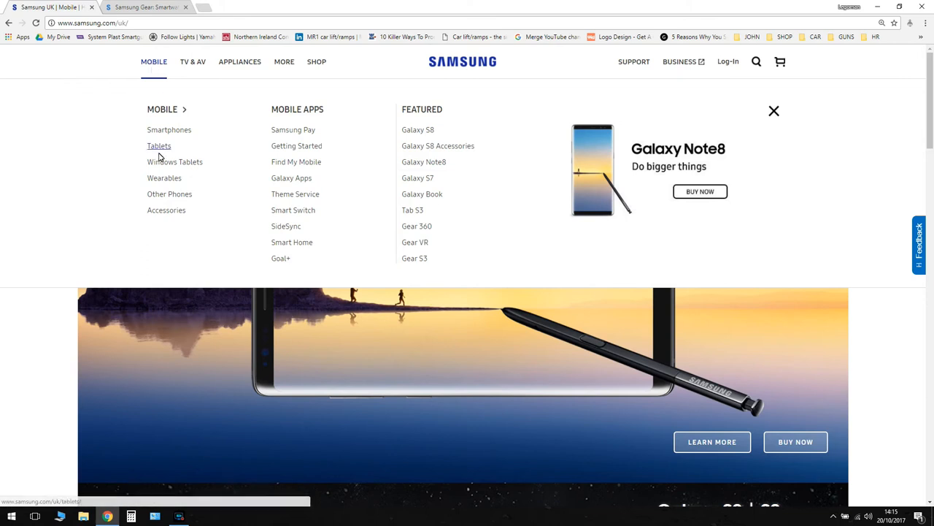
{"action": "left_click", "coordinate": [164, 178]}
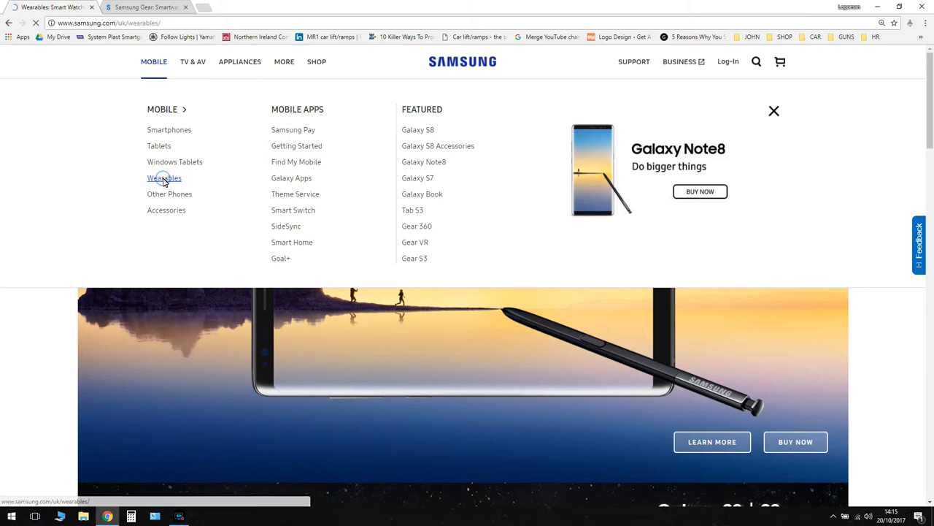
{"action": "left_click", "coordinate": [163, 178]}
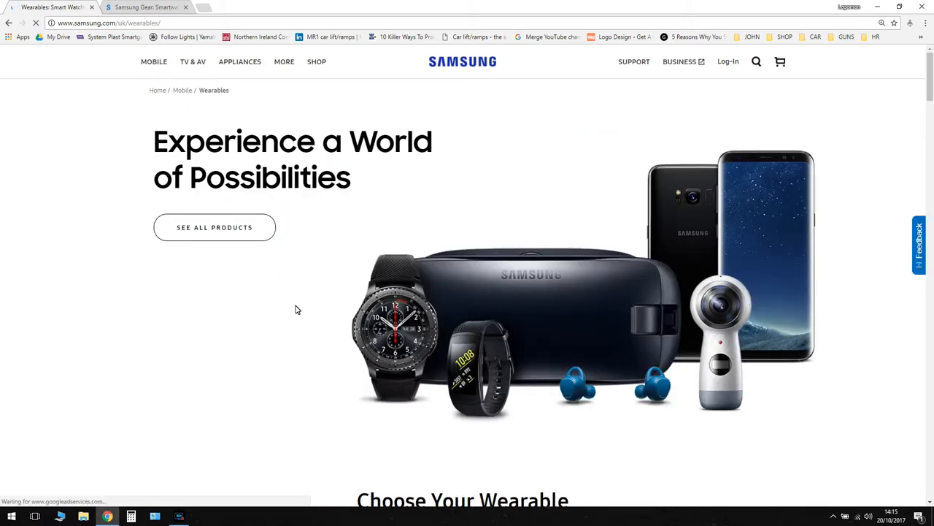
{"action": "scroll", "scroll_direction": "down", "scroll_amount": 3}
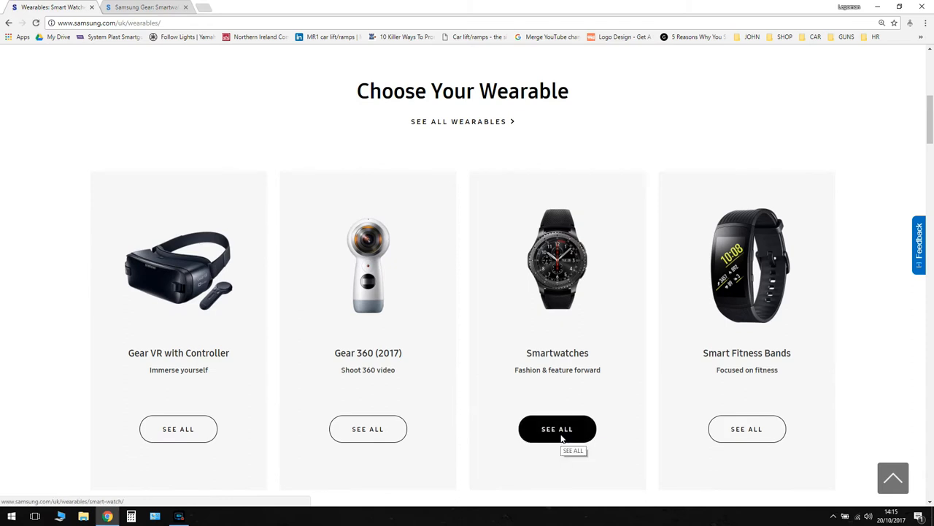
{"action": "scroll", "scroll_direction": "down", "scroll_amount": 3}
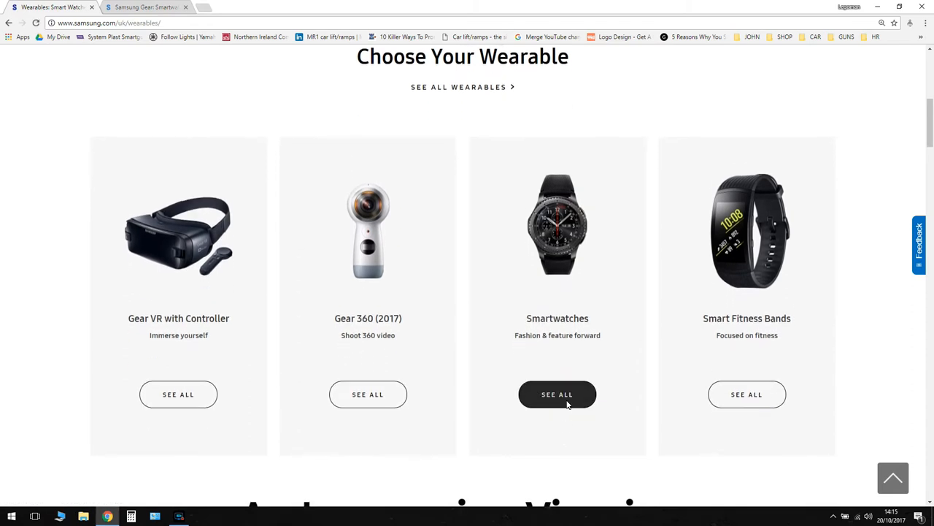
{"action": "left_click", "coordinate": [557, 394]}
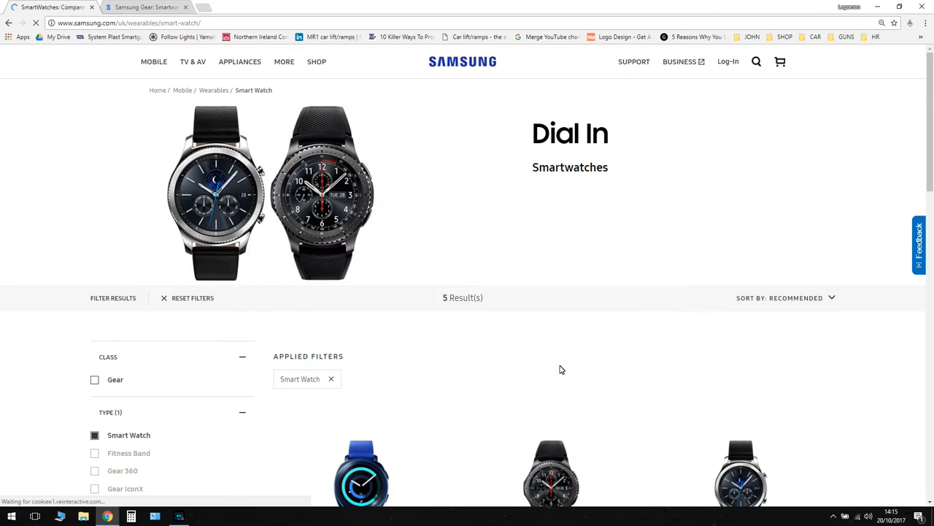
{"action": "scroll", "scroll_direction": "down", "scroll_amount": 3}
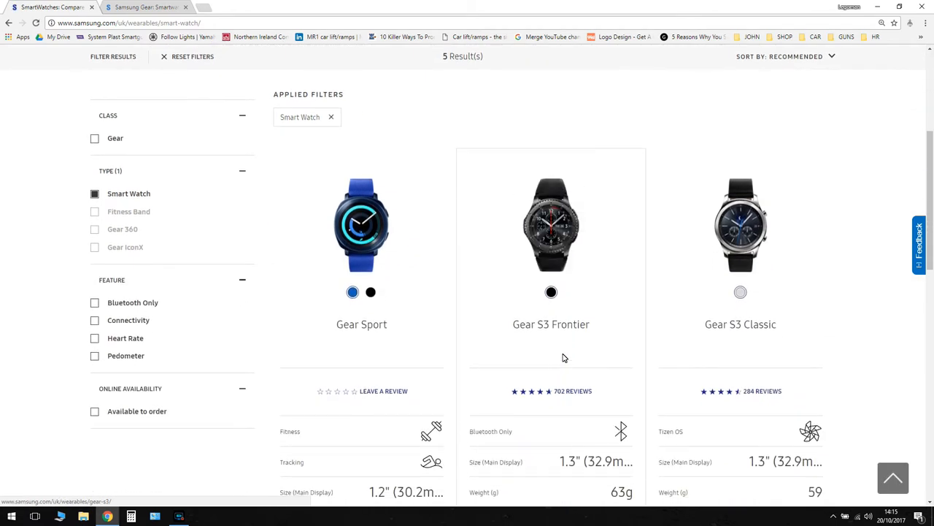
{"action": "mouse_move", "coordinate": [429, 251]}
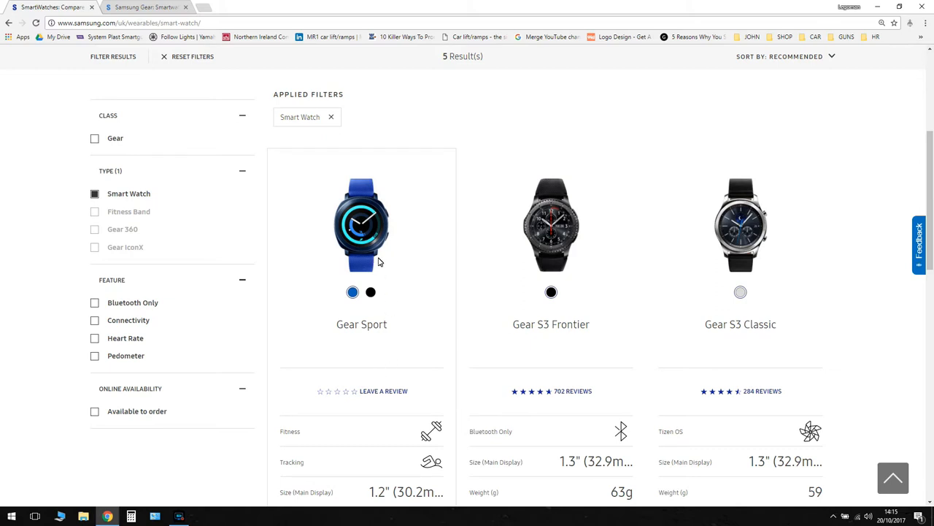
Open Gear Sport, compare the US $299.99 page, then return to the UK £299.00 page.
{"action": "left_click", "coordinate": [362, 225]}
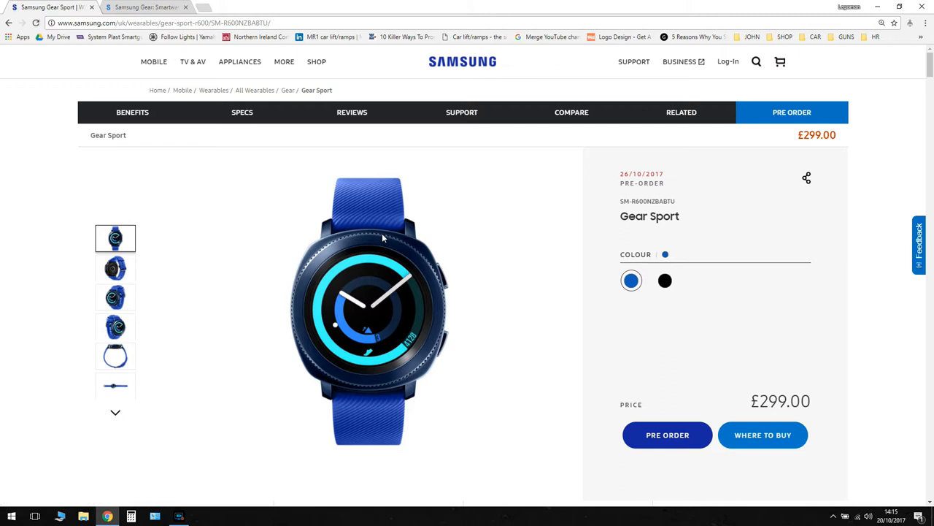
{"action": "mouse_move", "coordinate": [790, 150]}
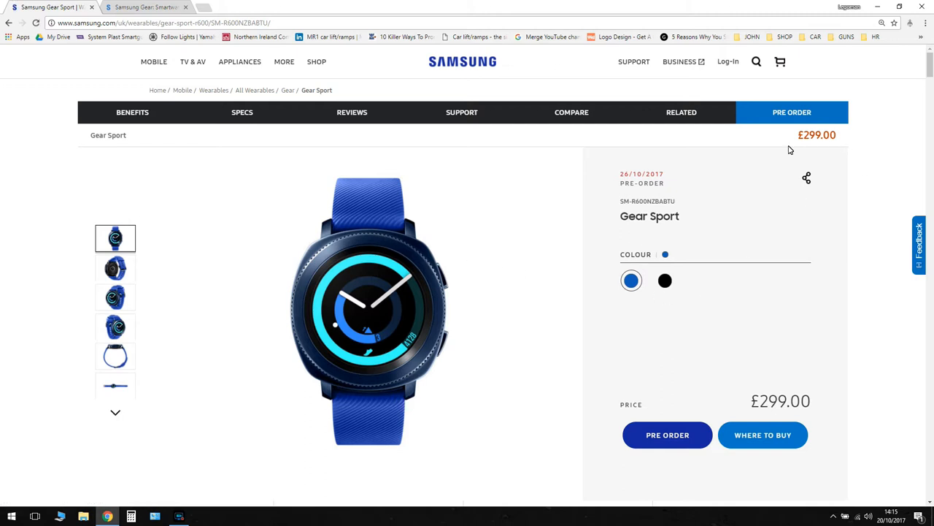
{"action": "mouse_move", "coordinate": [843, 135]}
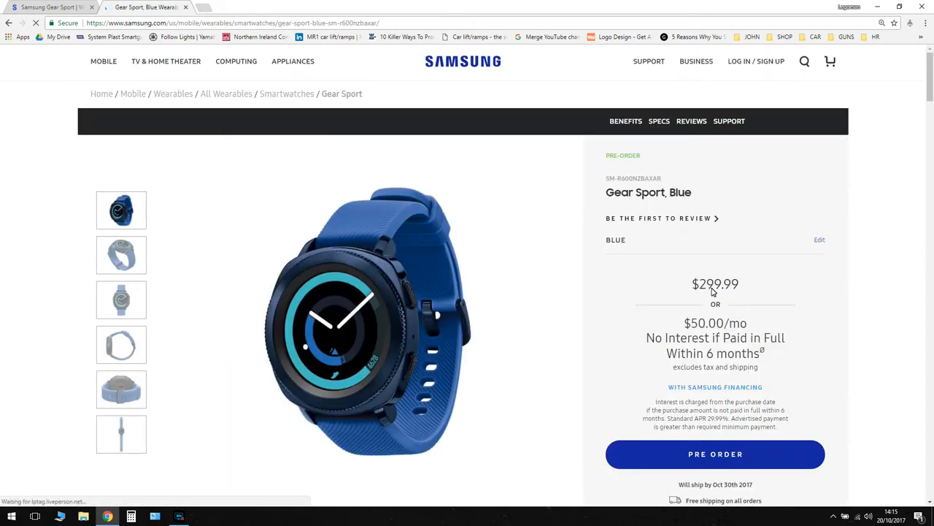
{"action": "scroll", "scroll_direction": "down", "scroll_amount": 3}
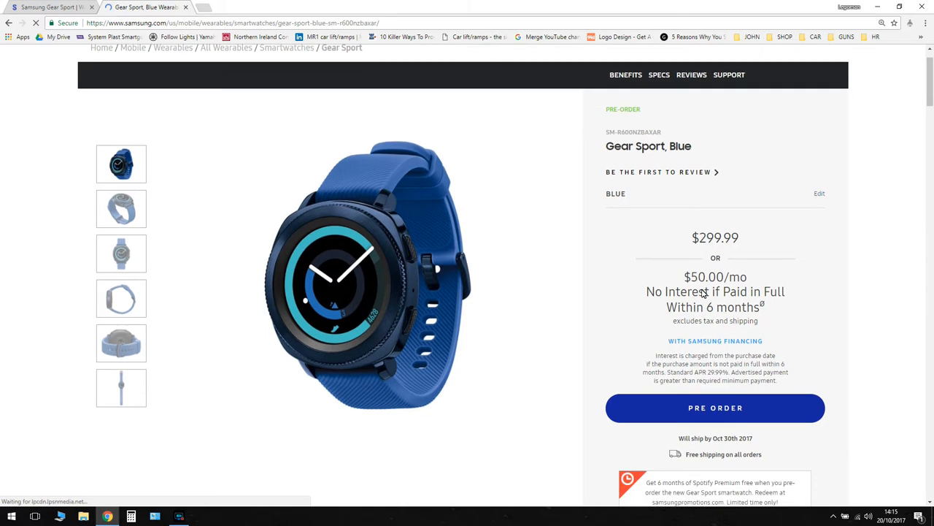
{"action": "mouse_move", "coordinate": [540, 274]}
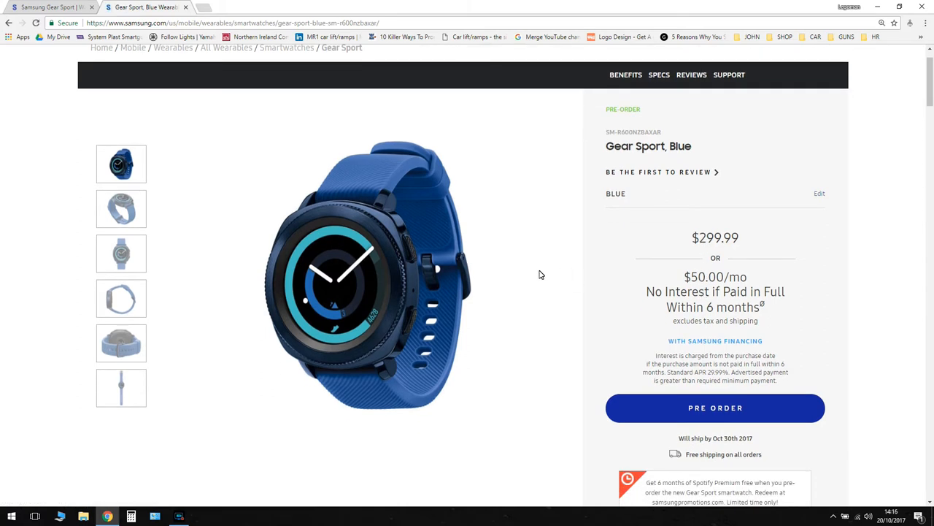
{"action": "mouse_move", "coordinate": [473, 100]}
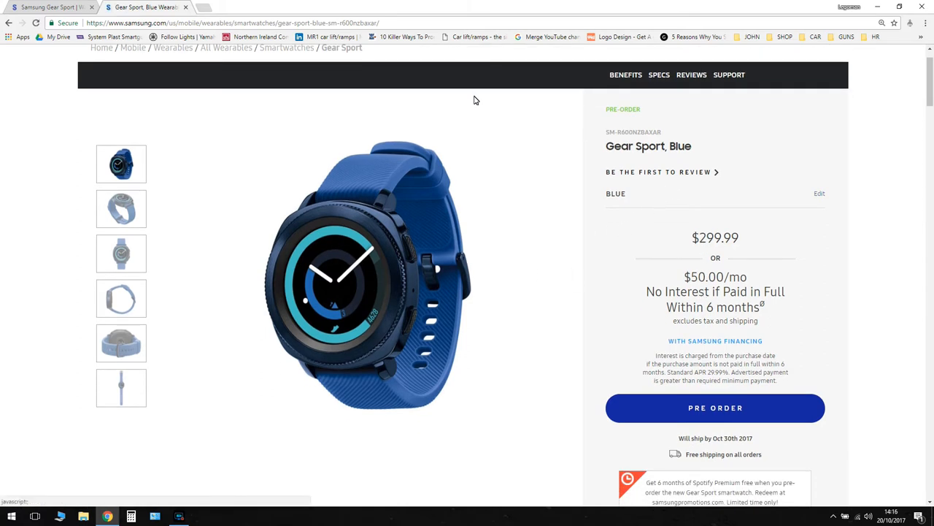
{"action": "left_click", "coordinate": [51, 7]}
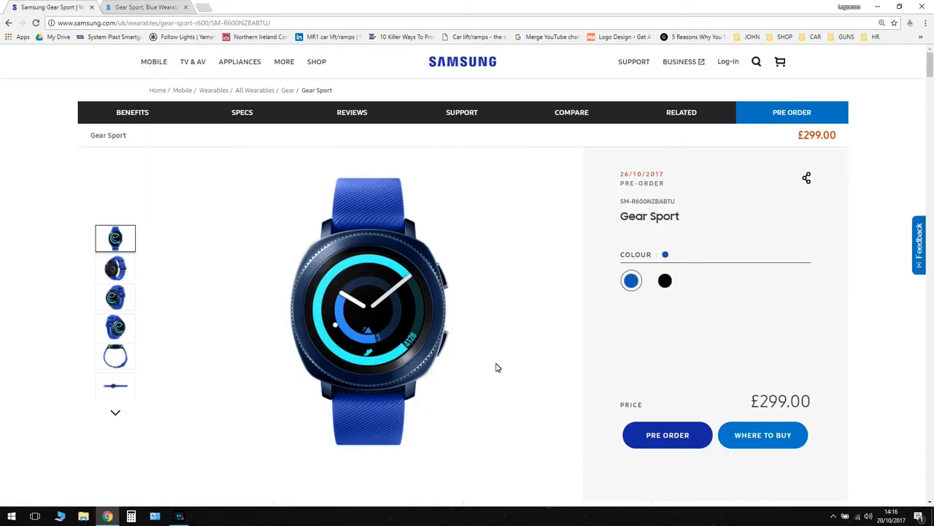
Step through the Gear Sport gallery thumbnails to the black and blue side-by-side photo.
{"action": "scroll", "scroll_direction": "down", "scroll_amount": 3}
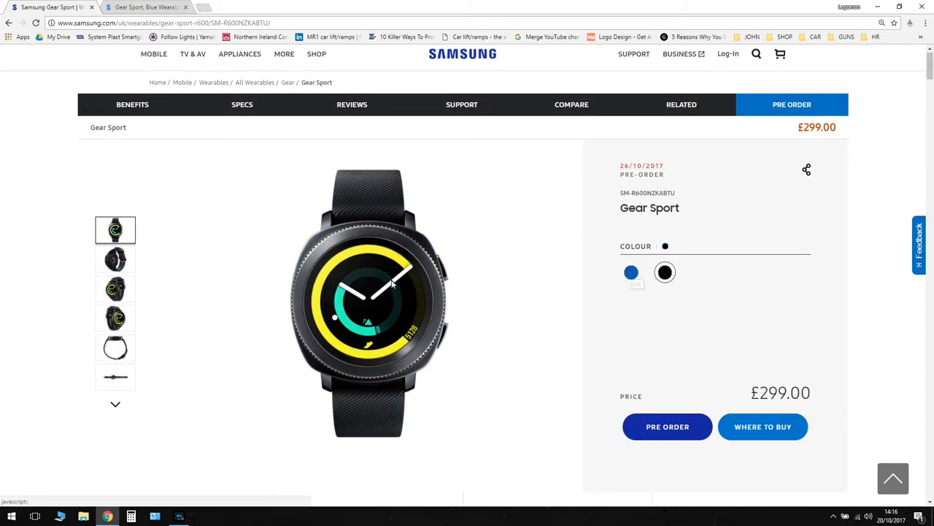
{"action": "mouse_move", "coordinate": [562, 305]}
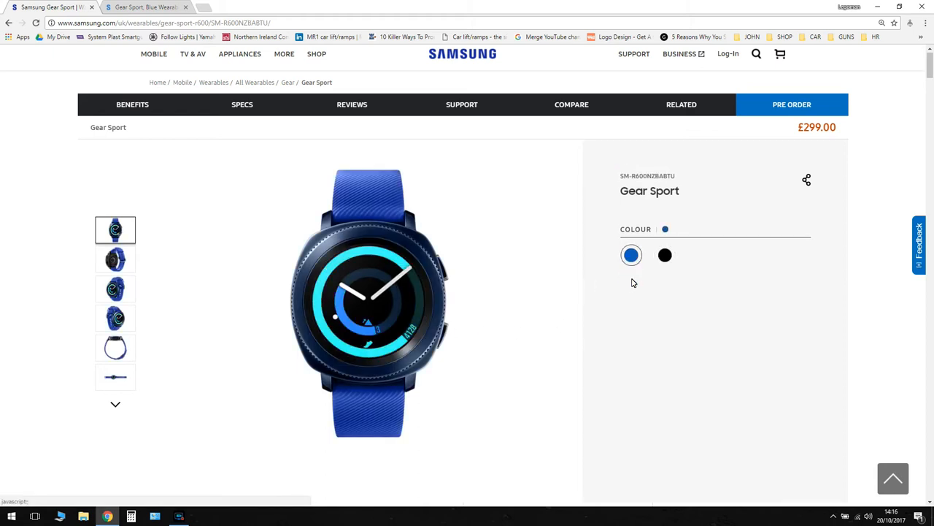
{"action": "left_click", "coordinate": [115, 259]}
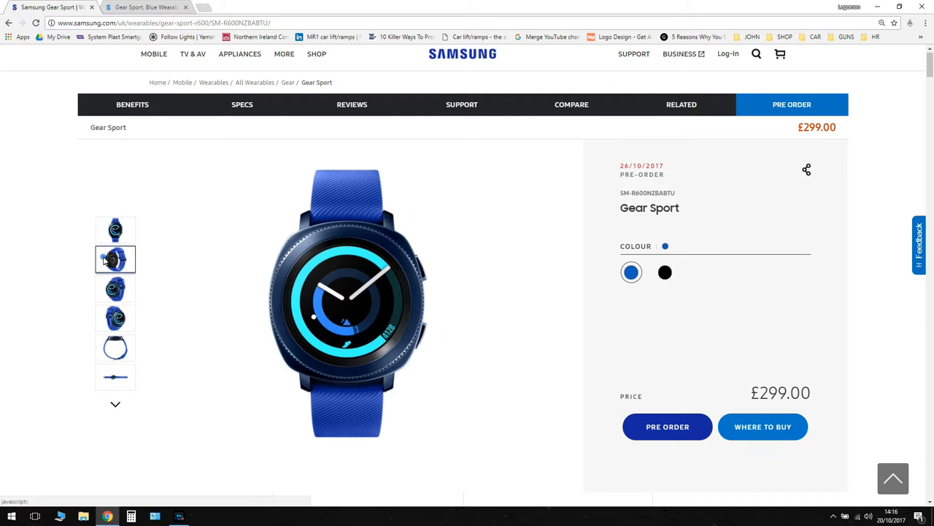
{"action": "left_click", "coordinate": [115, 289]}
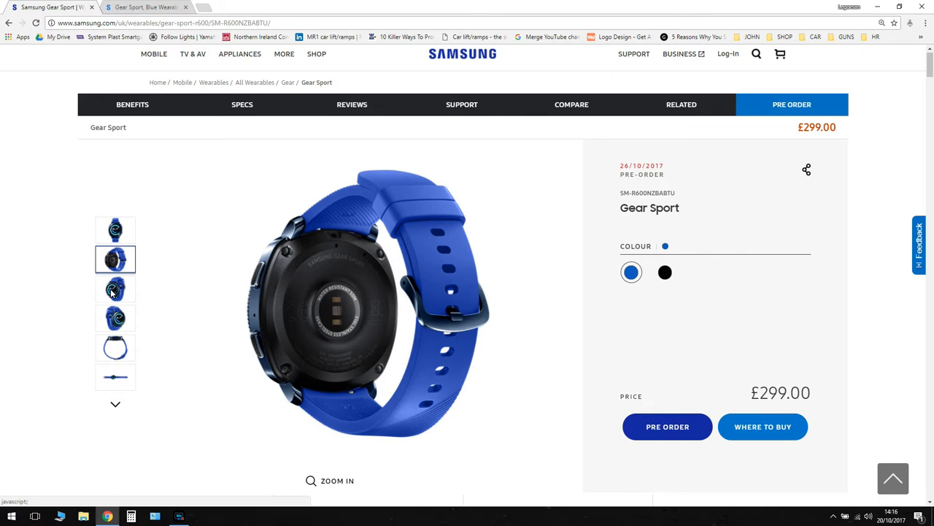
{"action": "left_click", "coordinate": [115, 288]}
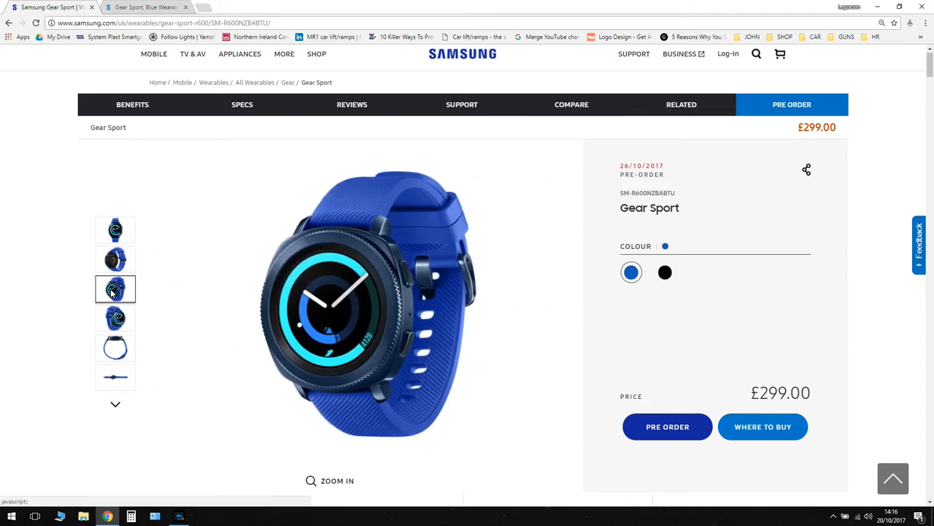
{"action": "left_click", "coordinate": [116, 317]}
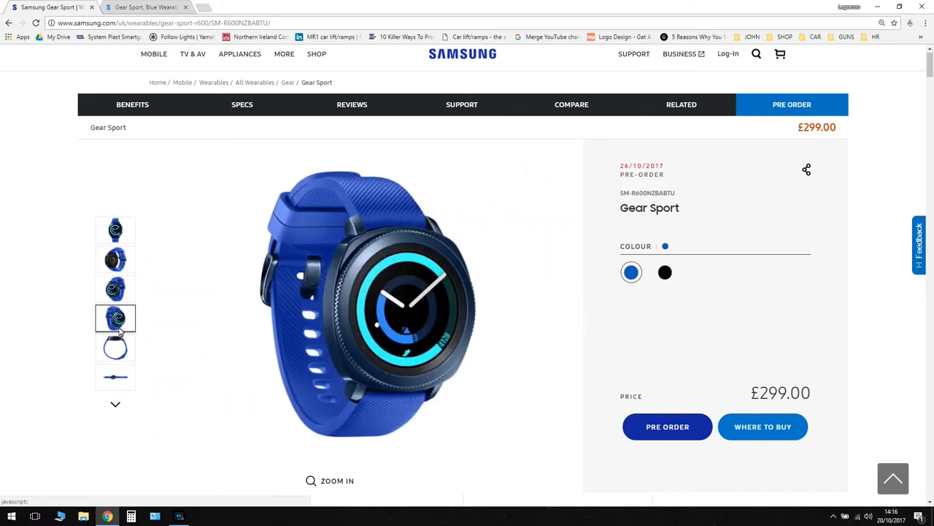
{"action": "left_click", "coordinate": [115, 348]}
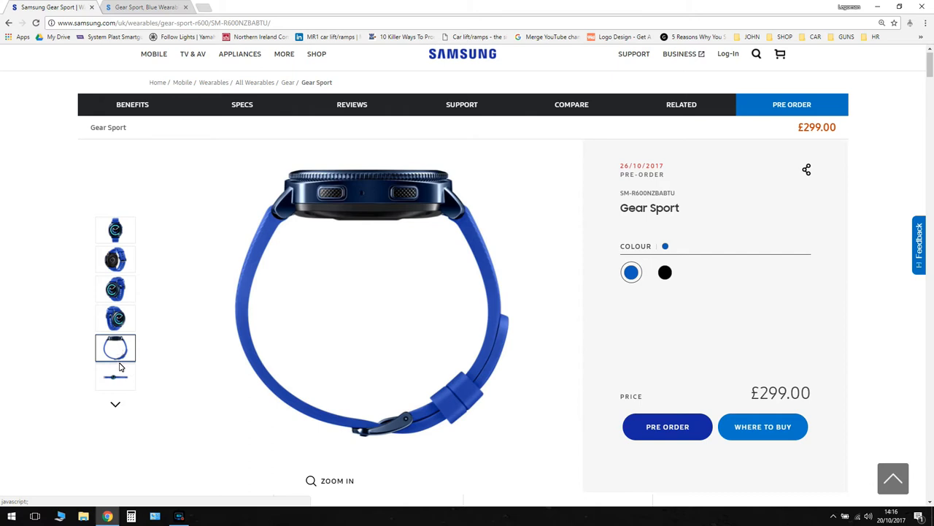
{"action": "left_click", "coordinate": [114, 364]}
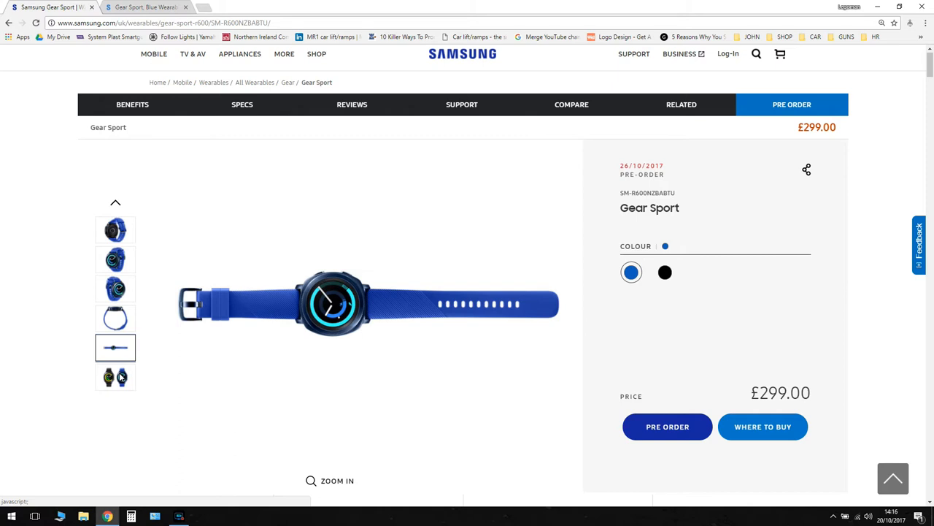
{"action": "left_click", "coordinate": [115, 376]}
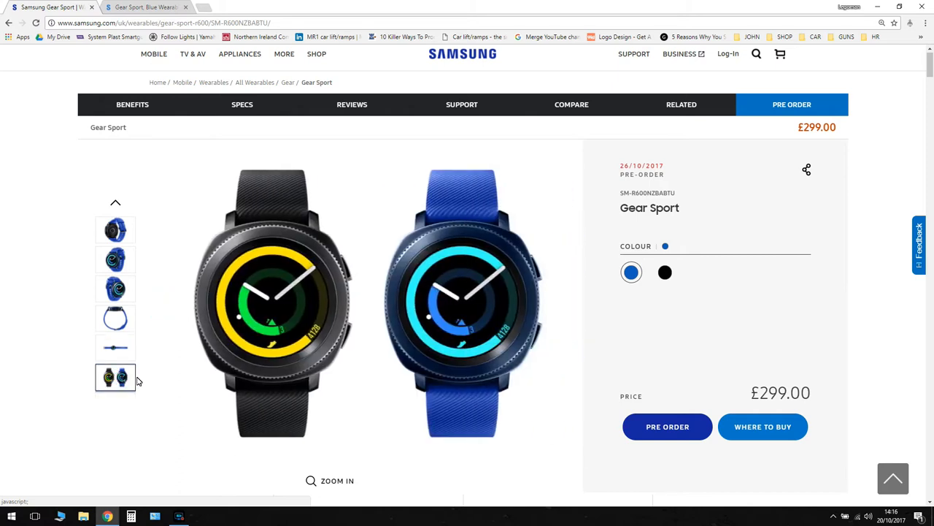
{"action": "mouse_move", "coordinate": [387, 324]}
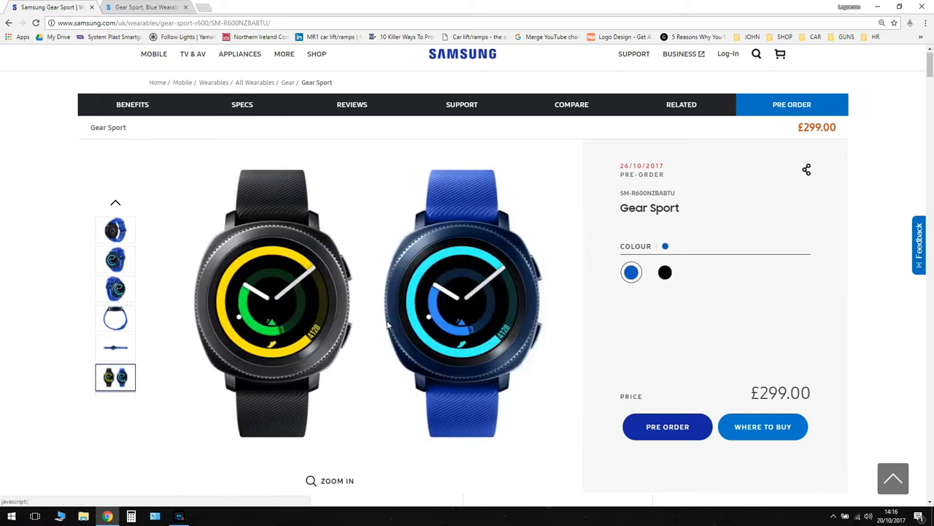
{"action": "scroll", "scroll_direction": "down", "scroll_amount": 3}
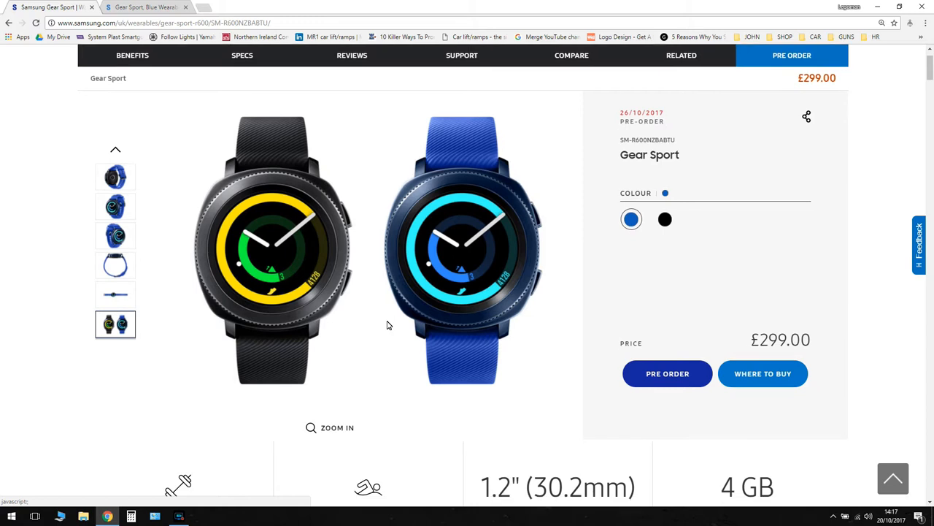
{"action": "scroll", "scroll_direction": "down", "scroll_amount": 3}
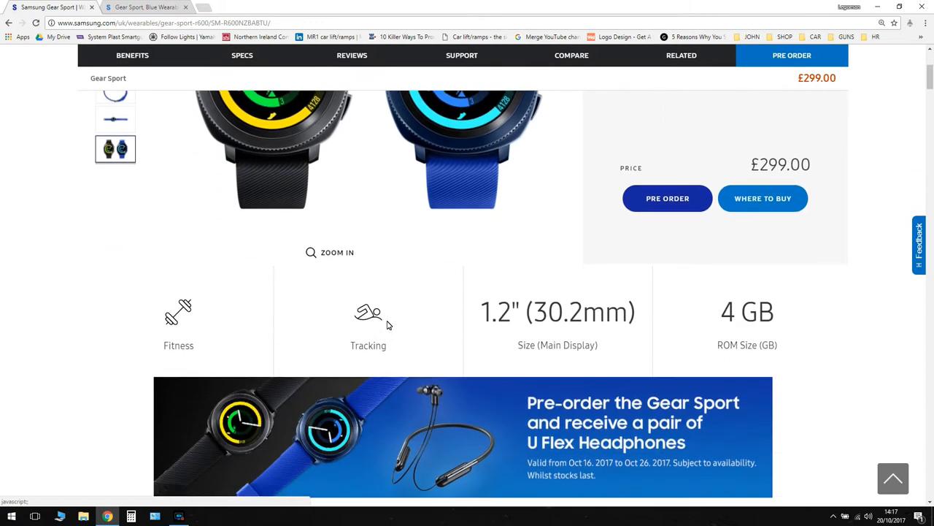
{"action": "scroll", "scroll_direction": "down", "scroll_amount": 3}
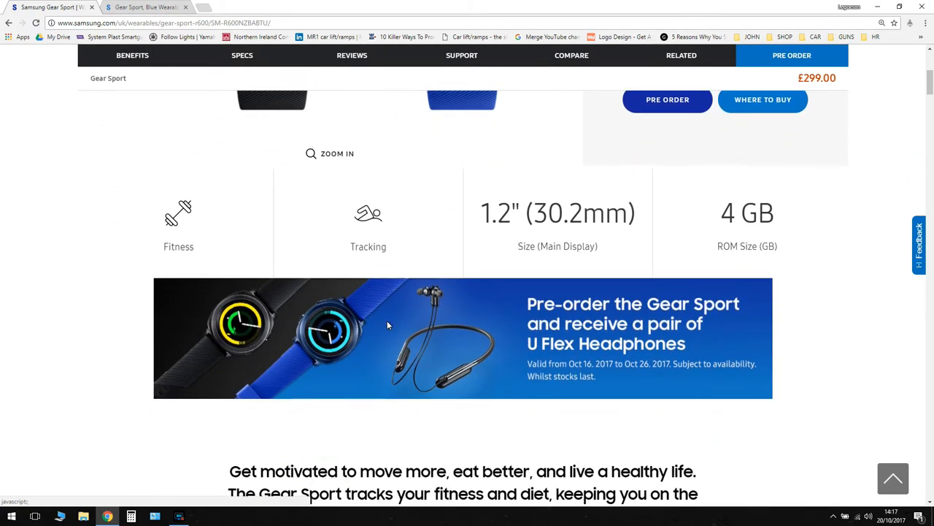
{"action": "scroll", "scroll_direction": "down", "scroll_amount": 3}
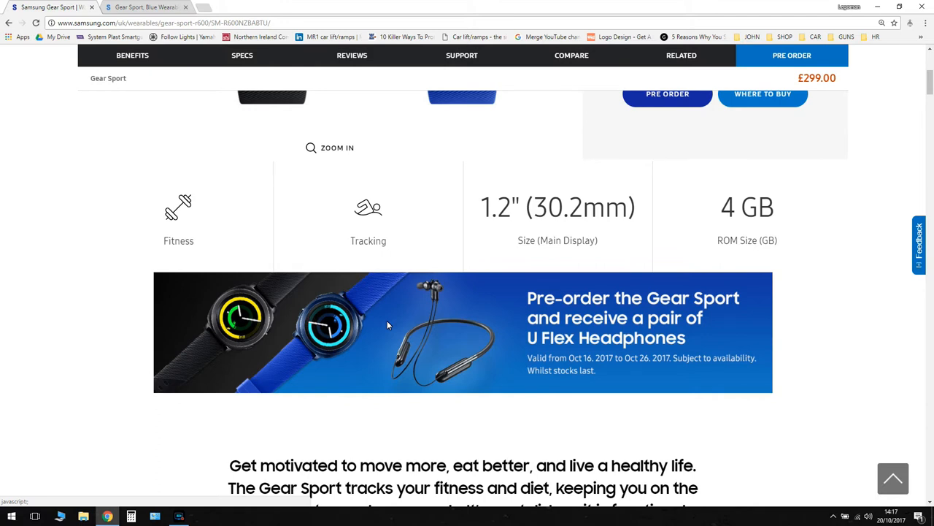
{"action": "scroll", "scroll_direction": "down", "scroll_amount": 3}
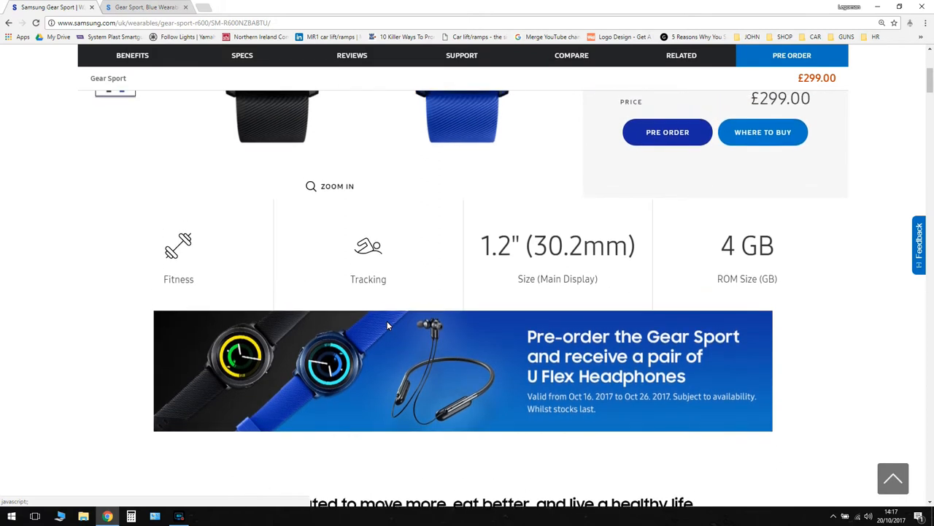
{"action": "scroll", "scroll_direction": "down", "scroll_amount": 3}
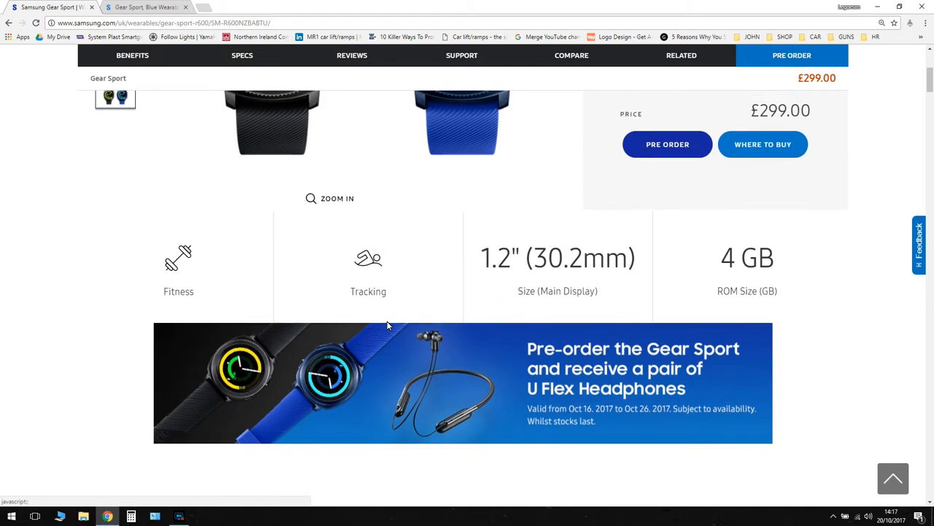
{"action": "mouse_move", "coordinate": [618, 318]}
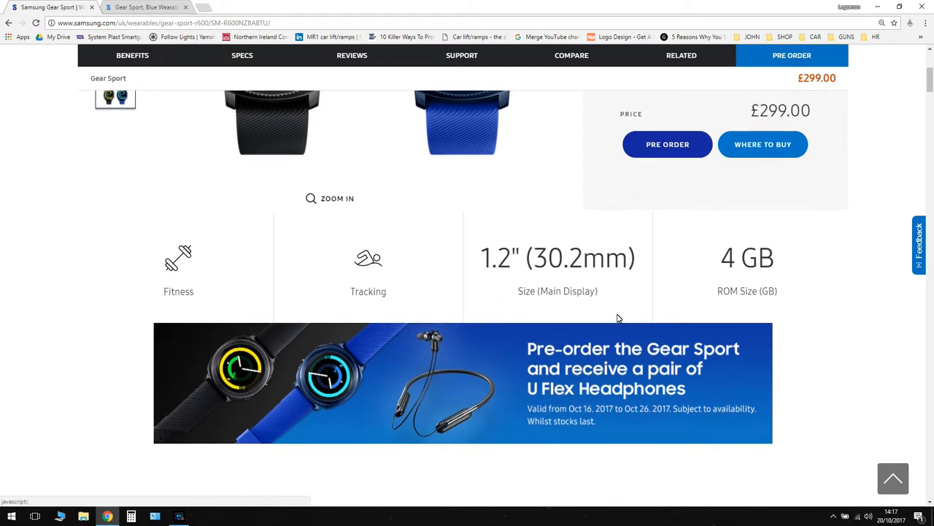
{"action": "scroll", "scroll_direction": "up", "scroll_amount": 3}
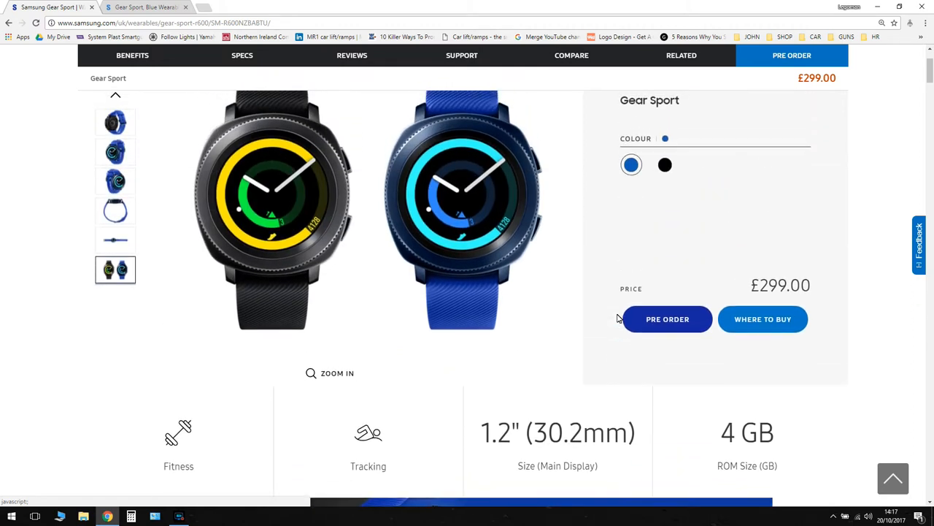
{"action": "scroll", "scroll_direction": "down", "scroll_amount": 3}
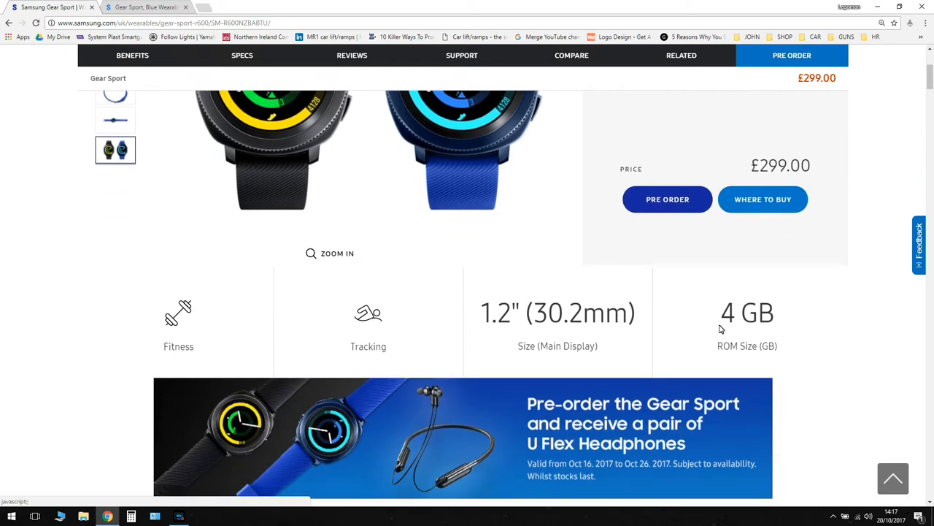
{"action": "mouse_move", "coordinate": [801, 332]}
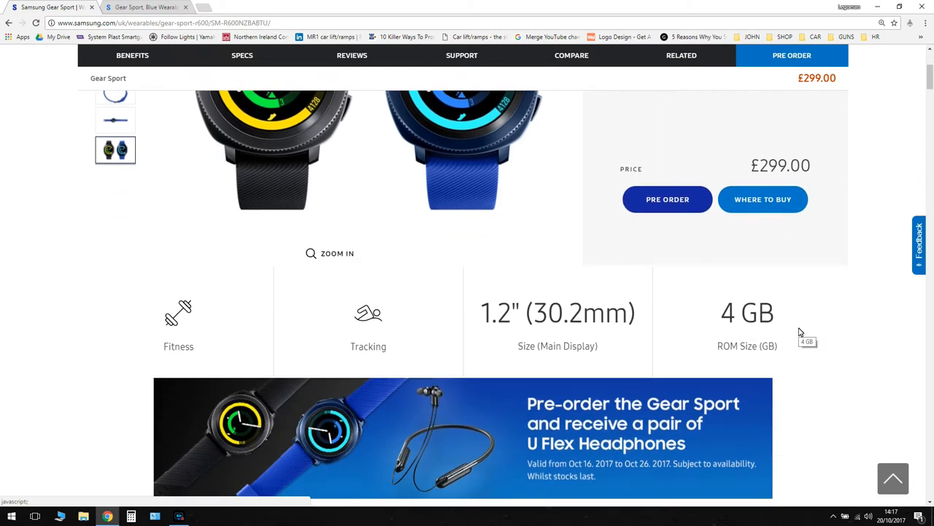
{"action": "scroll", "scroll_direction": "down", "scroll_amount": 3}
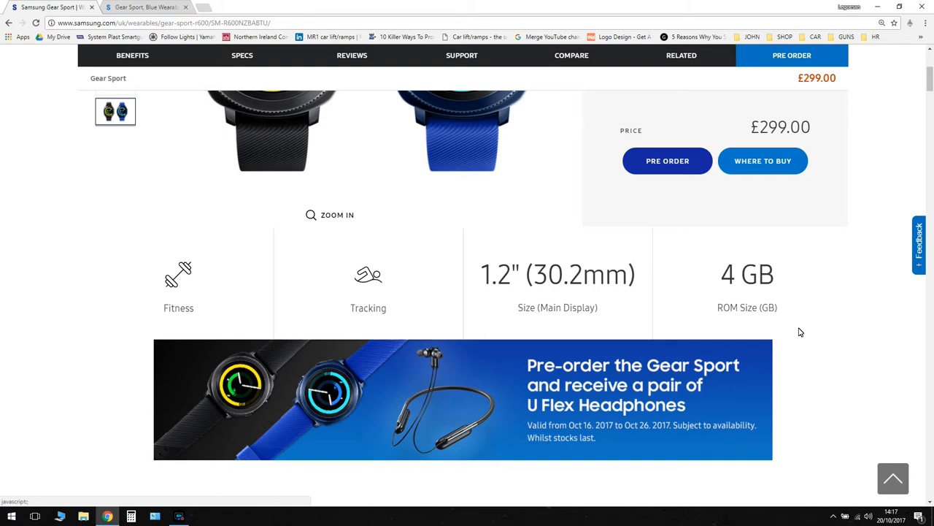
{"action": "scroll", "scroll_direction": "down", "scroll_amount": 3}
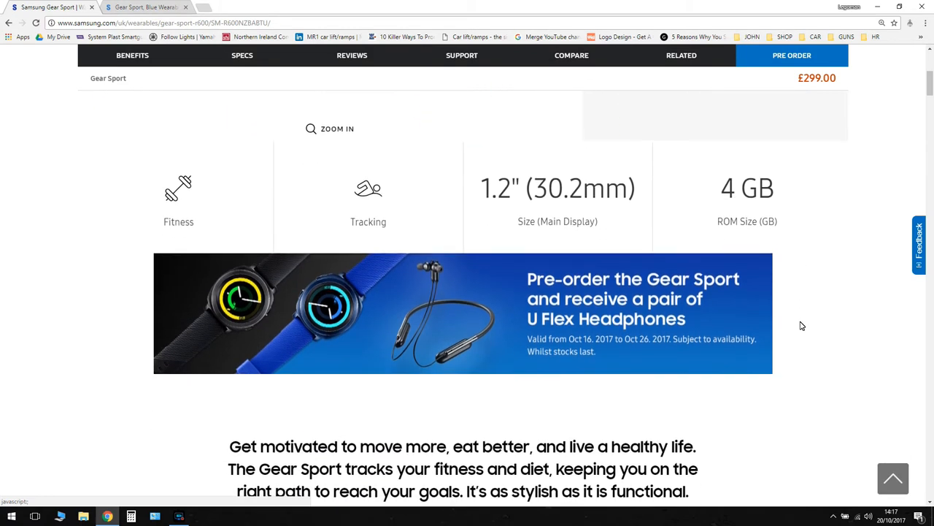
{"action": "scroll", "scroll_direction": "down", "scroll_amount": 3}
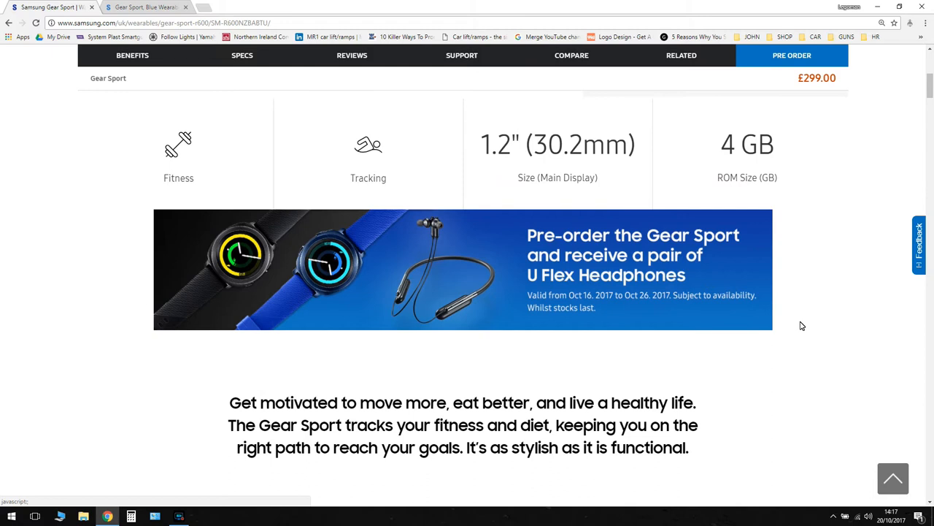
{"action": "mouse_move", "coordinate": [708, 308]}
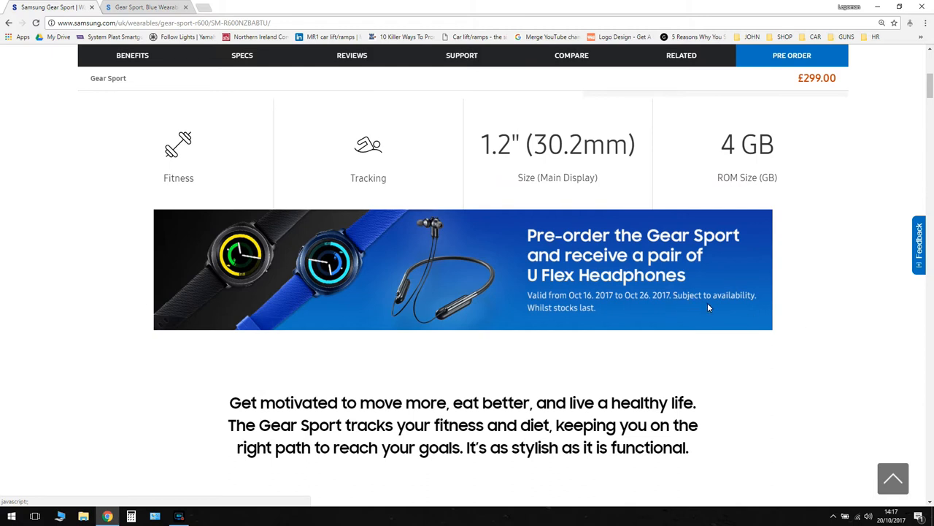
{"action": "mouse_move", "coordinate": [519, 292]}
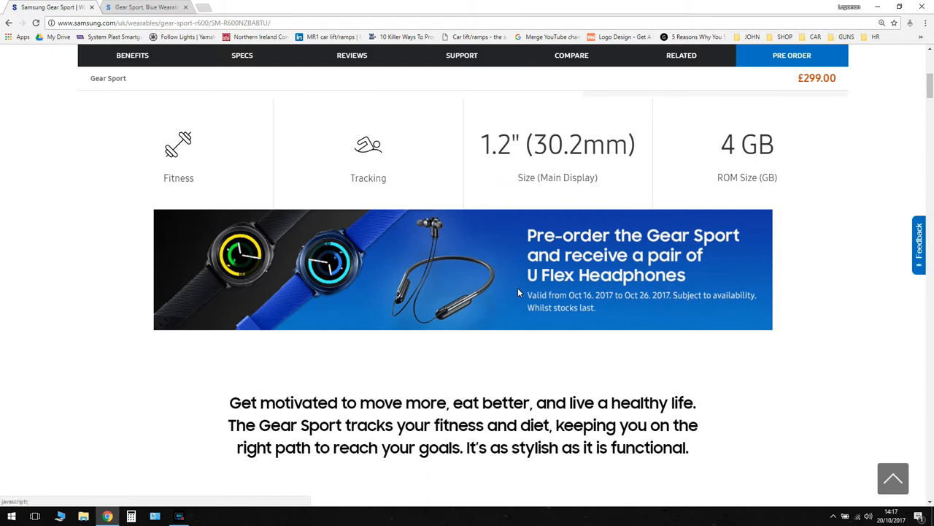
{"action": "scroll", "scroll_direction": "down", "scroll_amount": 3}
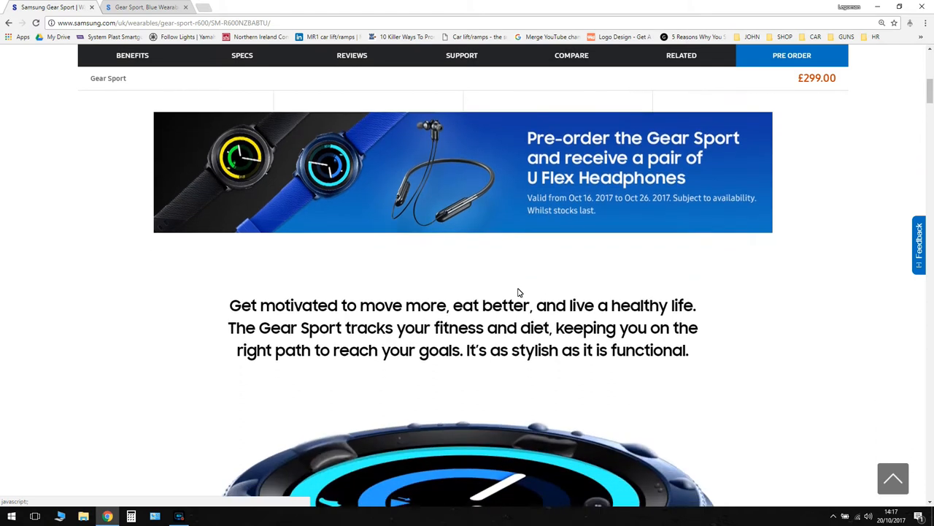
{"action": "scroll", "scroll_direction": "down", "scroll_amount": 3}
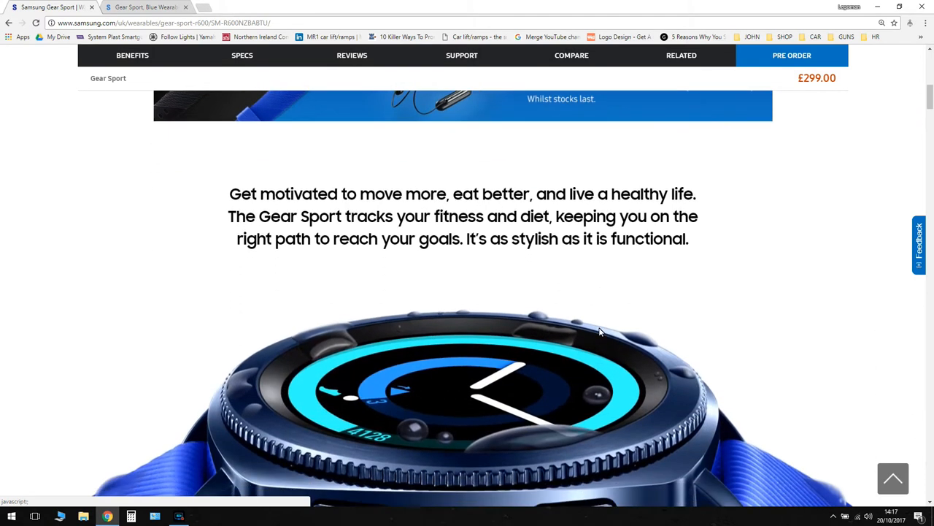
{"action": "scroll", "scroll_direction": "down", "scroll_amount": 3}
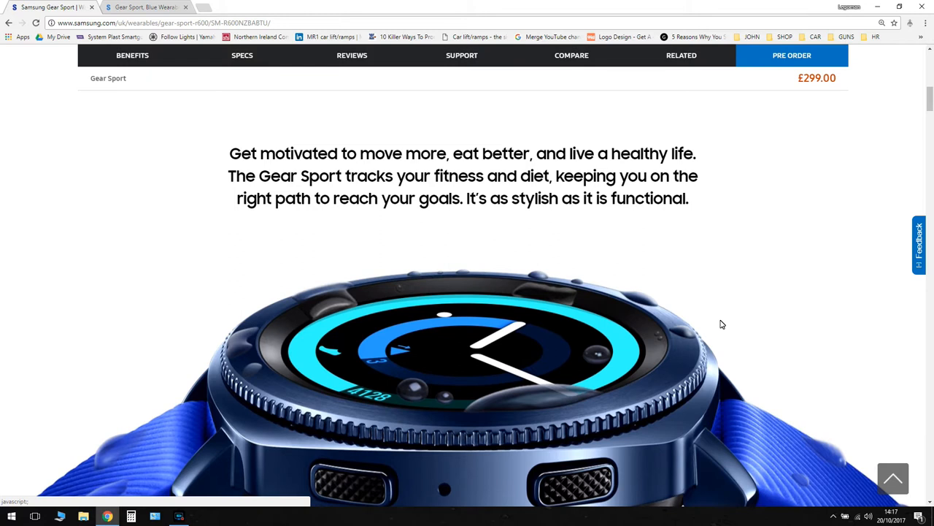
{"action": "scroll", "scroll_direction": "down", "scroll_amount": 3}
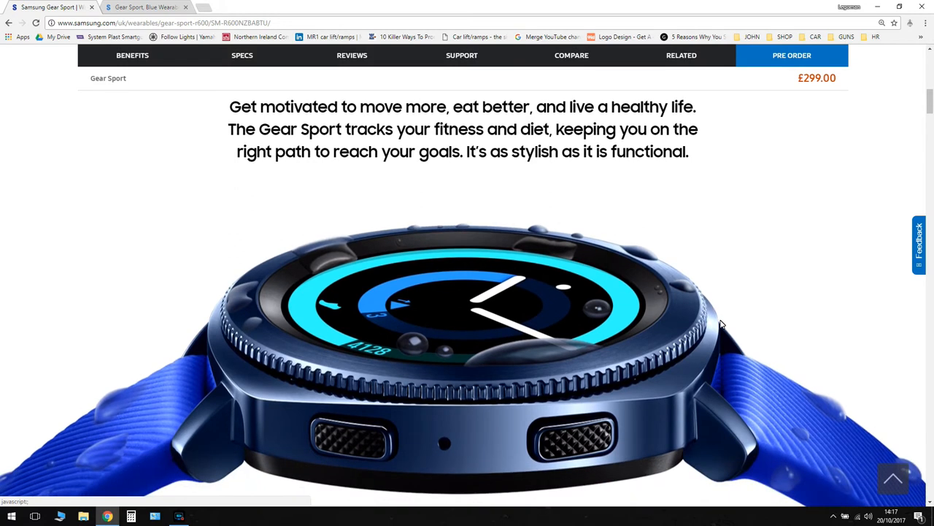
{"action": "scroll", "scroll_direction": "down", "scroll_amount": 3}
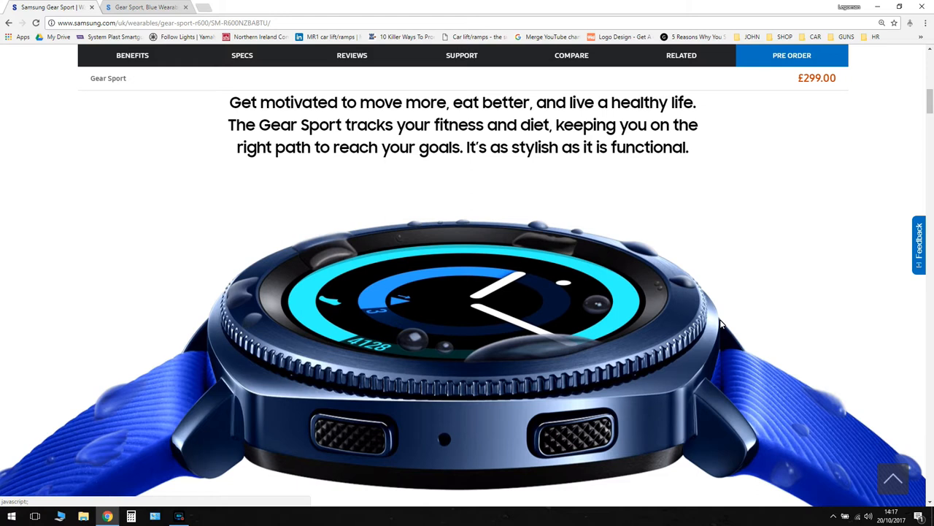
{"action": "scroll", "scroll_direction": "down", "scroll_amount": 3}
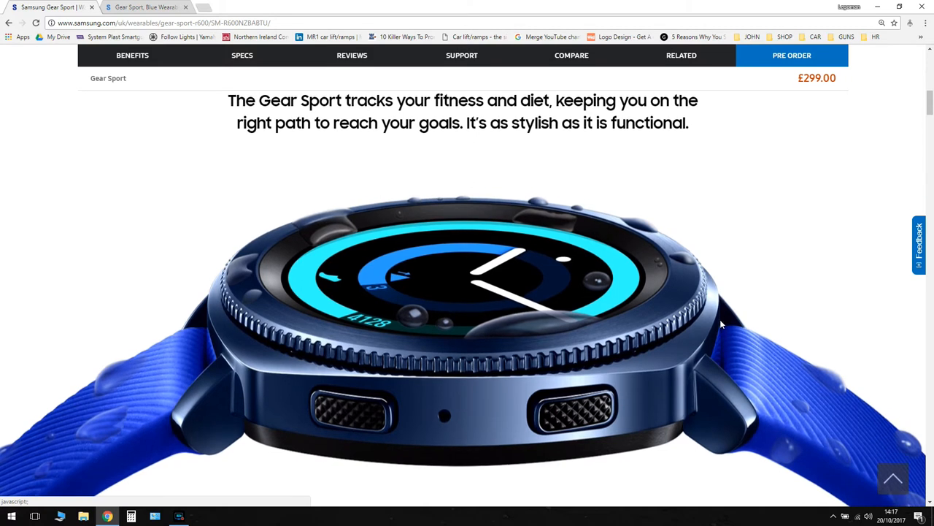
{"action": "scroll", "scroll_direction": "down", "scroll_amount": 3}
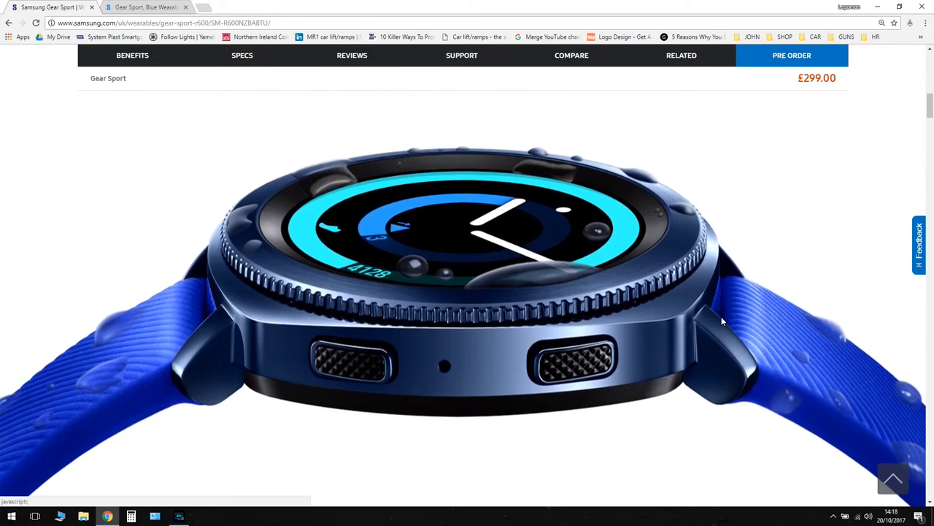
{"action": "scroll", "scroll_direction": "down", "scroll_amount": 3}
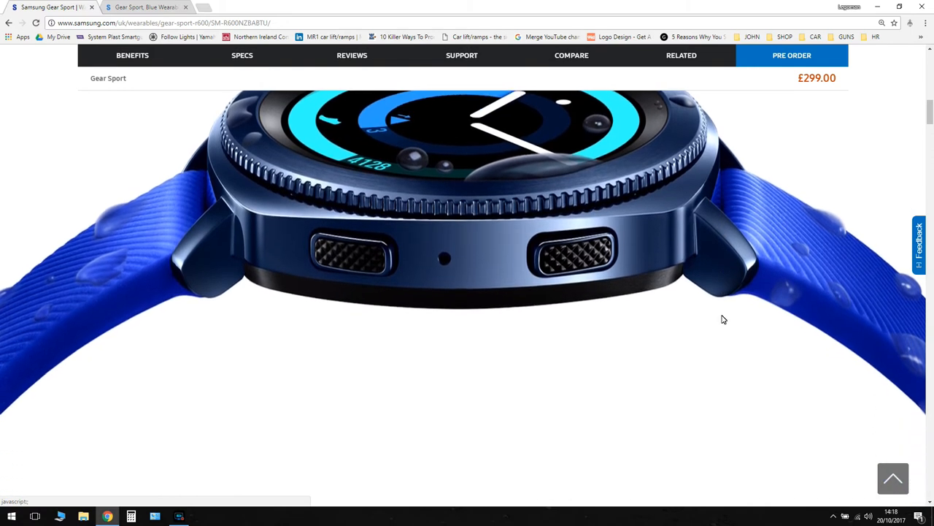
Scroll to the healthy-track carousel and advance it to the Daily calorie update face.
{"action": "scroll", "scroll_direction": "down", "scroll_amount": 3}
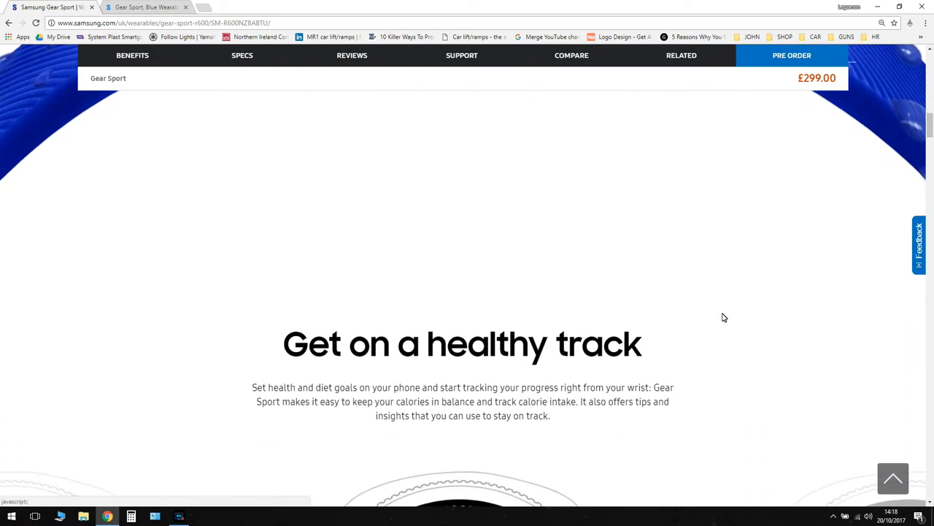
{"action": "scroll", "scroll_direction": "down", "scroll_amount": 3}
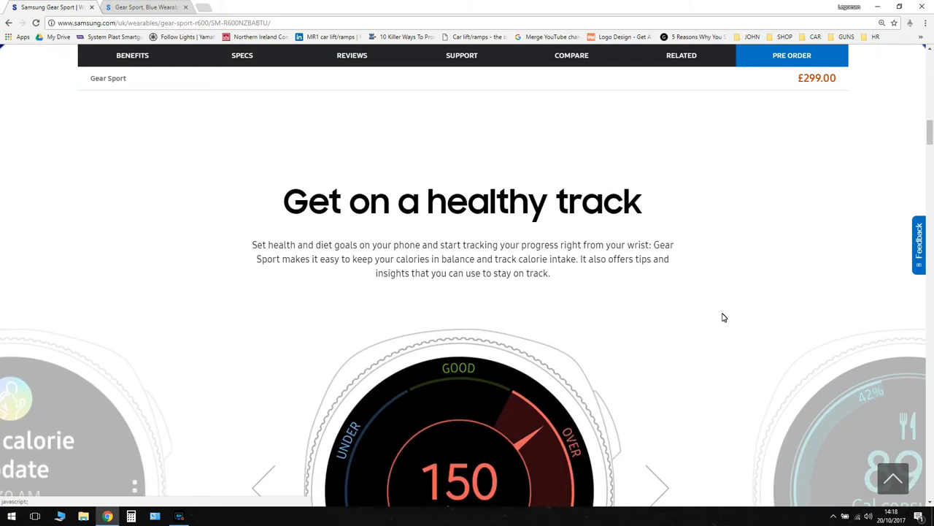
{"action": "scroll", "scroll_direction": "down", "scroll_amount": 3}
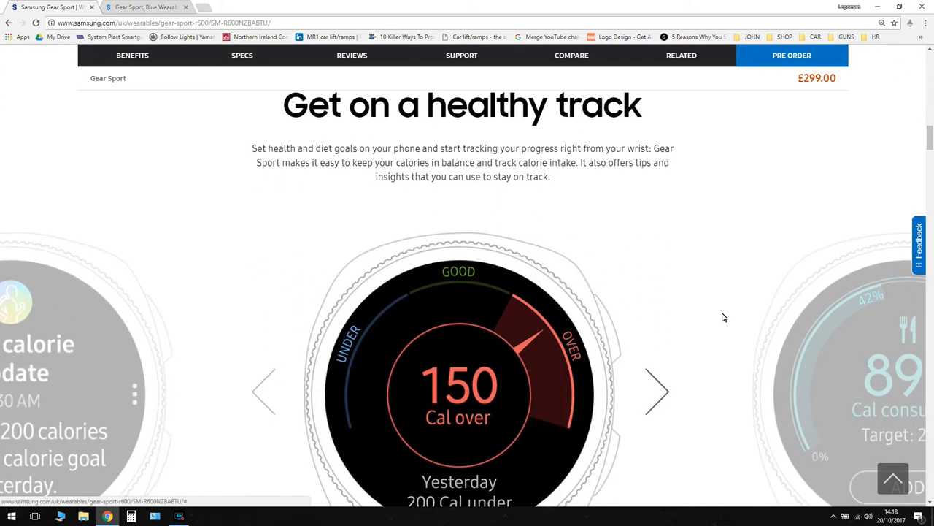
{"action": "scroll", "scroll_direction": "down", "scroll_amount": 3}
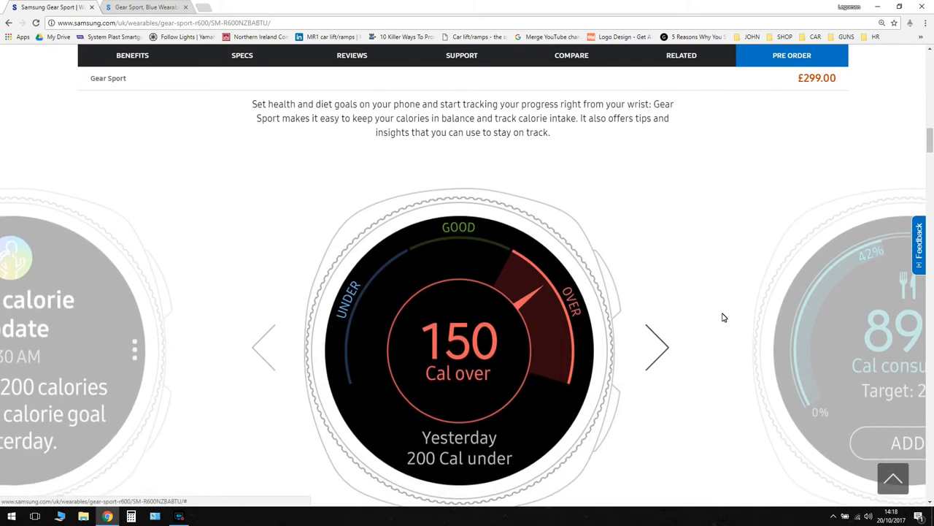
{"action": "scroll", "scroll_direction": "up", "scroll_amount": 3}
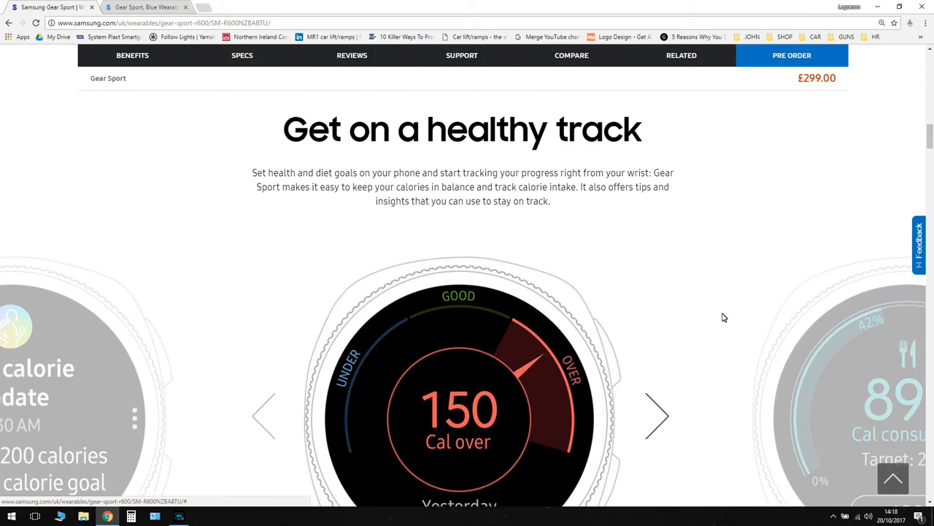
{"action": "scroll", "scroll_direction": "down", "scroll_amount": 3}
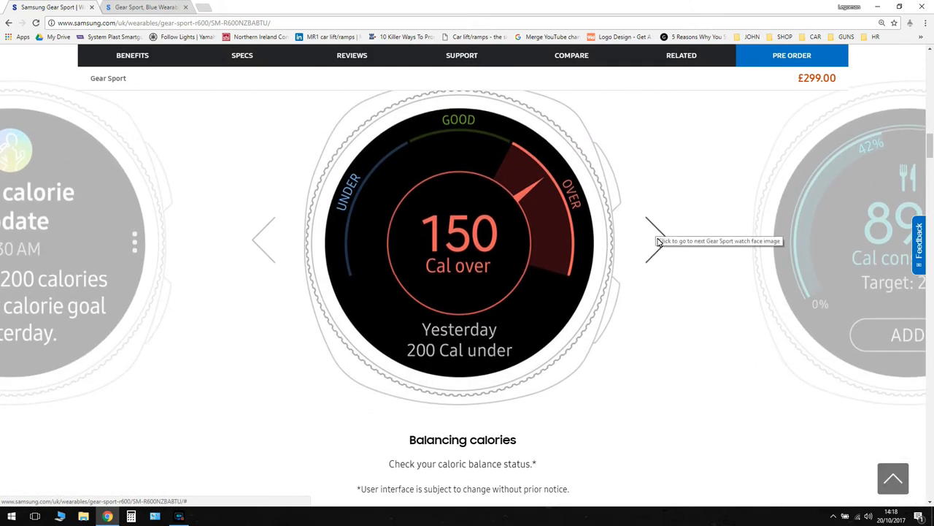
{"action": "left_click", "coordinate": [654, 241]}
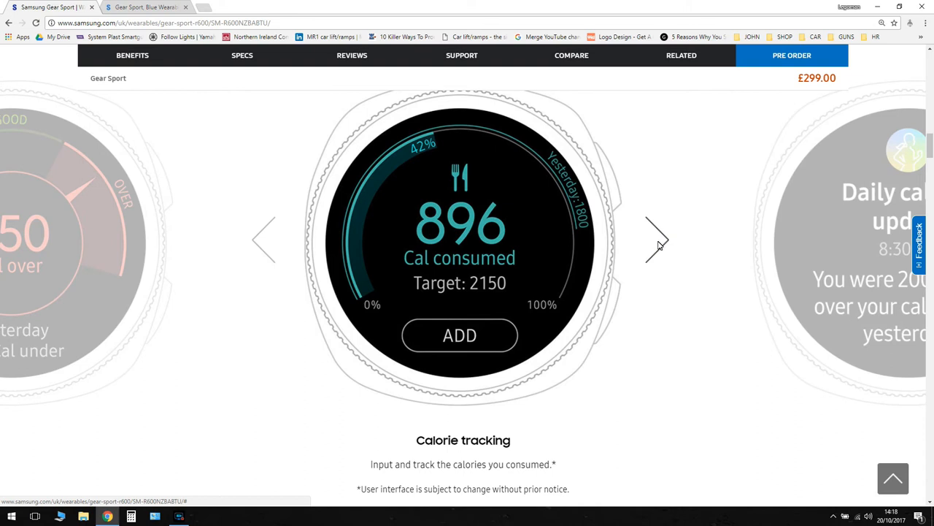
{"action": "mouse_move", "coordinate": [659, 247]}
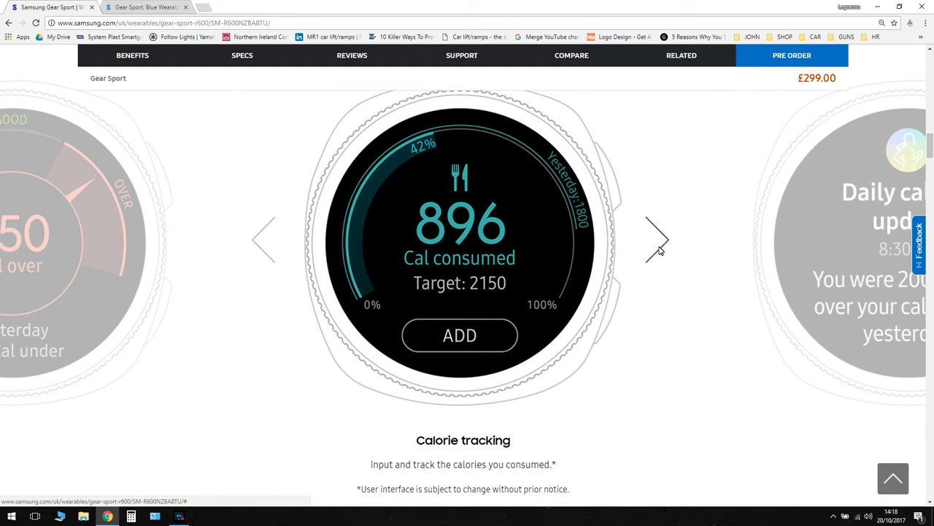
{"action": "left_click", "coordinate": [656, 240]}
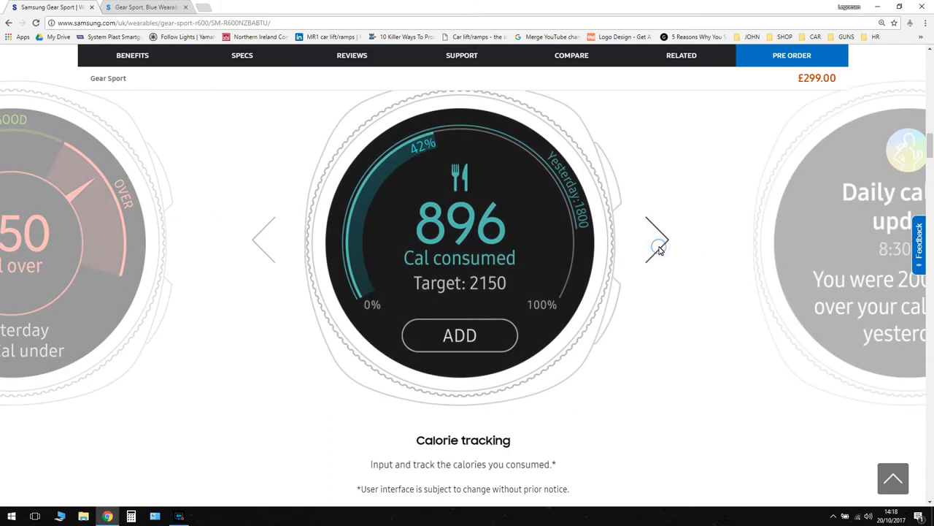
{"action": "left_click", "coordinate": [656, 239]}
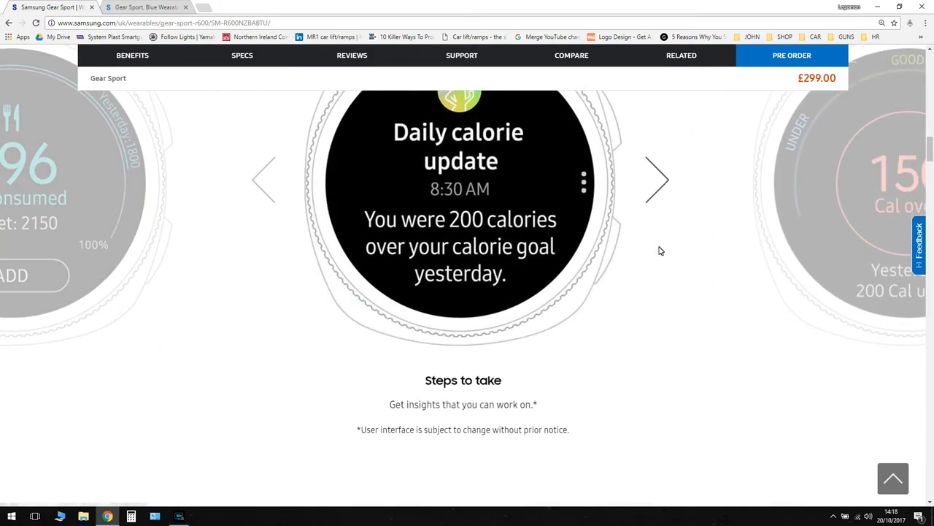
Scroll to 'Workouts your own way' with its Gear Sport, Mobile Device and TV options.
{"action": "scroll", "scroll_direction": "down", "scroll_amount": 3}
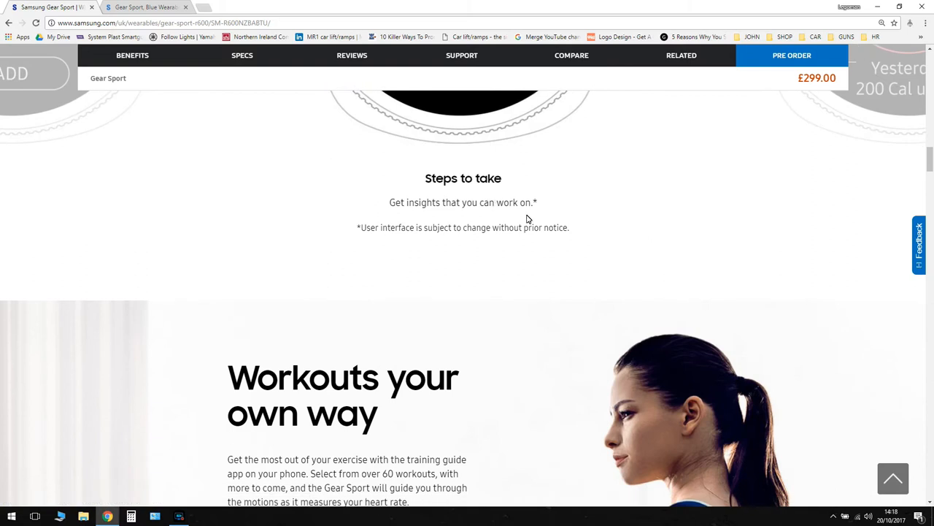
{"action": "scroll", "scroll_direction": "down", "scroll_amount": 3}
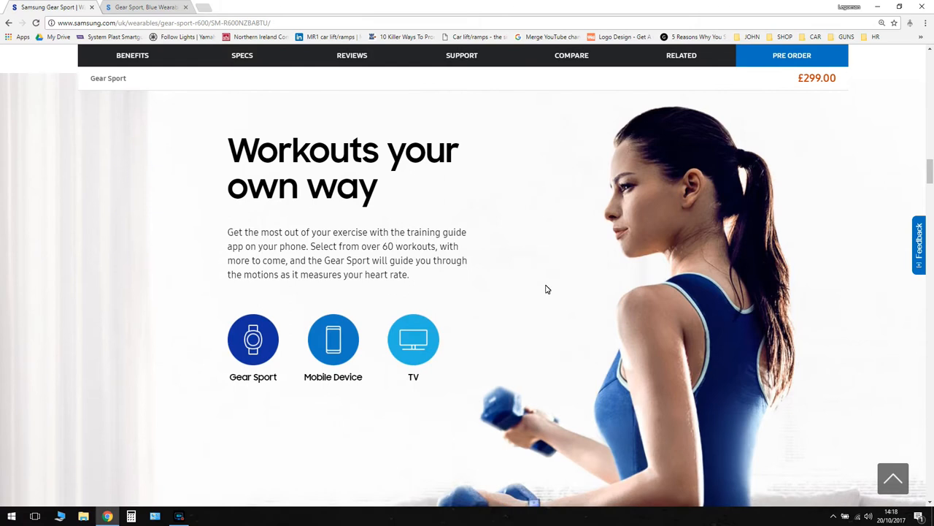
{"action": "scroll", "scroll_direction": "down", "scroll_amount": 3}
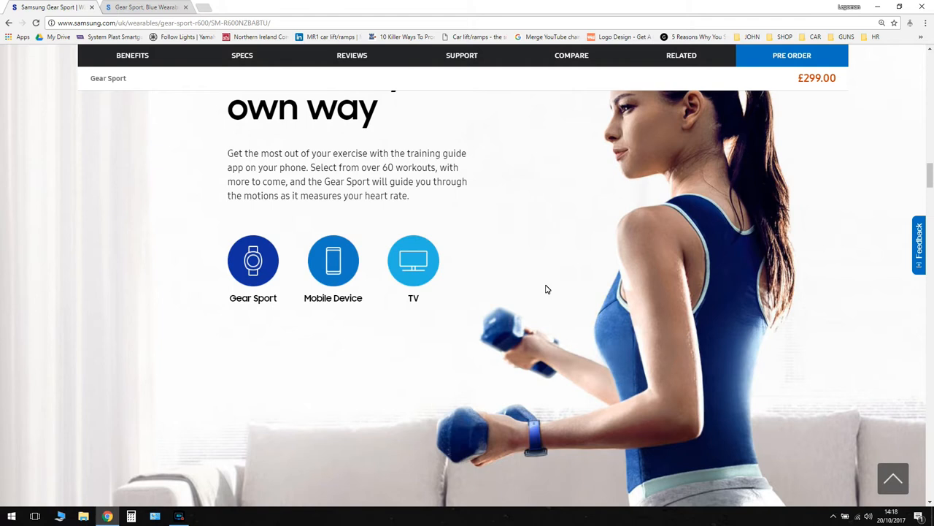
{"action": "scroll", "scroll_direction": "down", "scroll_amount": 3}
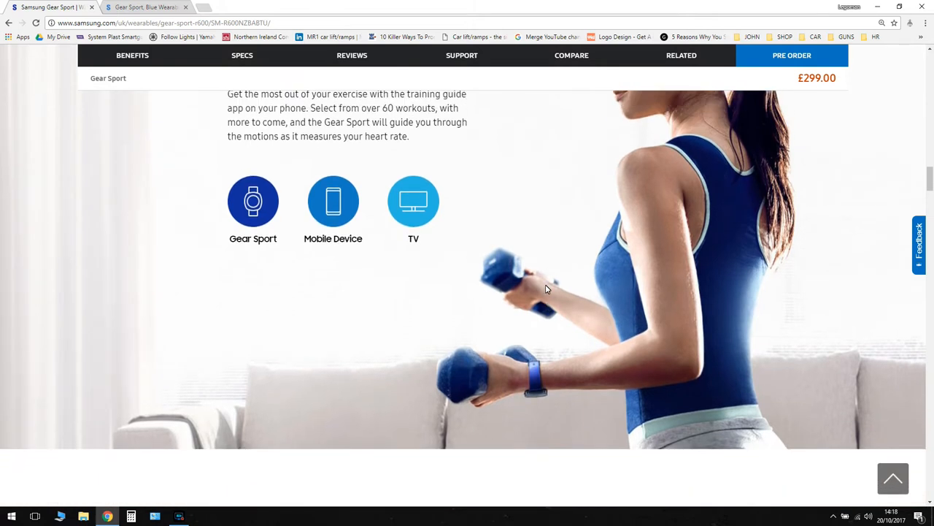
{"action": "scroll", "scroll_direction": "up", "scroll_amount": 3}
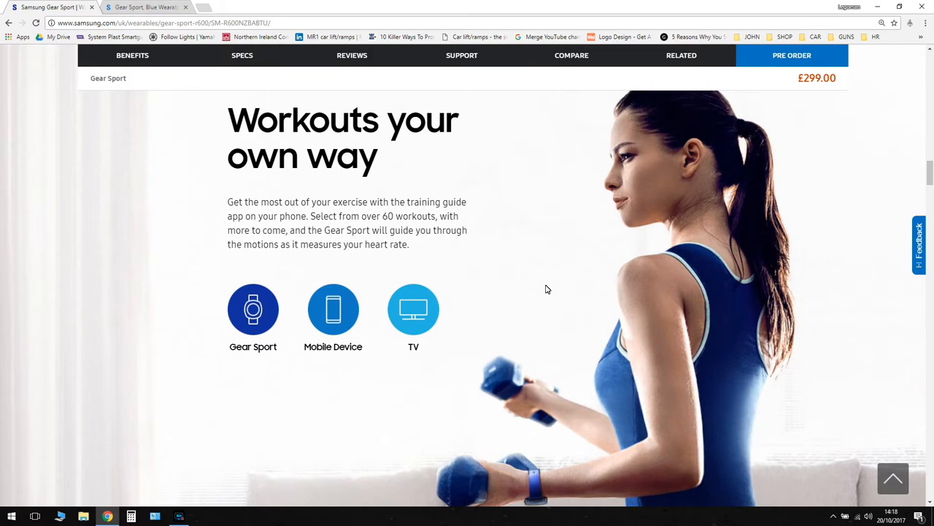
{"action": "scroll", "scroll_direction": "down", "scroll_amount": 3}
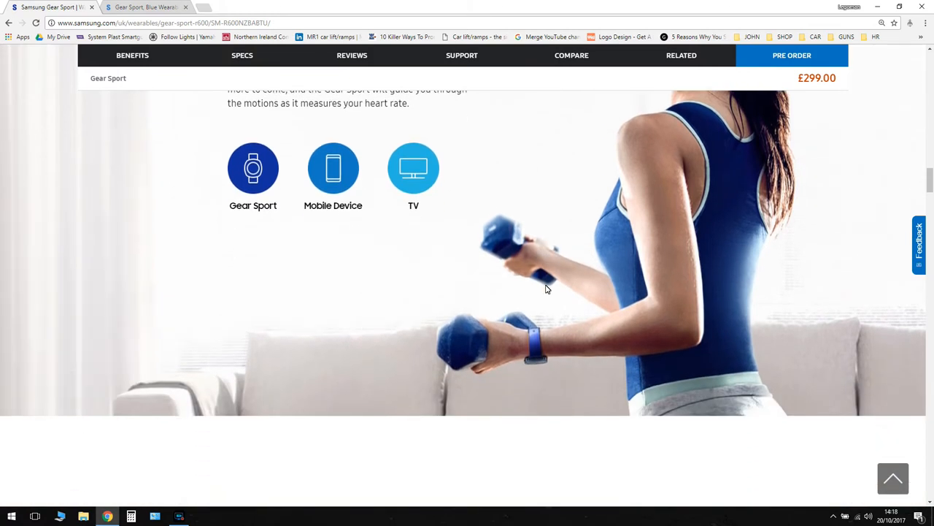
Scroll to 'Go ahead, get wet' covering 5ATM water resistance and Speedo On syncing.
{"action": "scroll", "scroll_direction": "down", "scroll_amount": 3}
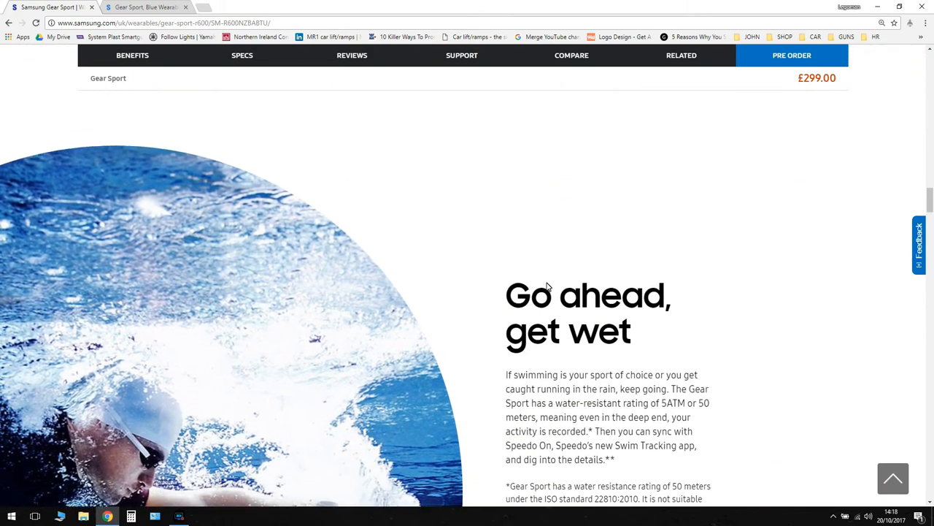
{"action": "scroll", "scroll_direction": "down", "scroll_amount": 3}
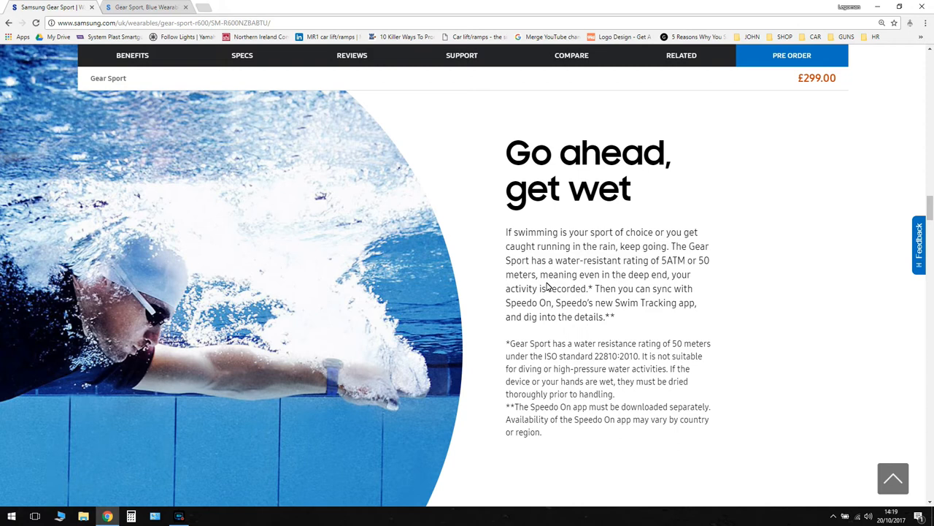
{"action": "mouse_move", "coordinate": [544, 312]}
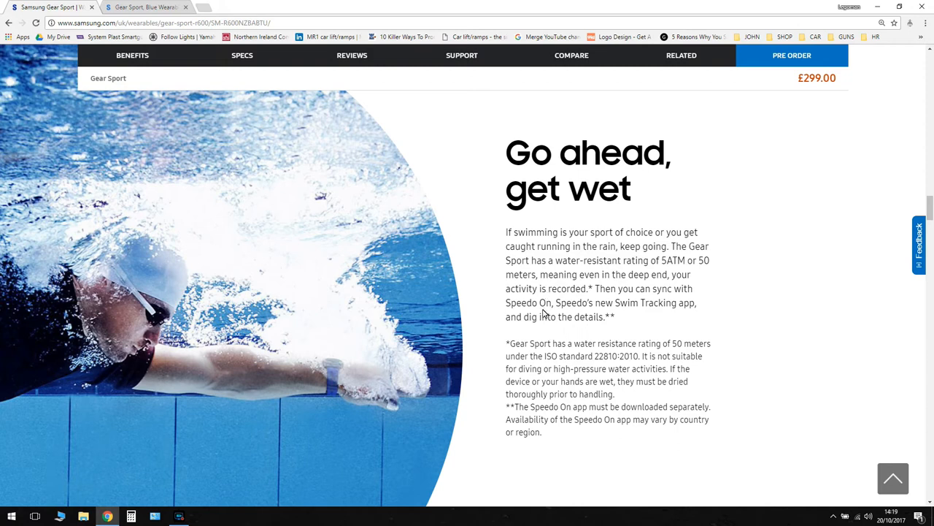
{"action": "mouse_move", "coordinate": [203, 515]}
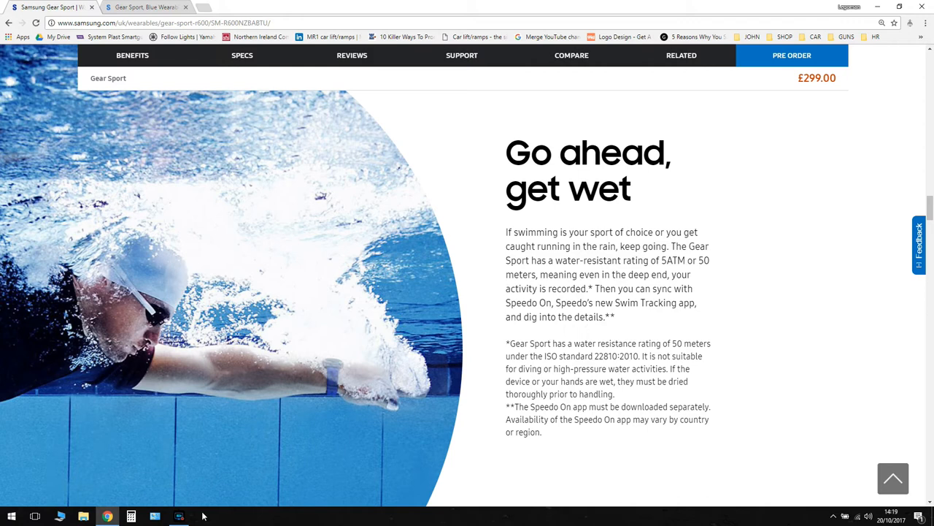
{"action": "left_click", "coordinate": [179, 516]}
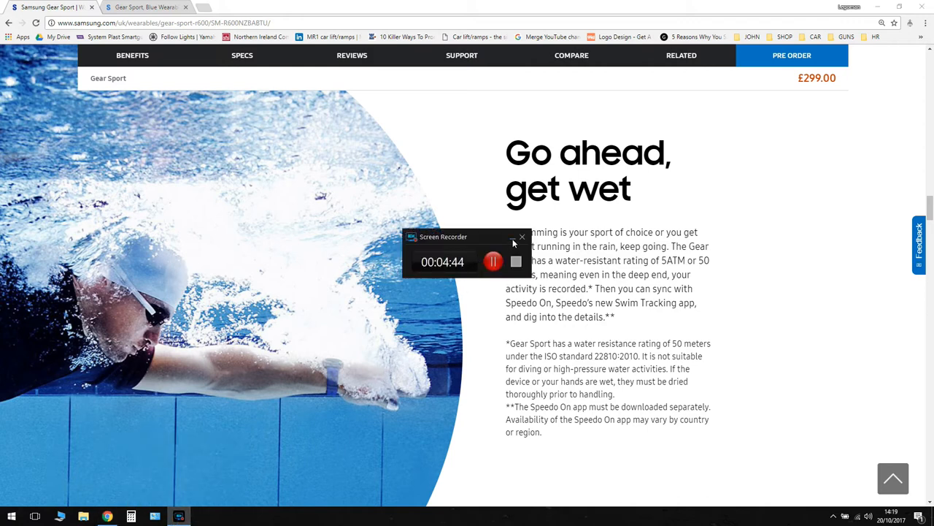
{"action": "left_click", "coordinate": [522, 236]}
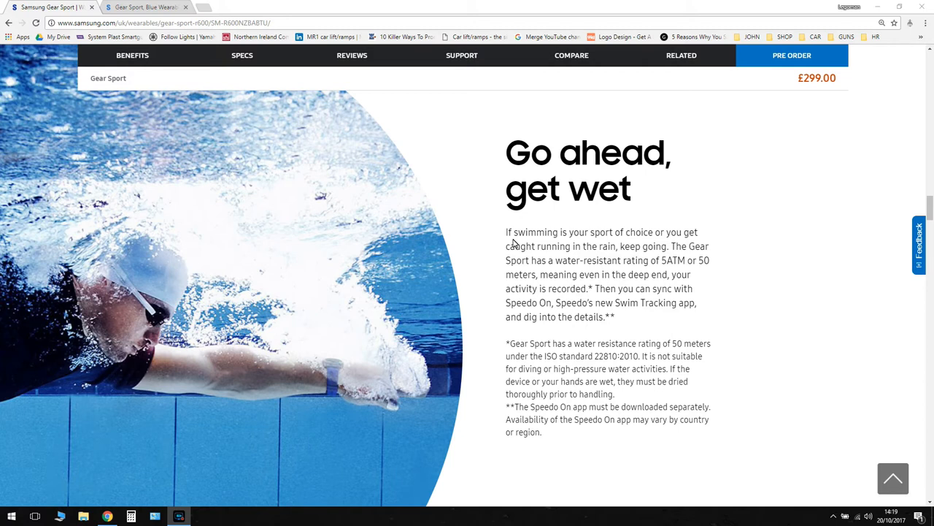
Scroll down to the 'Get timely suggestions' section about seated stretch prompts.
{"action": "scroll", "scroll_direction": "down", "scroll_amount": 3}
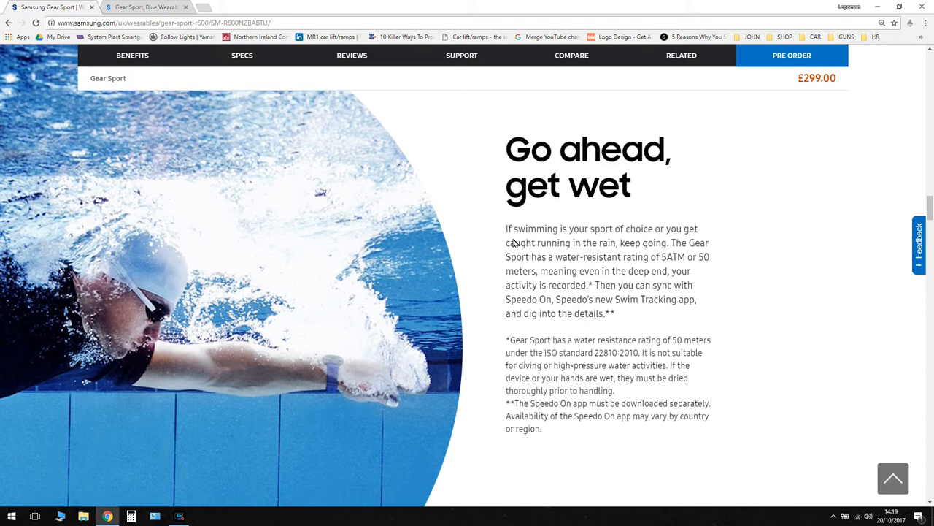
{"action": "scroll", "scroll_direction": "down", "scroll_amount": 3}
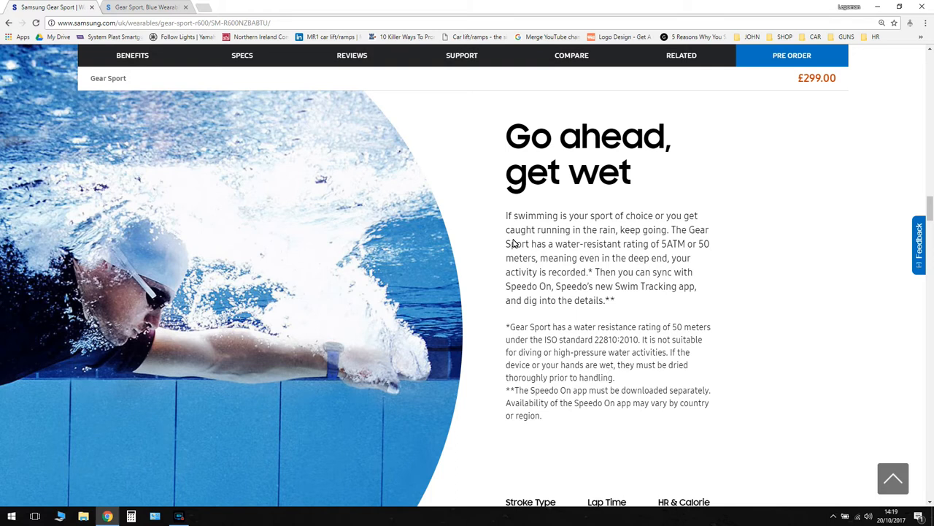
{"action": "scroll", "scroll_direction": "down", "scroll_amount": 3}
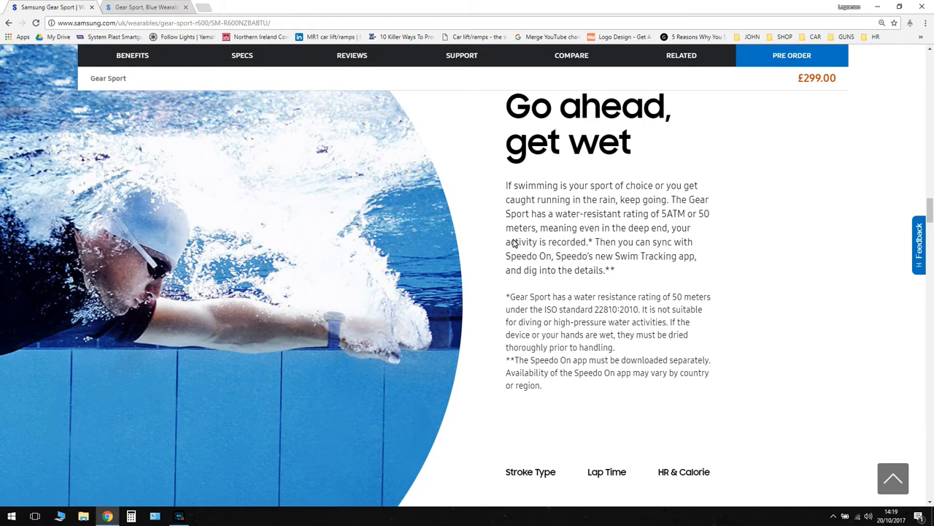
{"action": "scroll", "scroll_direction": "down", "scroll_amount": 3}
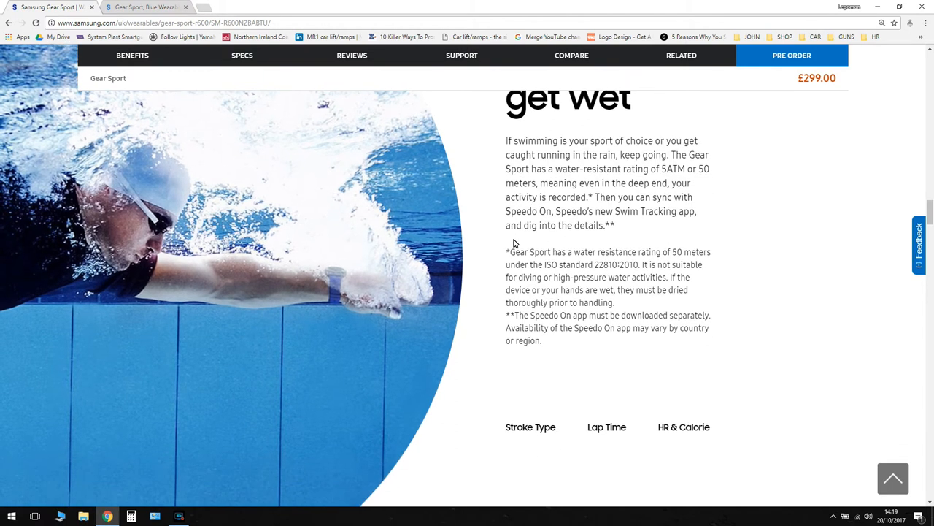
{"action": "scroll", "scroll_direction": "down", "scroll_amount": 3}
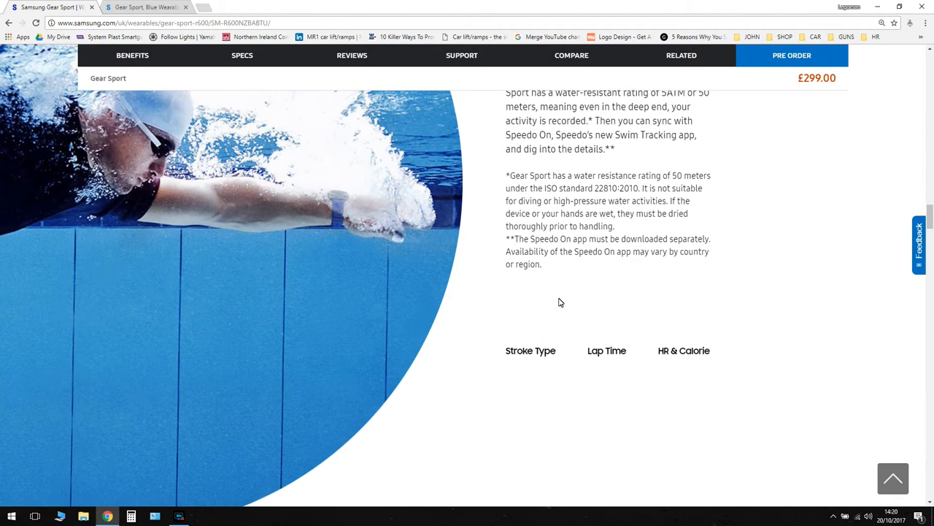
{"action": "scroll", "scroll_direction": "down", "scroll_amount": 3}
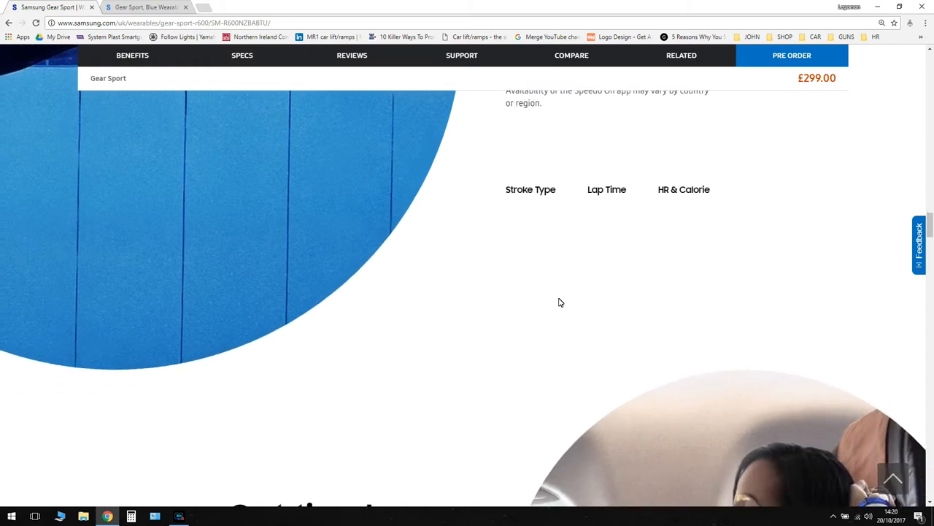
{"action": "scroll", "scroll_direction": "down", "scroll_amount": 3}
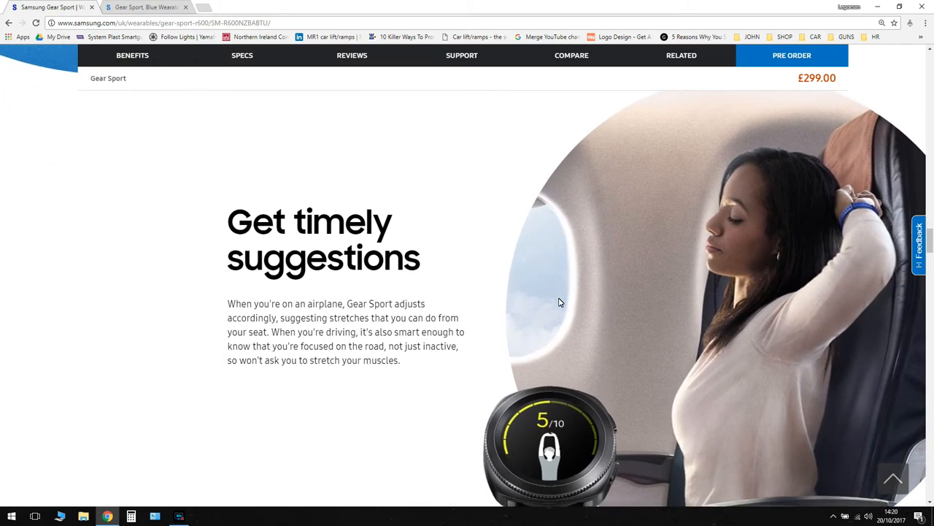
{"action": "scroll", "scroll_direction": "down", "scroll_amount": 3}
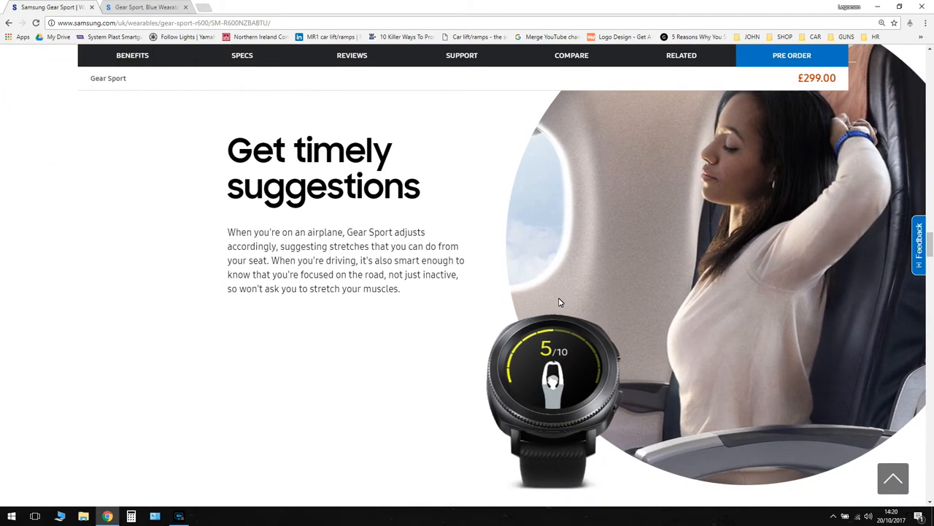
{"action": "scroll", "scroll_direction": "down", "scroll_amount": 3}
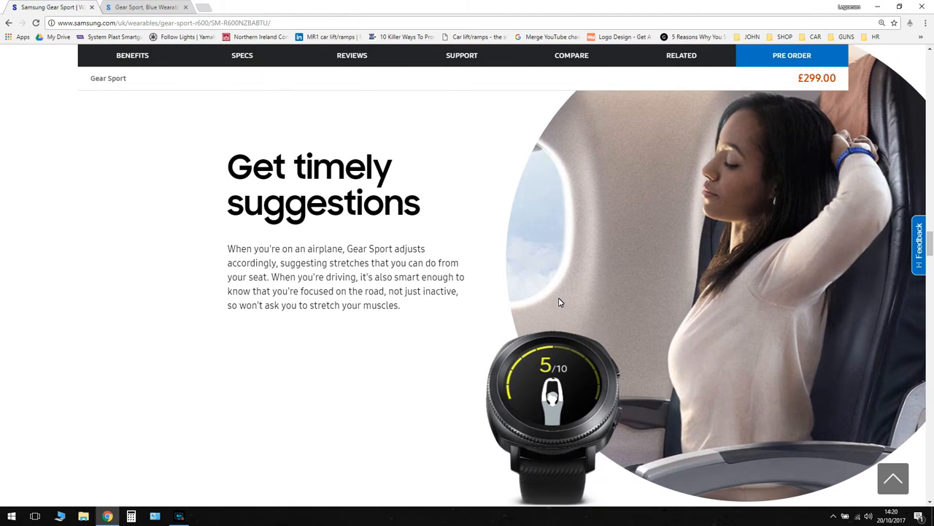
{"action": "mouse_move", "coordinate": [552, 325]}
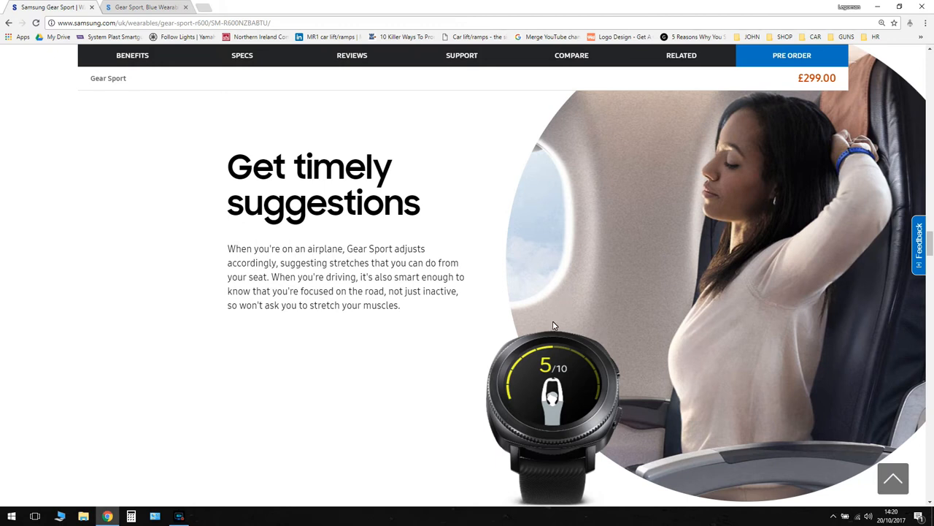
{"action": "mouse_move", "coordinate": [392, 297]}
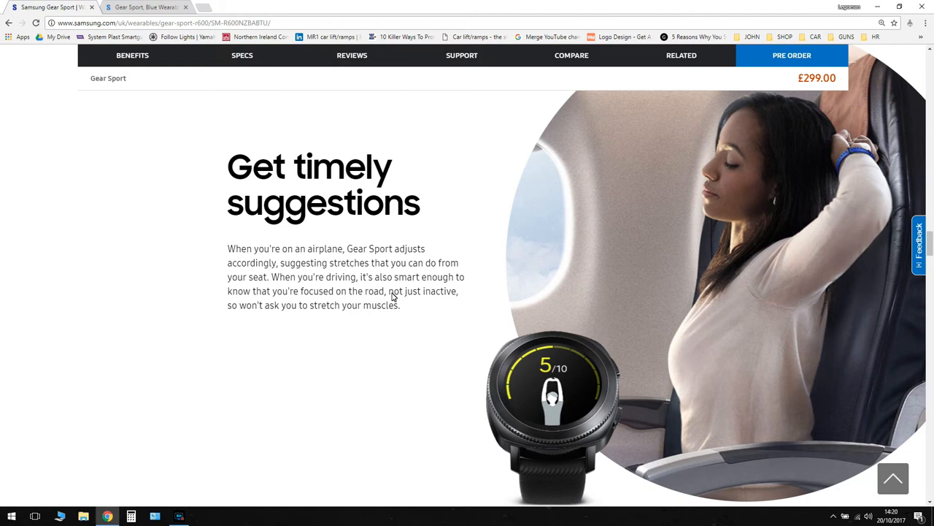
{"action": "scroll", "scroll_direction": "down", "scroll_amount": 3}
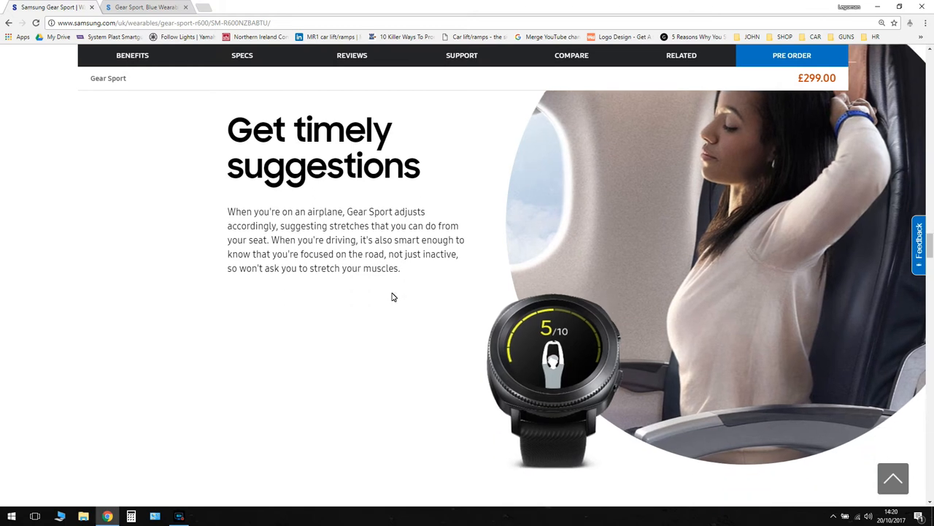
{"action": "scroll", "scroll_direction": "down", "scroll_amount": 3}
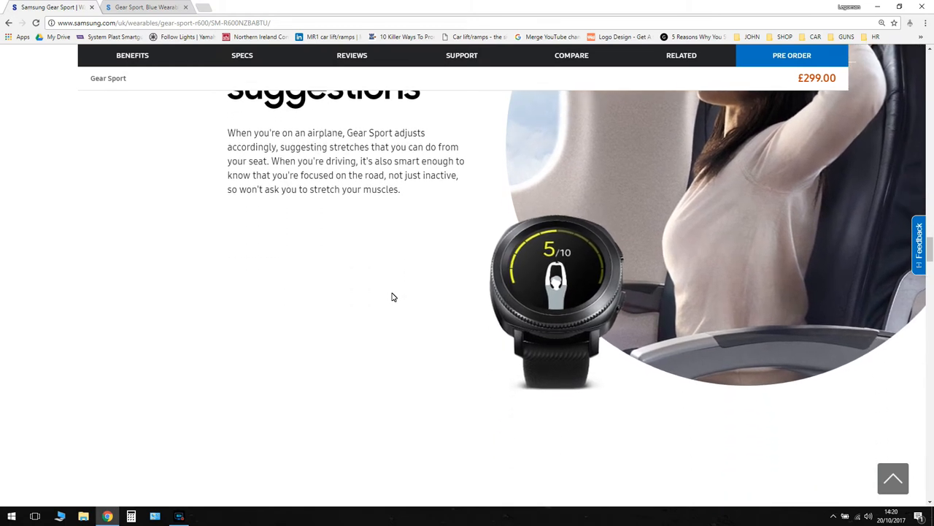
{"action": "mouse_move", "coordinate": [400, 216]}
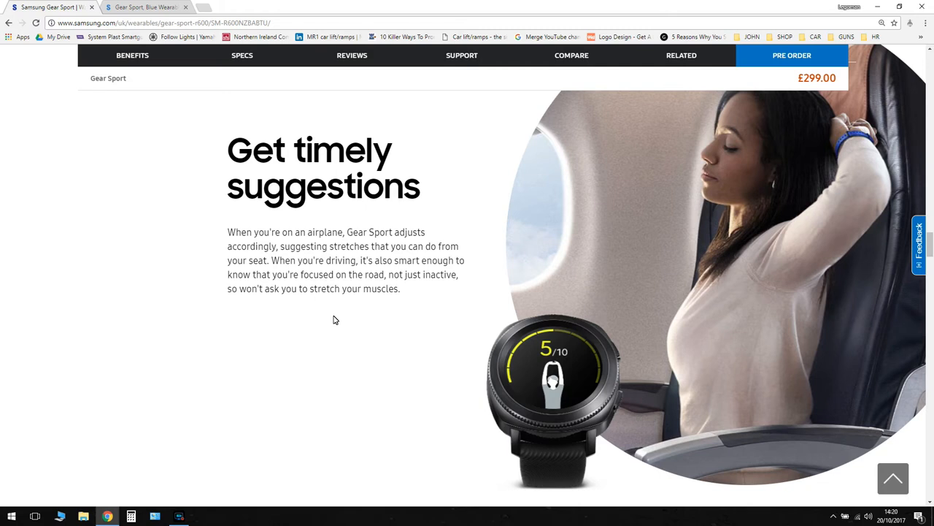
{"action": "scroll", "scroll_direction": "down", "scroll_amount": 3}
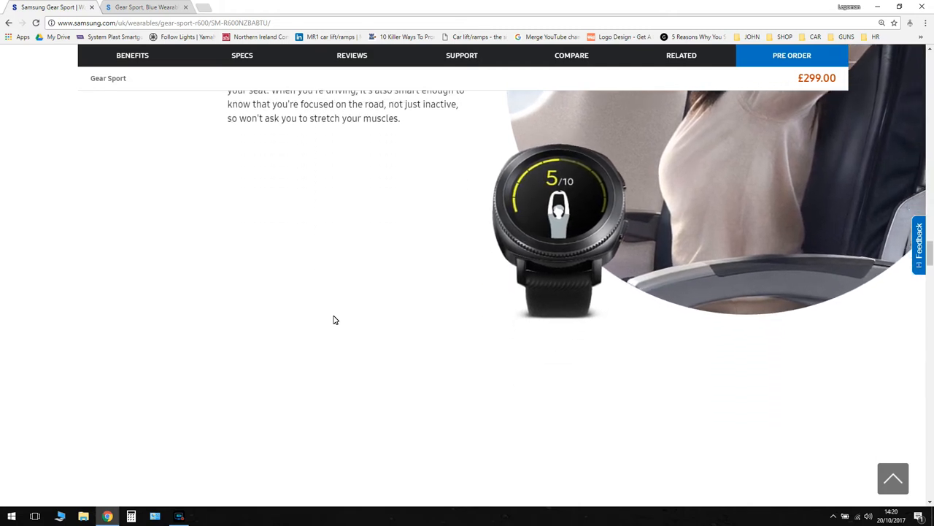
Scroll past the Samsung Pay section and its four payment steps to the relay-baton image.
{"action": "scroll", "scroll_direction": "down", "scroll_amount": 3}
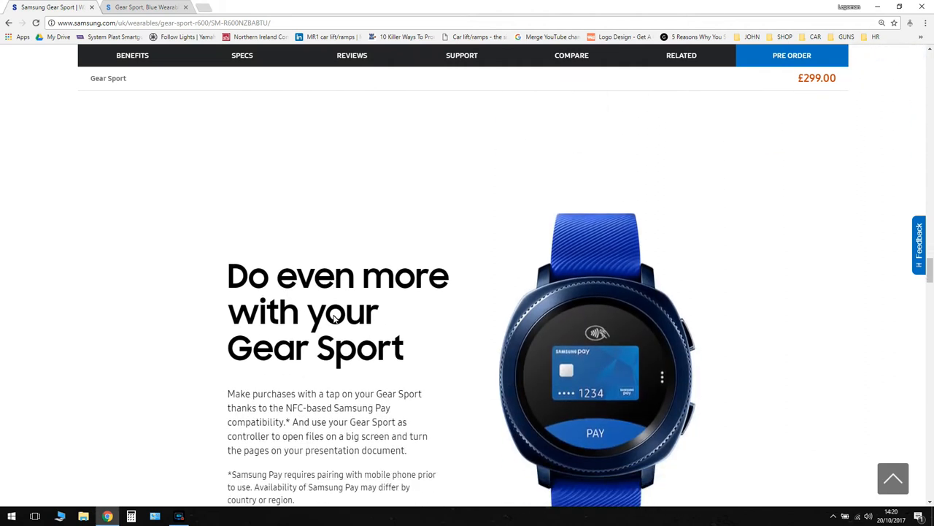
{"action": "scroll", "scroll_direction": "down", "scroll_amount": 3}
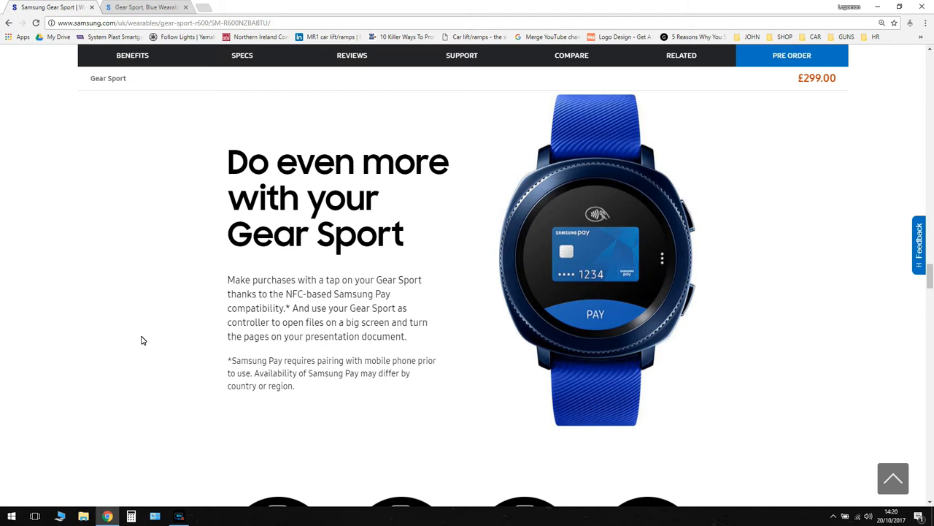
{"action": "scroll", "scroll_direction": "down", "scroll_amount": 3}
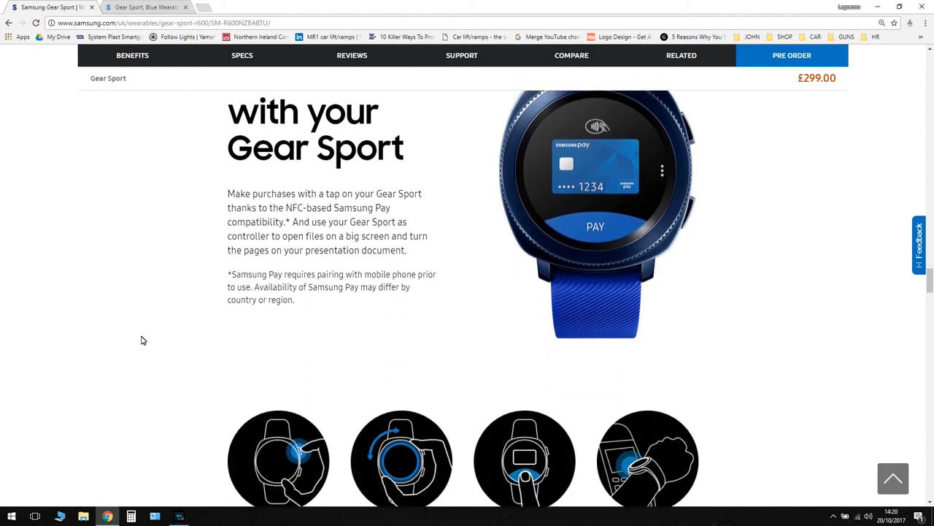
{"action": "scroll", "scroll_direction": "down", "scroll_amount": 3}
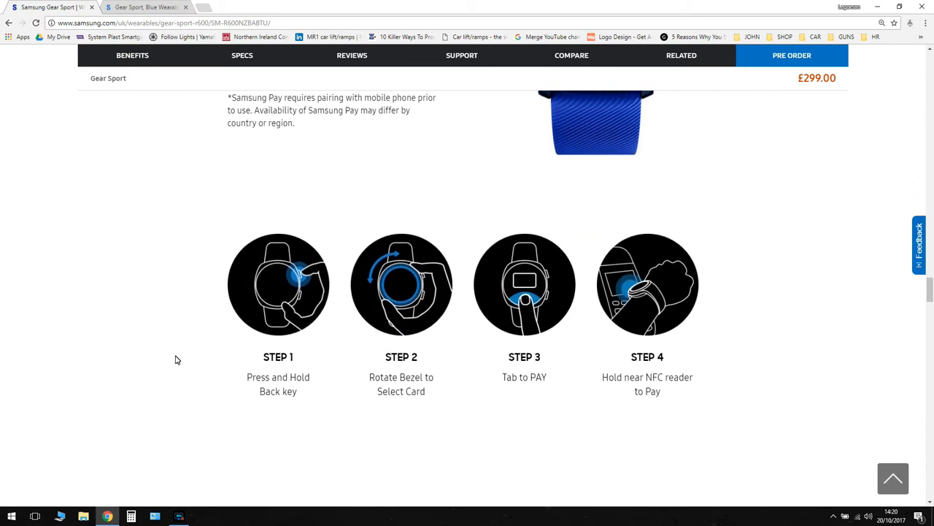
{"action": "scroll", "scroll_direction": "down", "scroll_amount": 3}
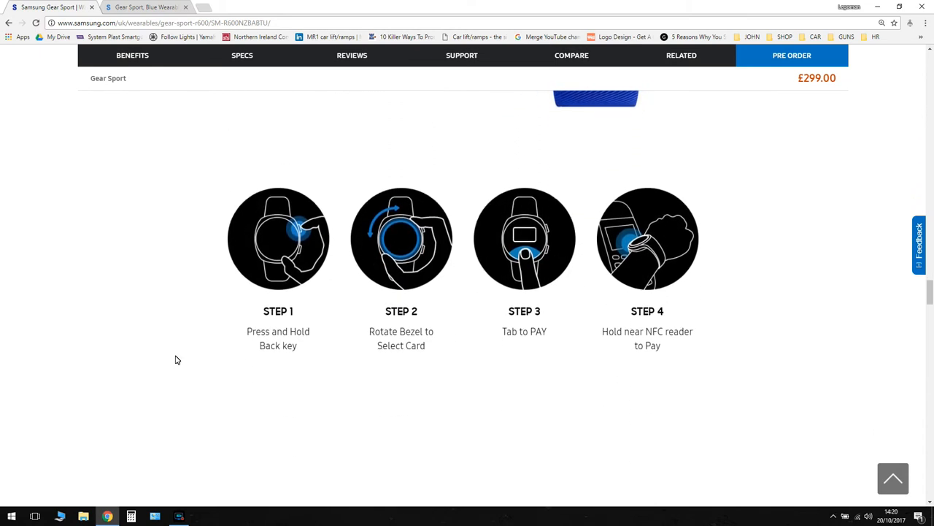
{"action": "scroll", "scroll_direction": "up", "scroll_amount": 3}
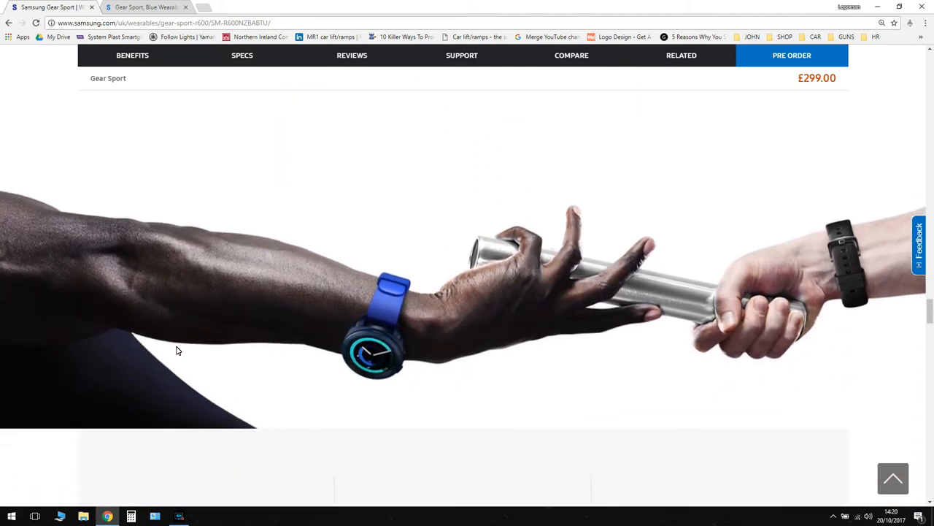
Scroll to the key specs: 1.2" display, 4 GB storage, 50 g, NFC, Bluetooth v4.2.
{"action": "scroll", "scroll_direction": "down", "scroll_amount": 3}
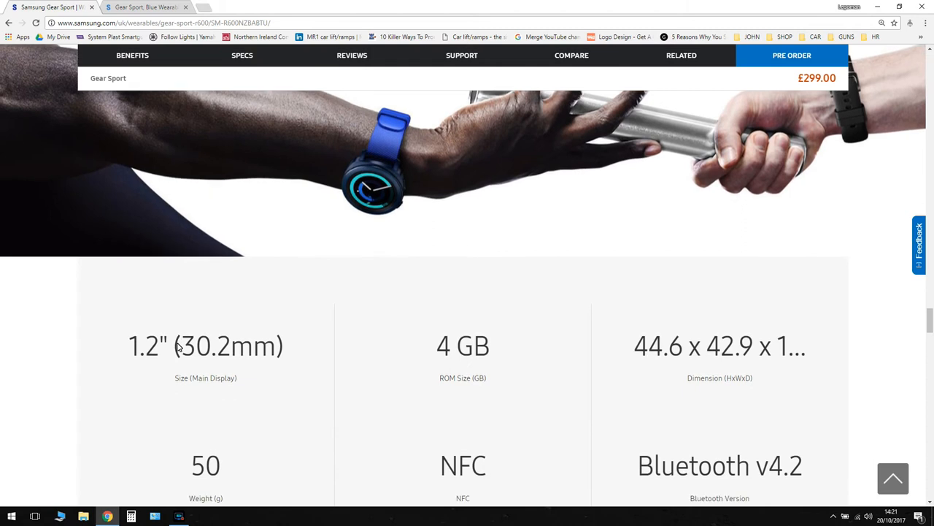
{"action": "scroll", "scroll_direction": "down", "scroll_amount": 3}
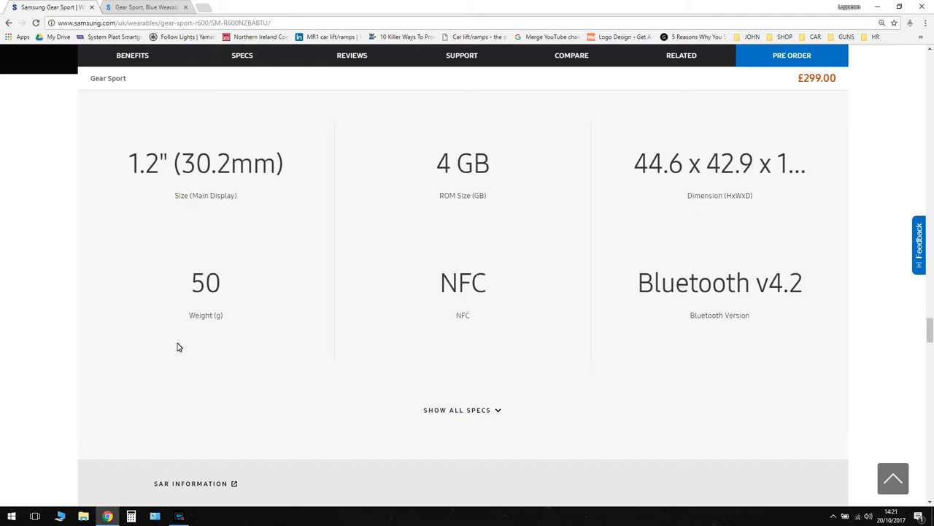
{"action": "mouse_move", "coordinate": [817, 158]}
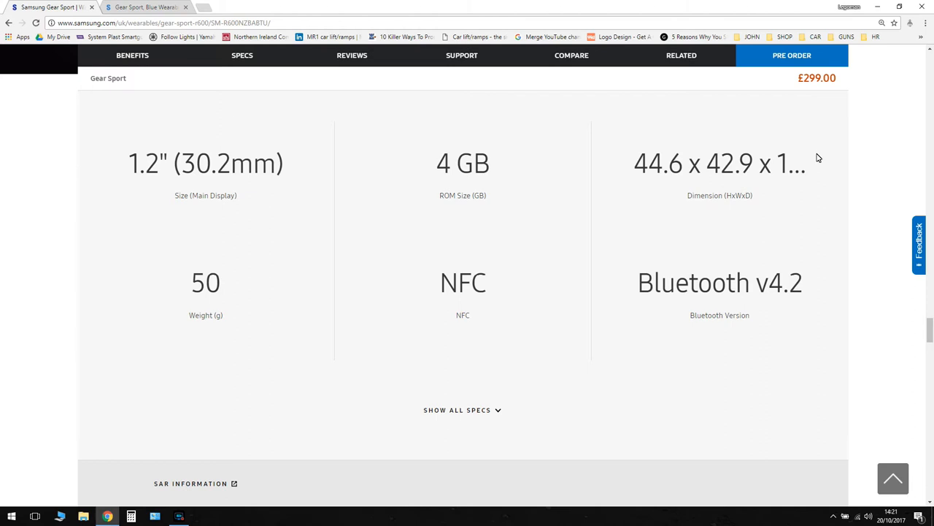
{"action": "mouse_move", "coordinate": [730, 183]}
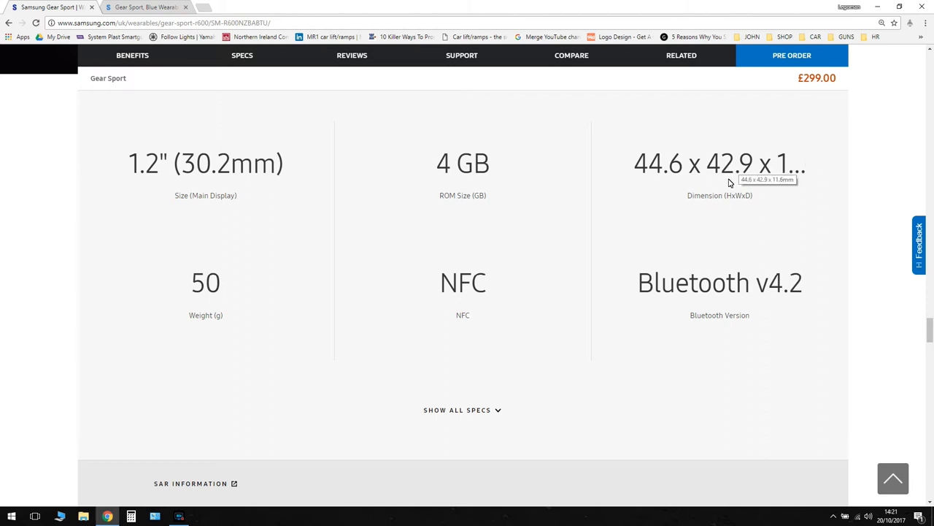
{"action": "mouse_move", "coordinate": [730, 185]}
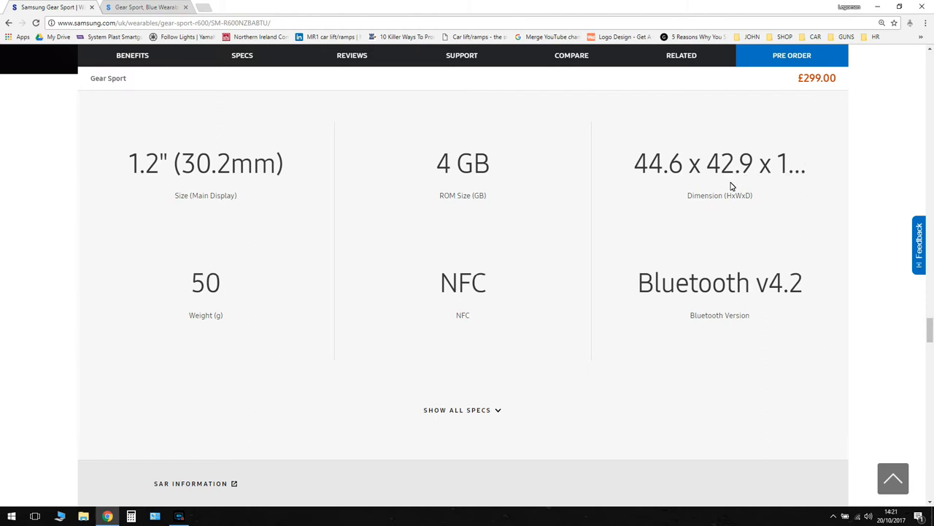
{"action": "mouse_move", "coordinate": [759, 172]}
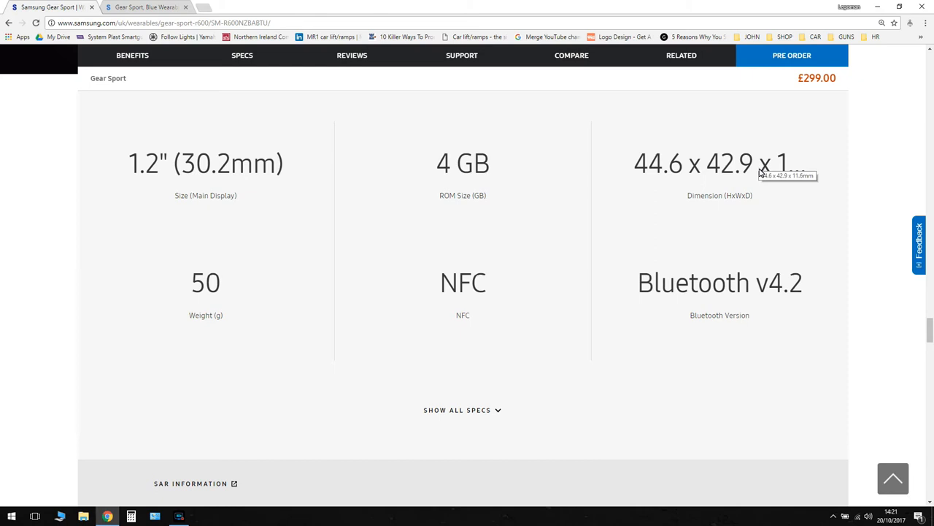
{"action": "mouse_move", "coordinate": [653, 241]}
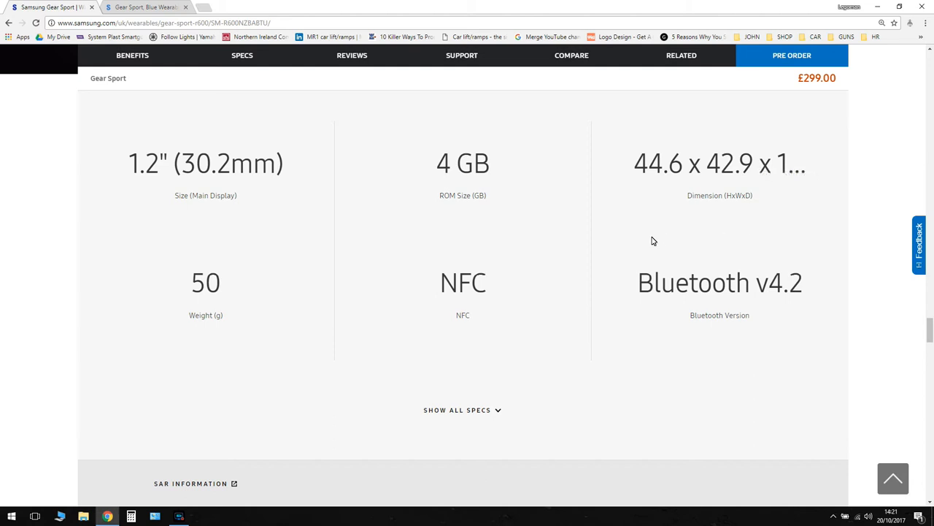
{"action": "mouse_move", "coordinate": [283, 289]}
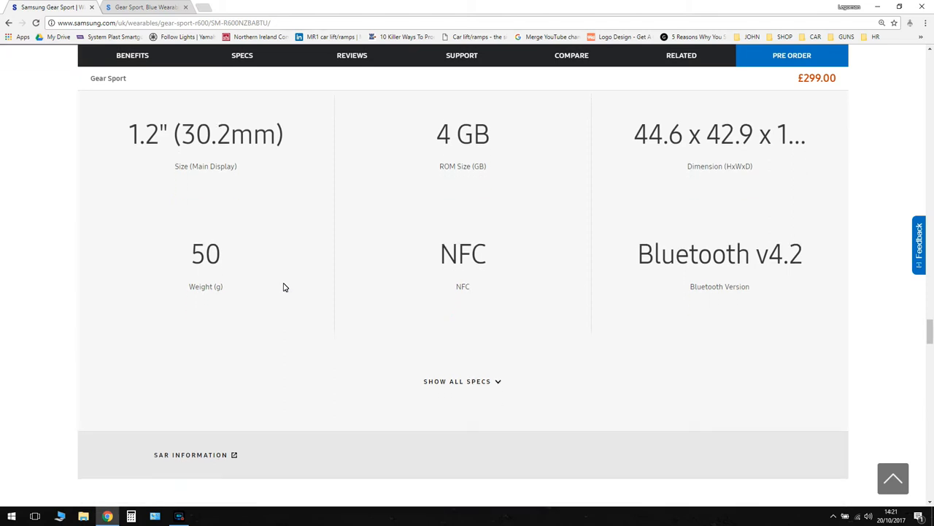
Show all Gear Sport specs, revealing Tizen OS, GPS/Glonass, Wi-Fi and the 360x360 display.
{"action": "scroll", "scroll_direction": "down", "scroll_amount": 3}
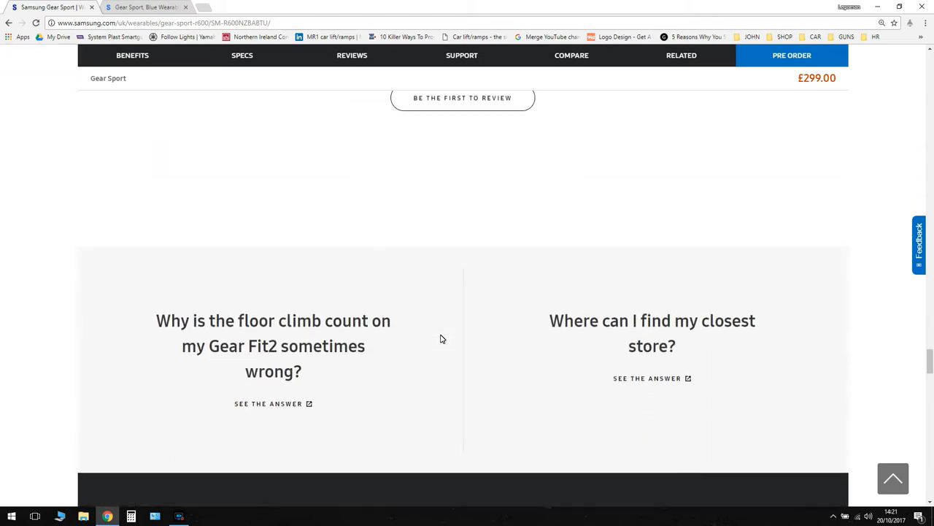
{"action": "scroll", "scroll_direction": "up", "scroll_amount": 3}
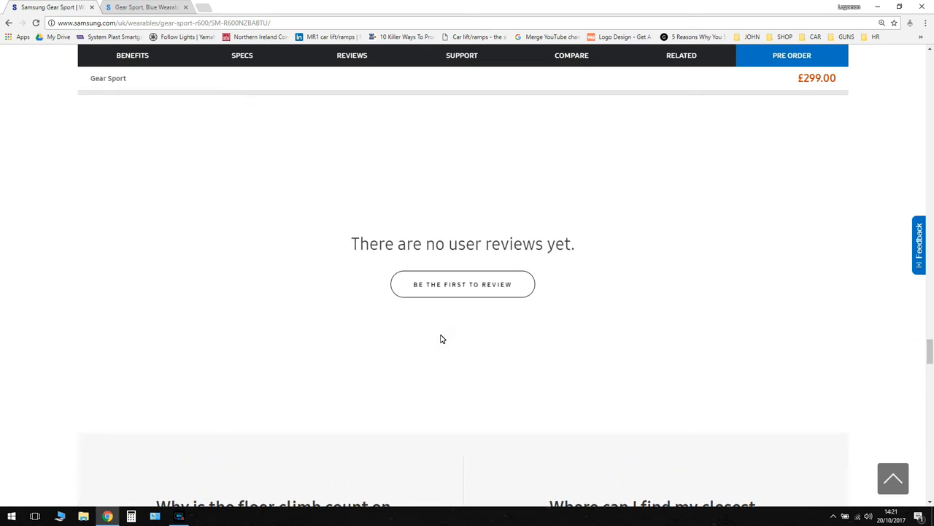
{"action": "scroll", "scroll_direction": "up", "scroll_amount": 3}
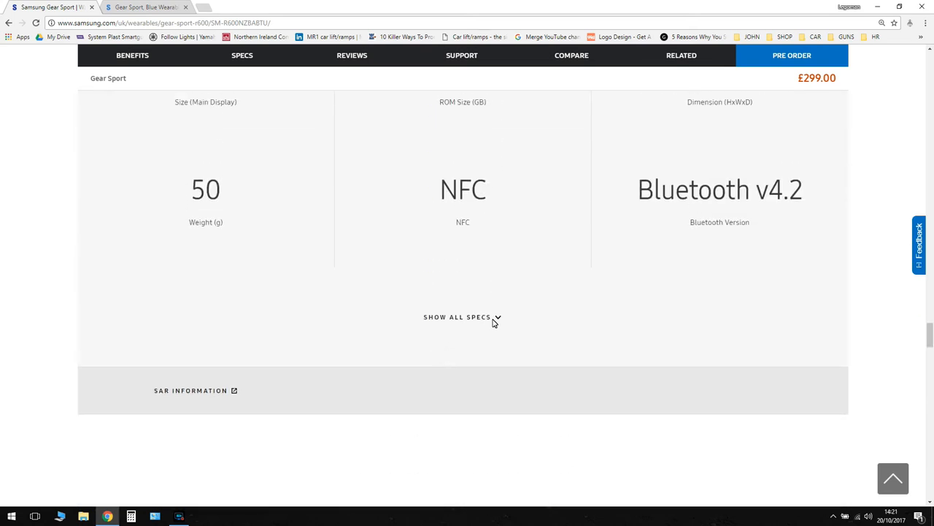
{"action": "left_click", "coordinate": [462, 316]}
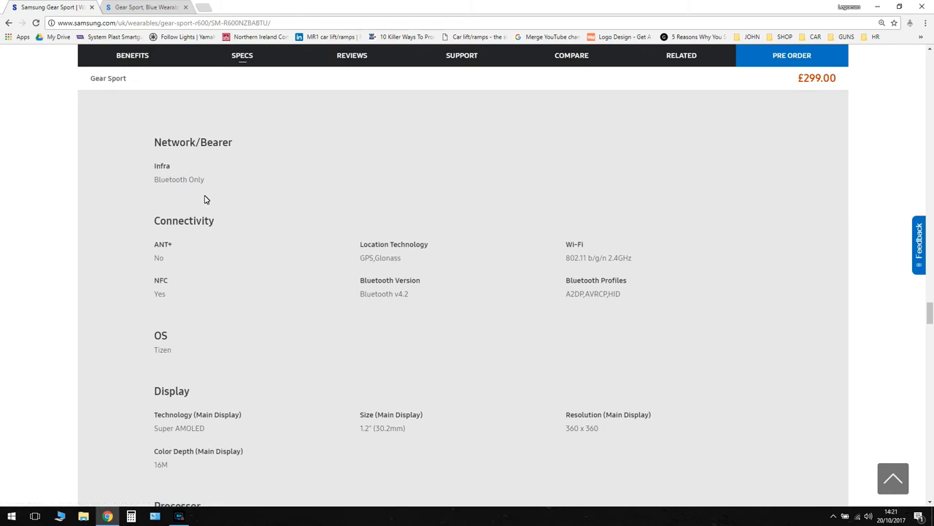
Scroll the spec list past Display, Processor, Memory and Sensors to the 300mAh Battery section.
{"action": "scroll", "scroll_direction": "down", "scroll_amount": 3}
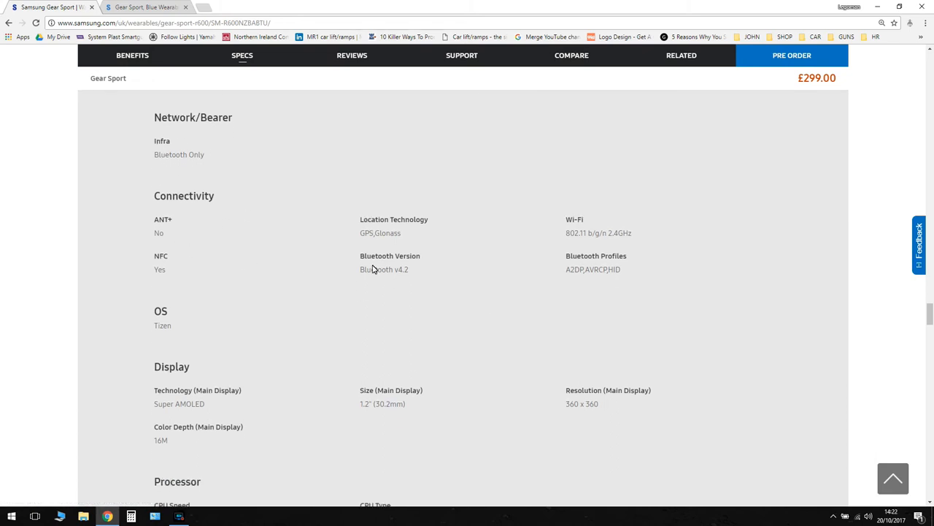
{"action": "mouse_move", "coordinate": [475, 297]}
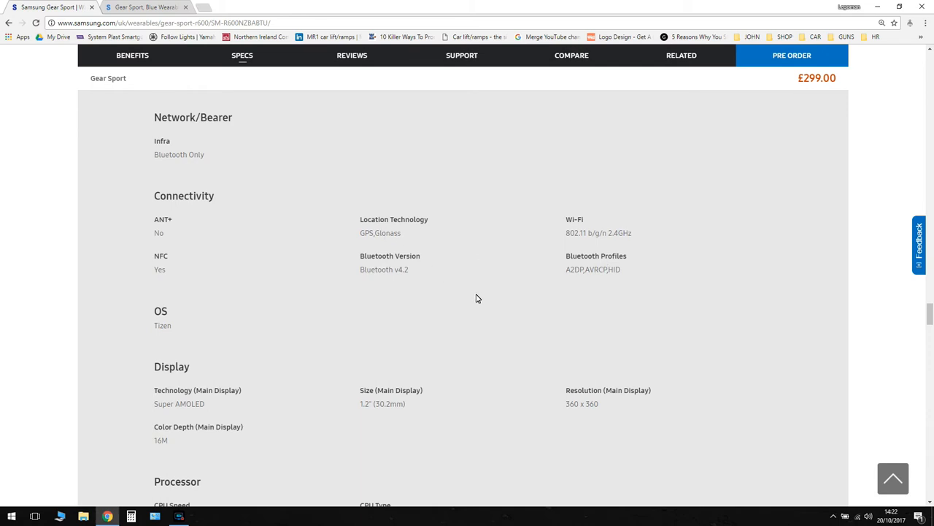
{"action": "scroll", "scroll_direction": "down", "scroll_amount": 3}
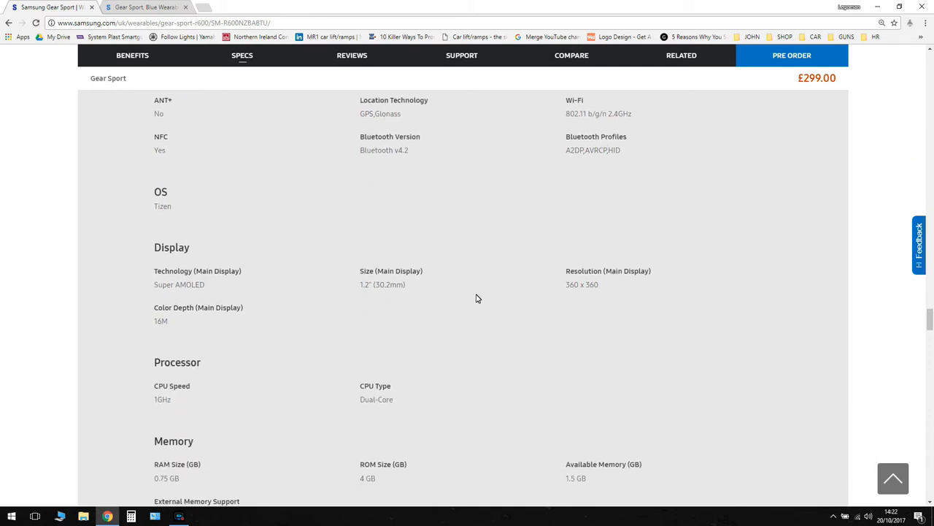
{"action": "scroll", "scroll_direction": "down", "scroll_amount": 3}
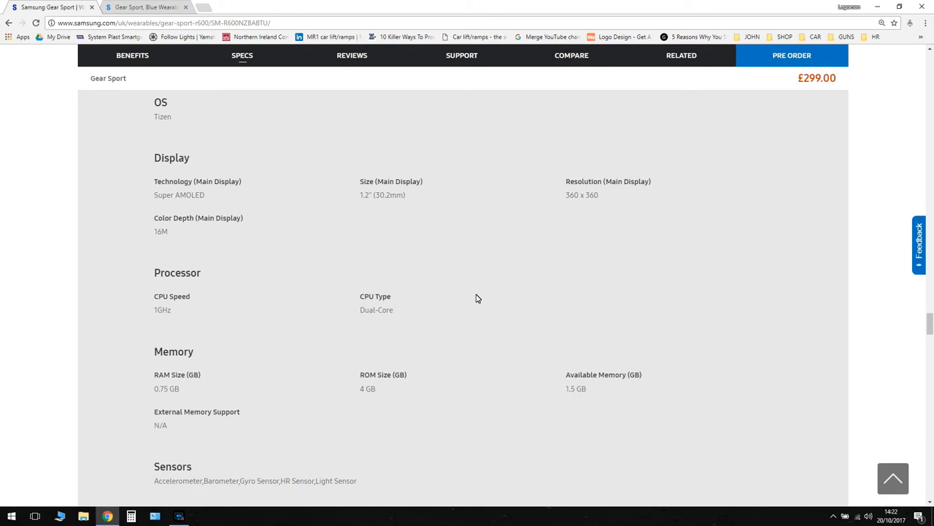
{"action": "mouse_move", "coordinate": [229, 203]}
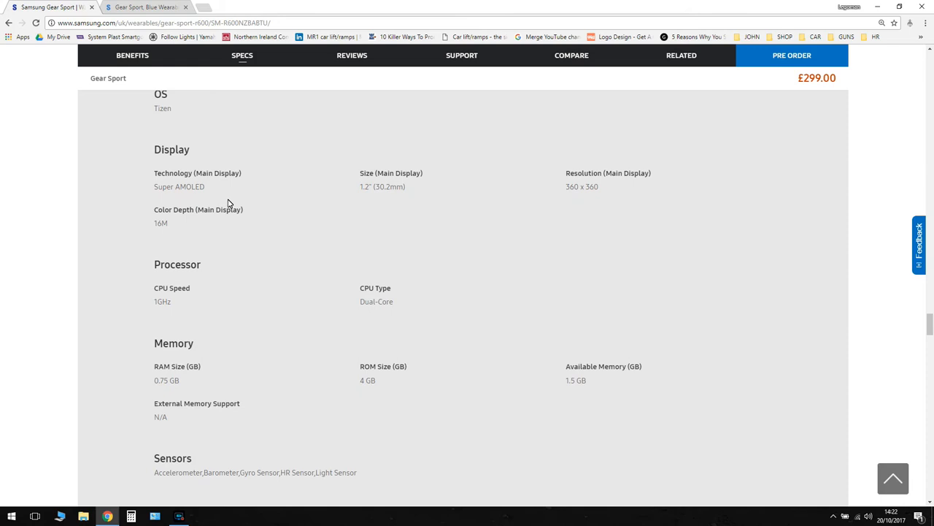
{"action": "mouse_move", "coordinate": [377, 249]}
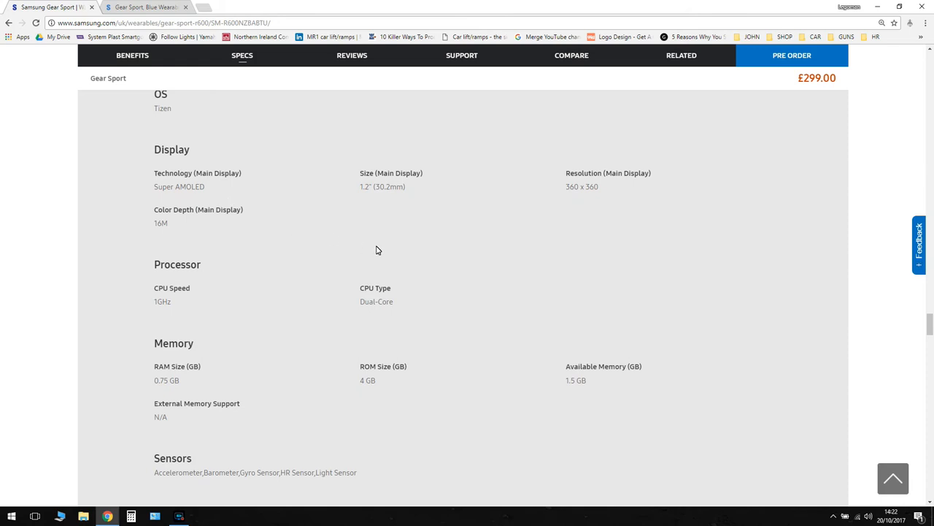
{"action": "scroll", "scroll_direction": "down", "scroll_amount": 3}
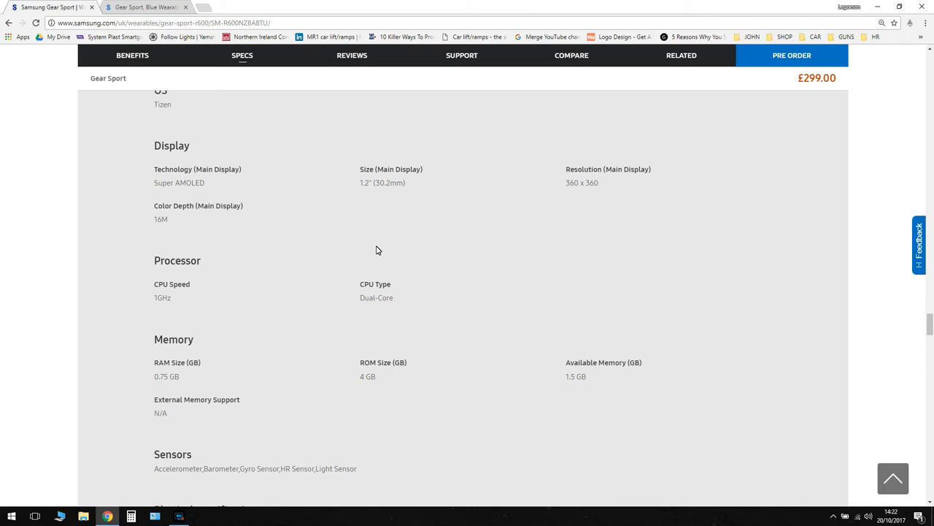
{"action": "mouse_move", "coordinate": [143, 300]}
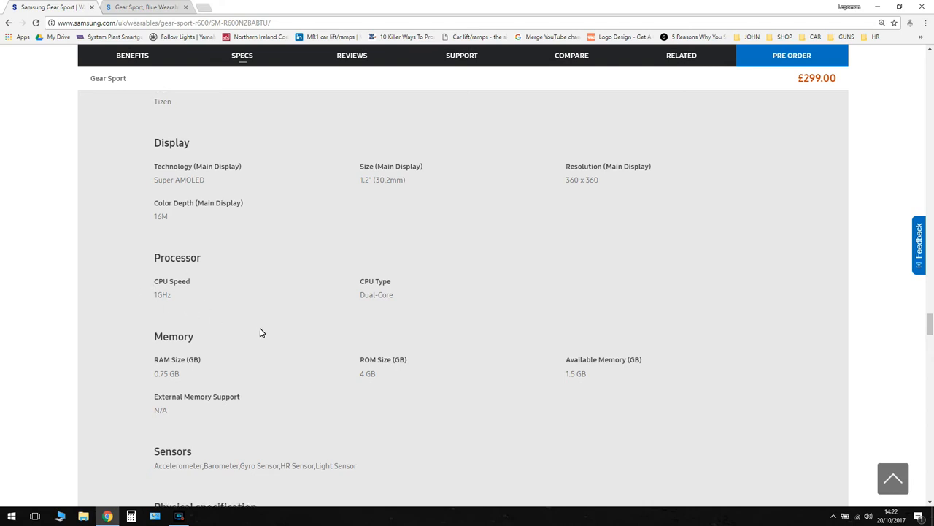
{"action": "scroll", "scroll_direction": "down", "scroll_amount": 3}
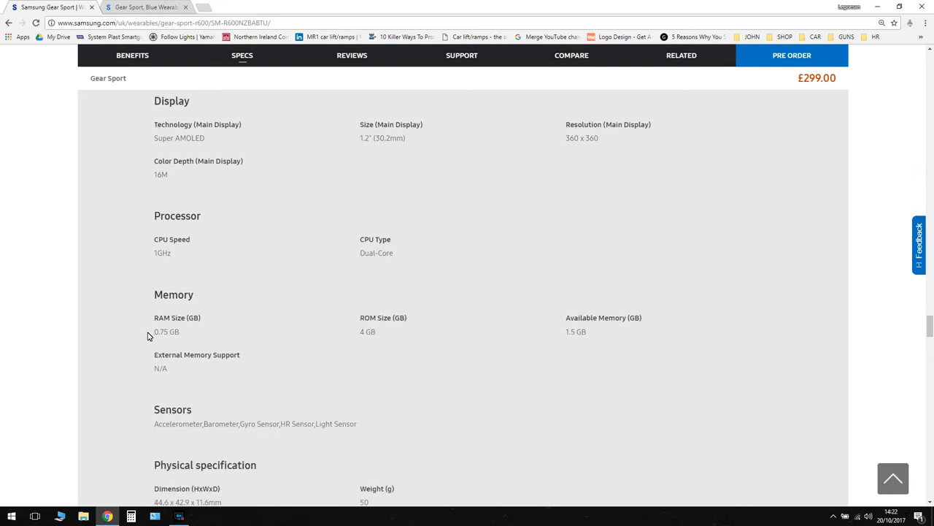
{"action": "mouse_move", "coordinate": [414, 344]}
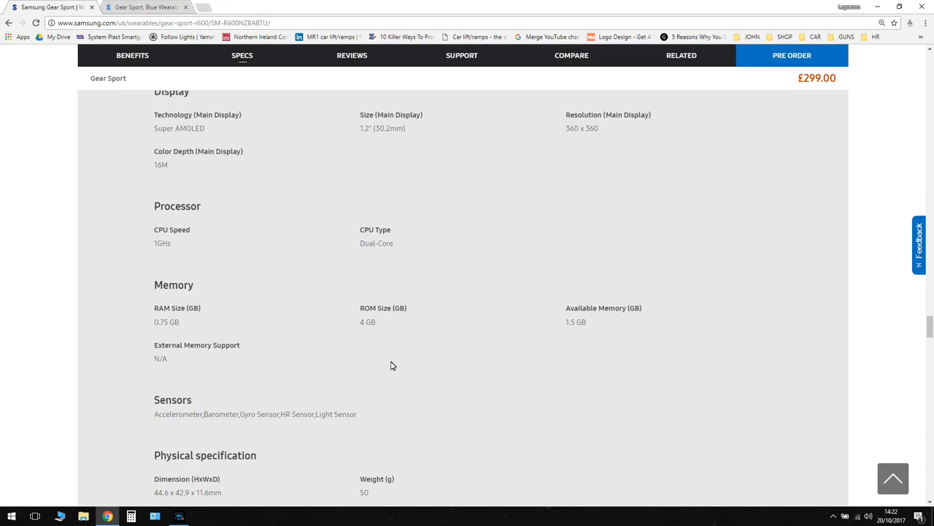
{"action": "scroll", "scroll_direction": "down", "scroll_amount": 3}
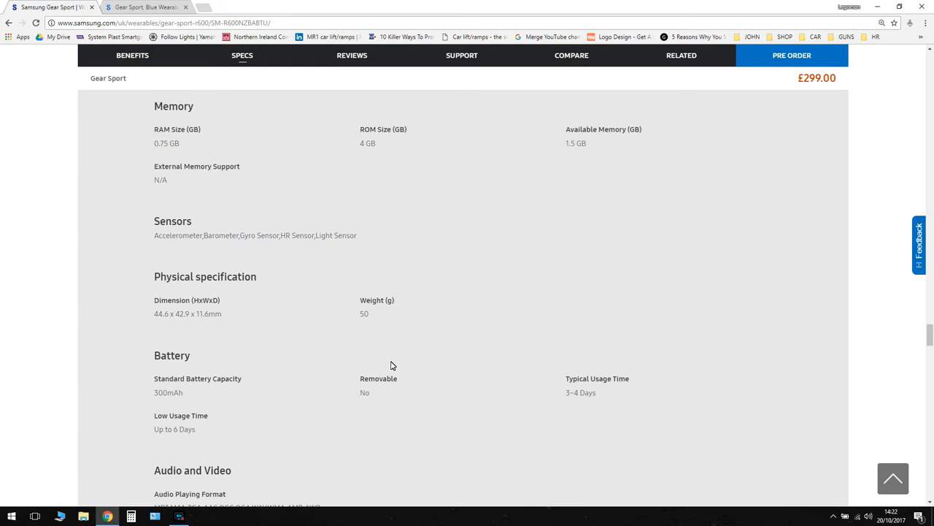
{"action": "mouse_move", "coordinate": [459, 339]}
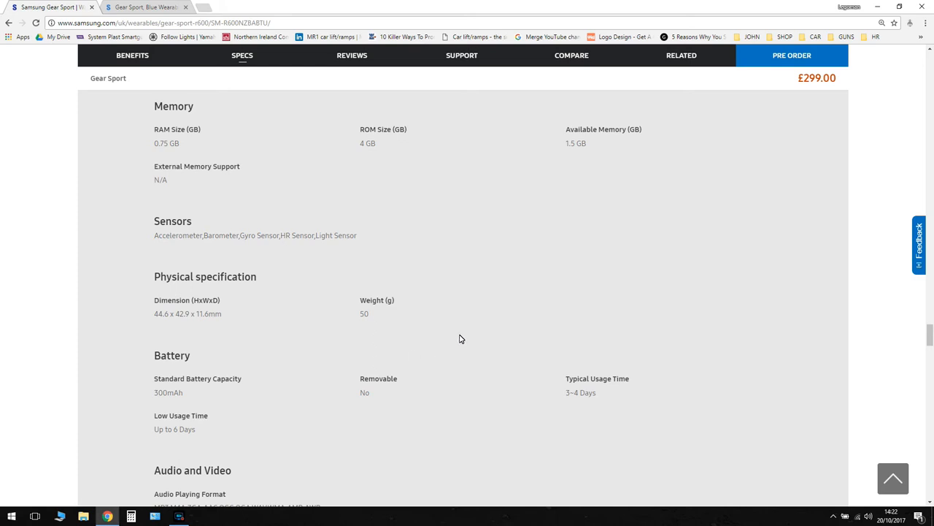
Finish reading the specs and hide them, returning to the key specs summary panel.
{"action": "scroll", "scroll_direction": "down", "scroll_amount": 3}
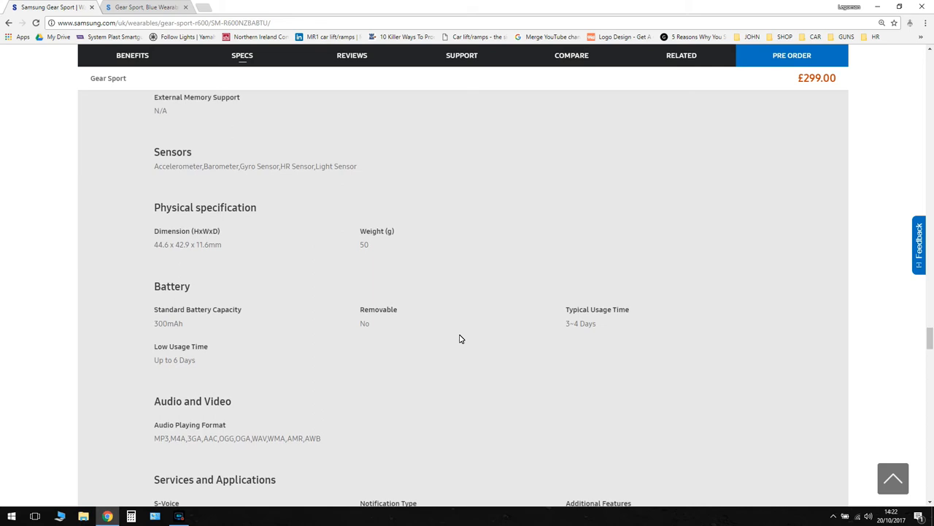
{"action": "scroll", "scroll_direction": "down", "scroll_amount": 3}
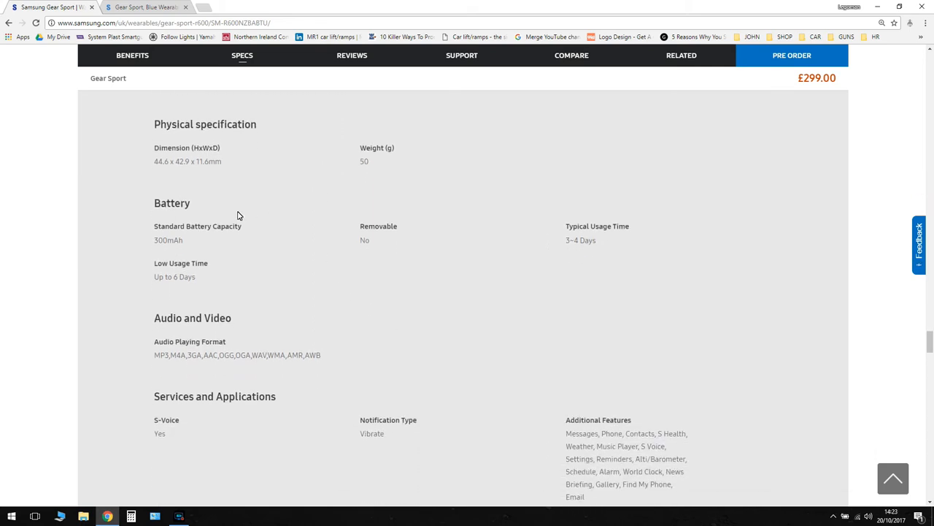
{"action": "mouse_move", "coordinate": [155, 243]}
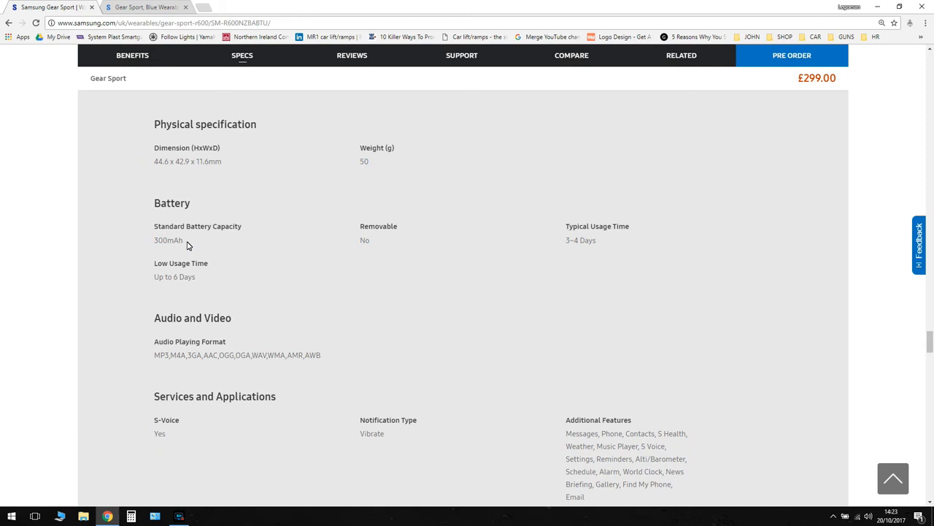
{"action": "mouse_move", "coordinate": [203, 288]}
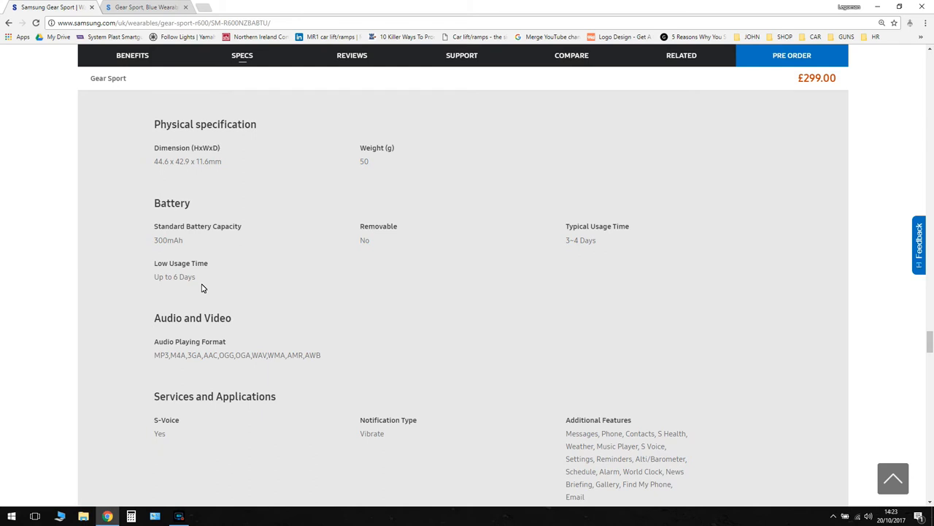
{"action": "scroll", "scroll_direction": "down", "scroll_amount": 3}
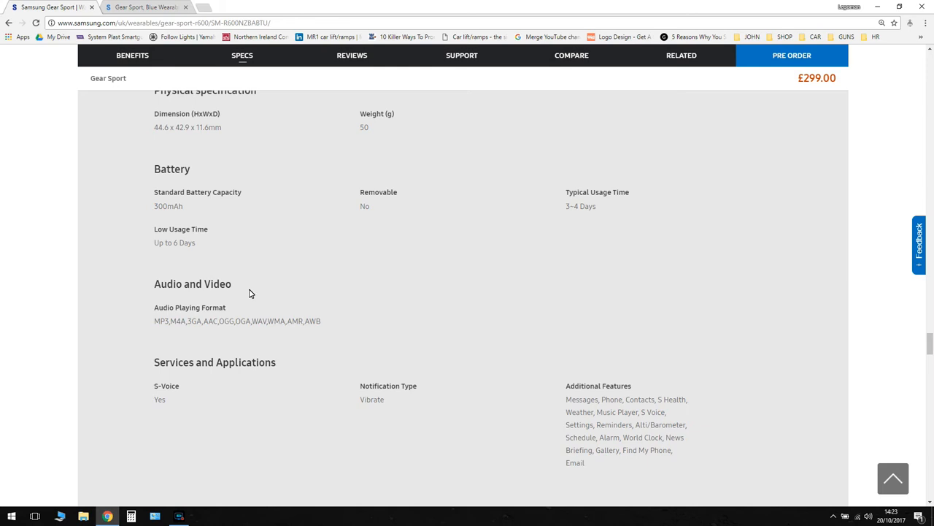
{"action": "scroll", "scroll_direction": "down", "scroll_amount": 3}
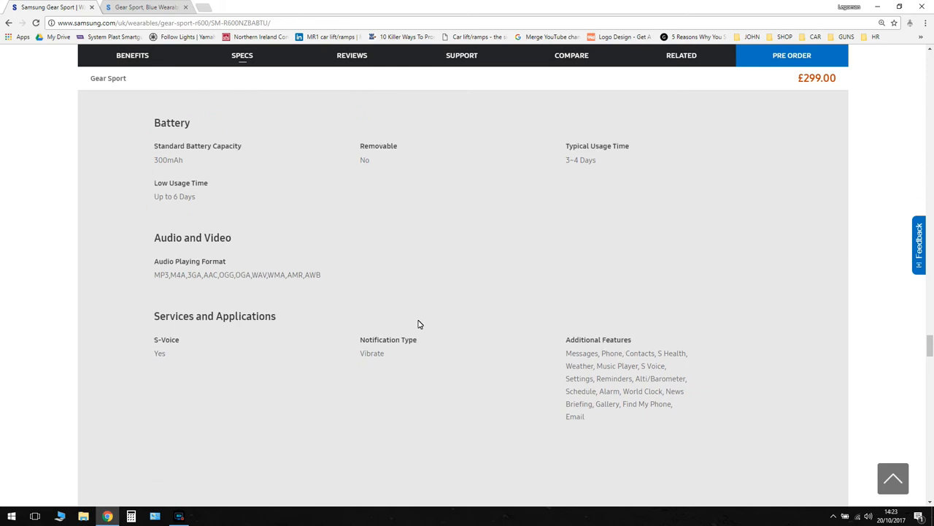
{"action": "scroll", "scroll_direction": "down", "scroll_amount": 3}
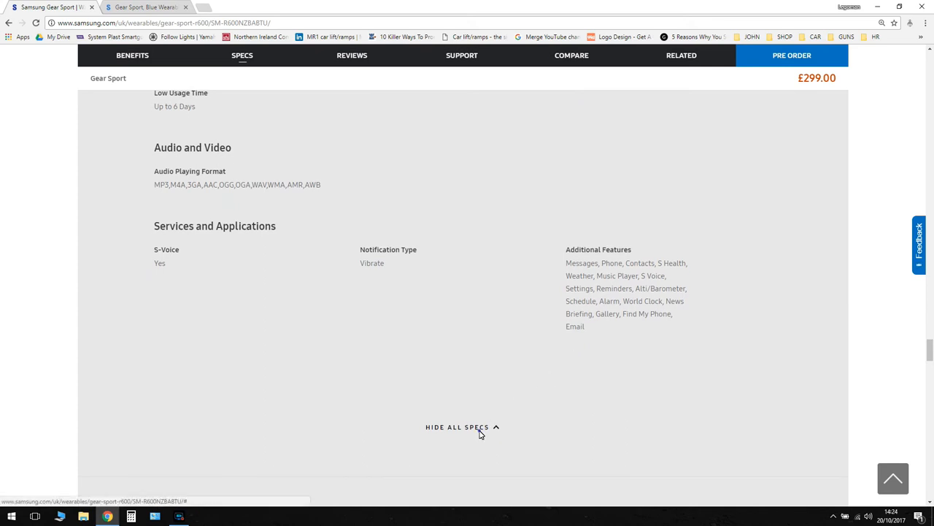
{"action": "left_click", "coordinate": [462, 427]}
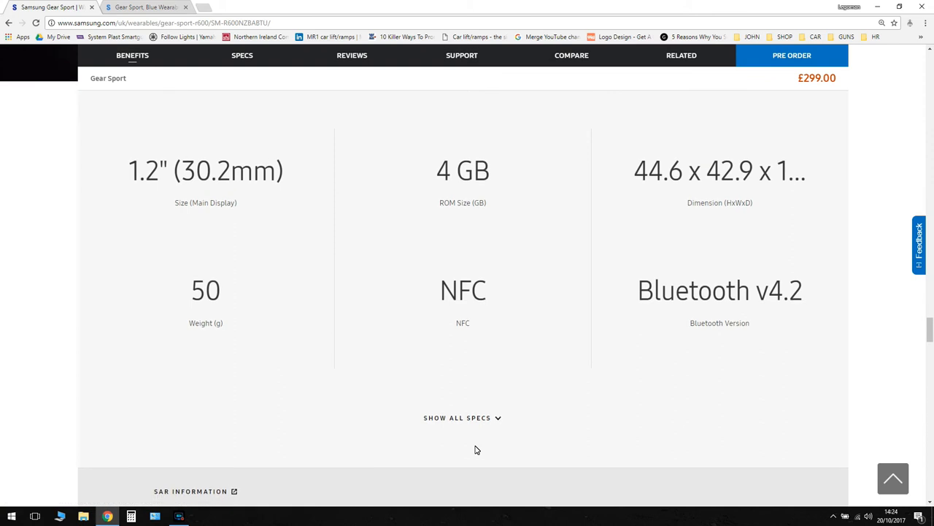
Scroll past reviews and support to 'How It Stacks Up' against the Gear S3 Frontier and Classic.
{"action": "left_click", "coordinate": [352, 55]}
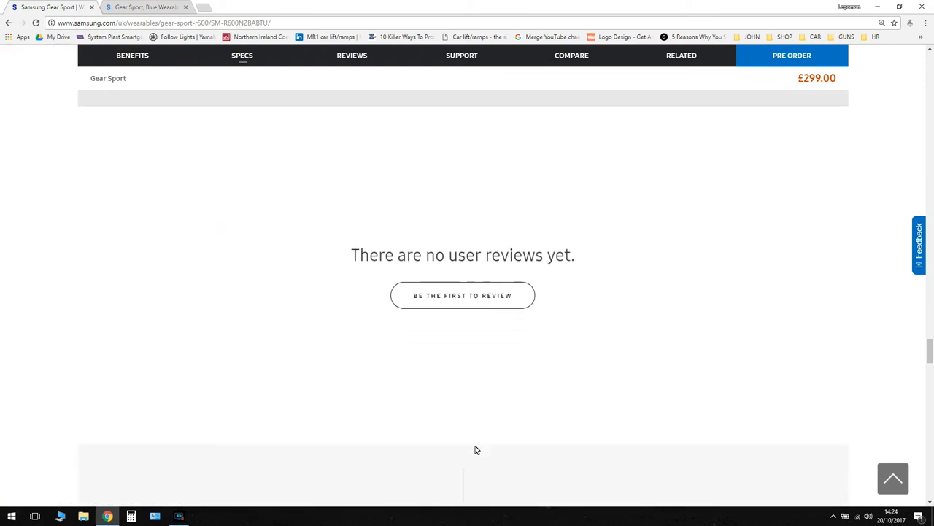
{"action": "scroll", "scroll_direction": "down", "scroll_amount": 3}
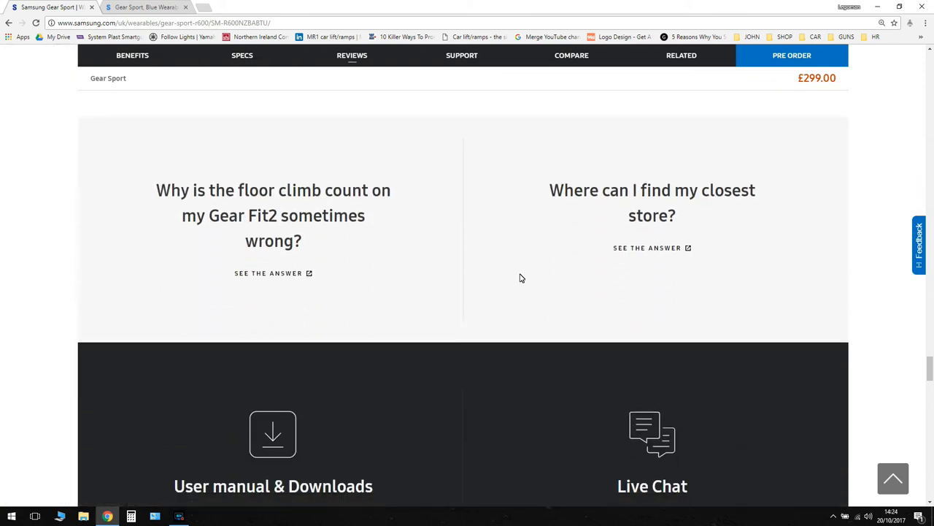
{"action": "scroll", "scroll_direction": "down", "scroll_amount": 3}
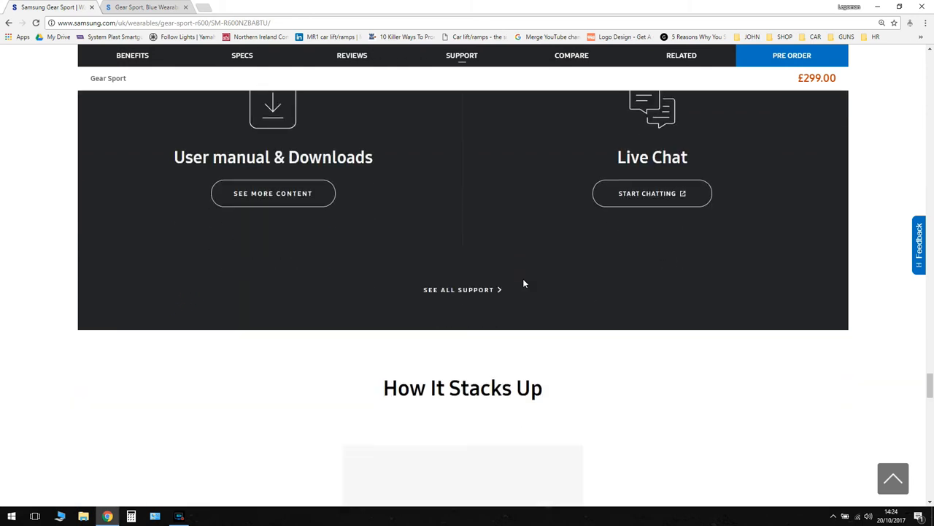
{"action": "scroll", "scroll_direction": "down", "scroll_amount": 3}
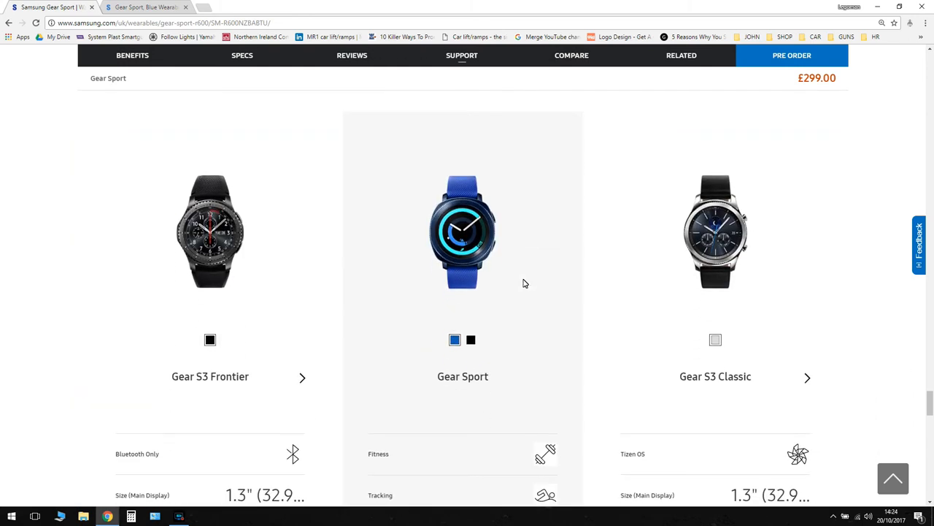
Set the comparison's Gear Sport swatch to black, try blue, then settle back on black.
{"action": "scroll", "scroll_direction": "down", "scroll_amount": 3}
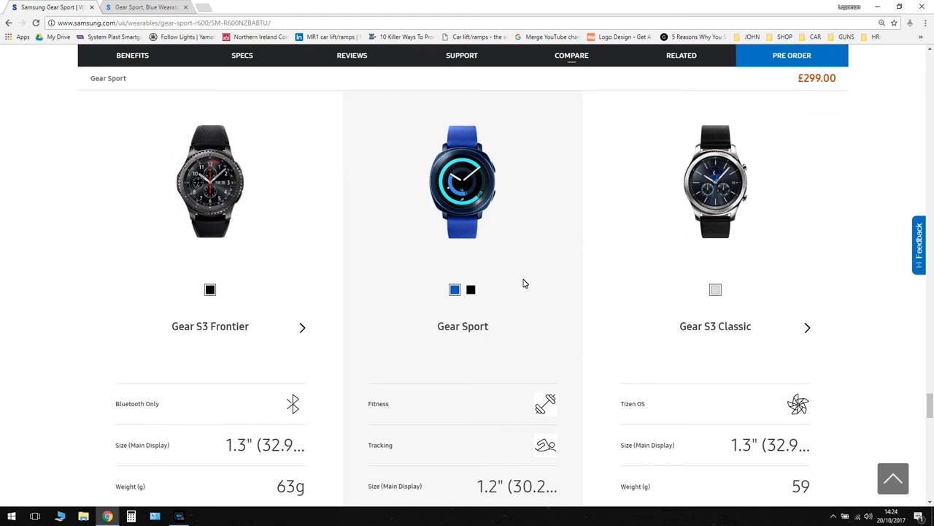
{"action": "mouse_move", "coordinate": [524, 292]}
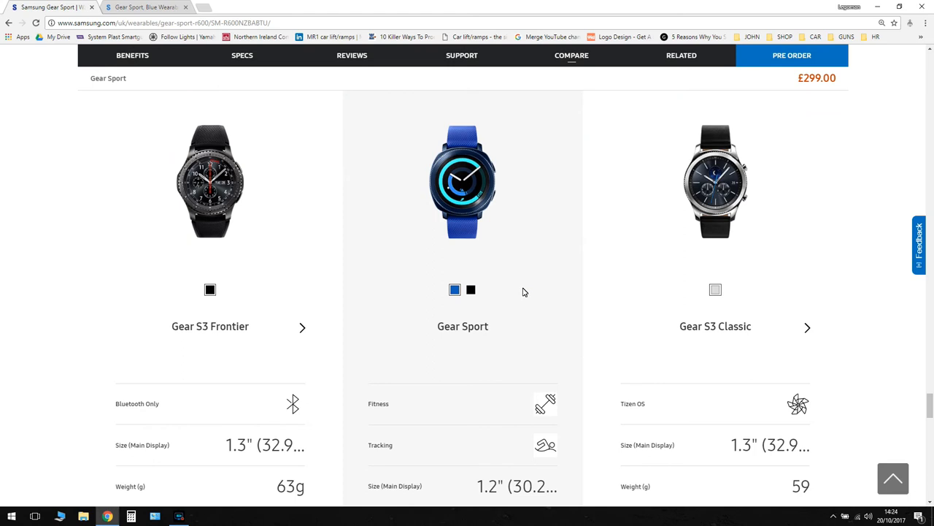
{"action": "left_click", "coordinate": [471, 289]}
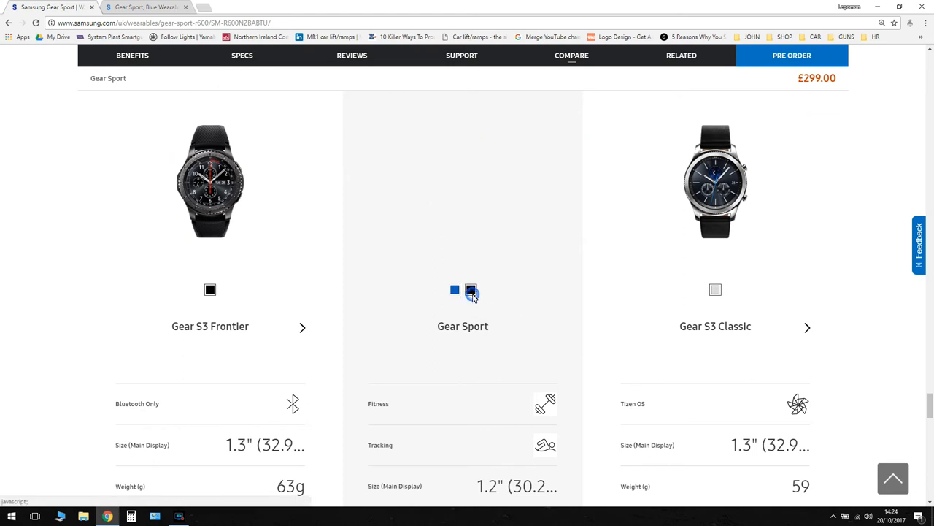
{"action": "left_click", "coordinate": [455, 290]}
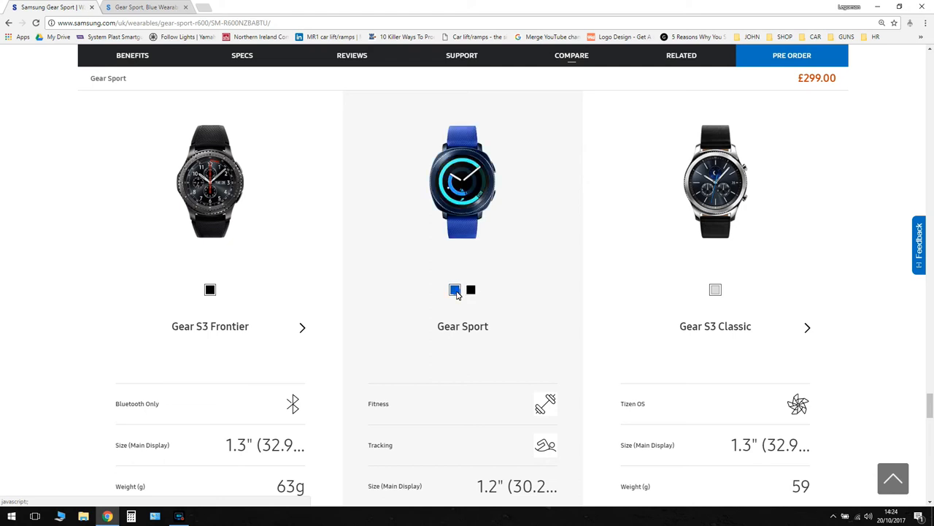
{"action": "mouse_move", "coordinate": [473, 238]}
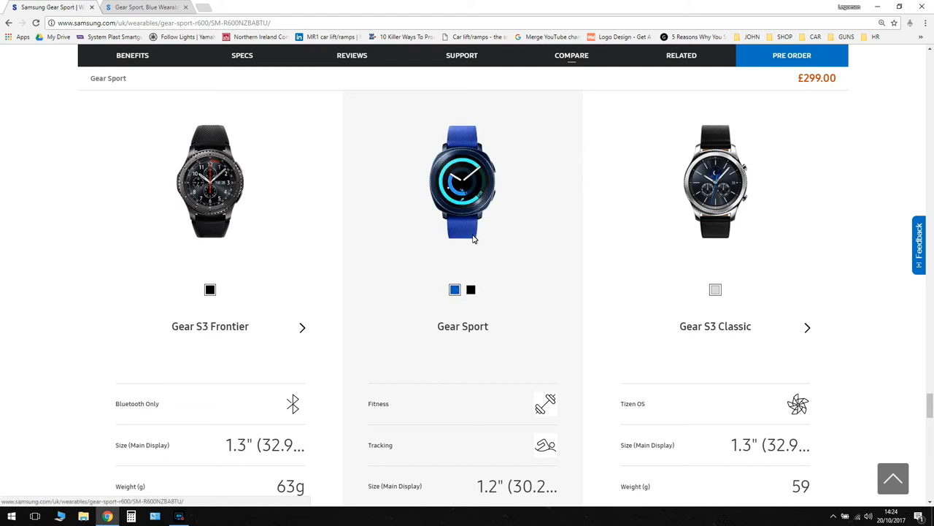
{"action": "mouse_move", "coordinate": [461, 200]}
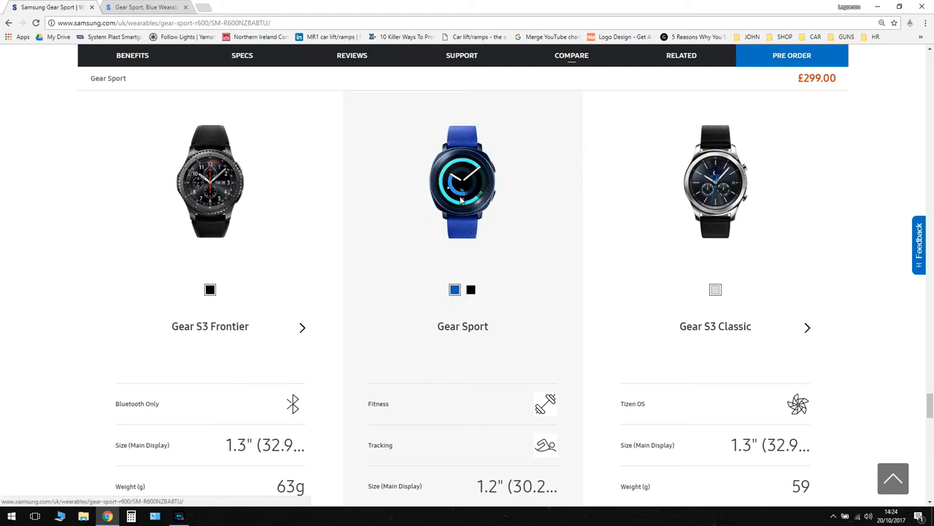
{"action": "left_click", "coordinate": [471, 290]}
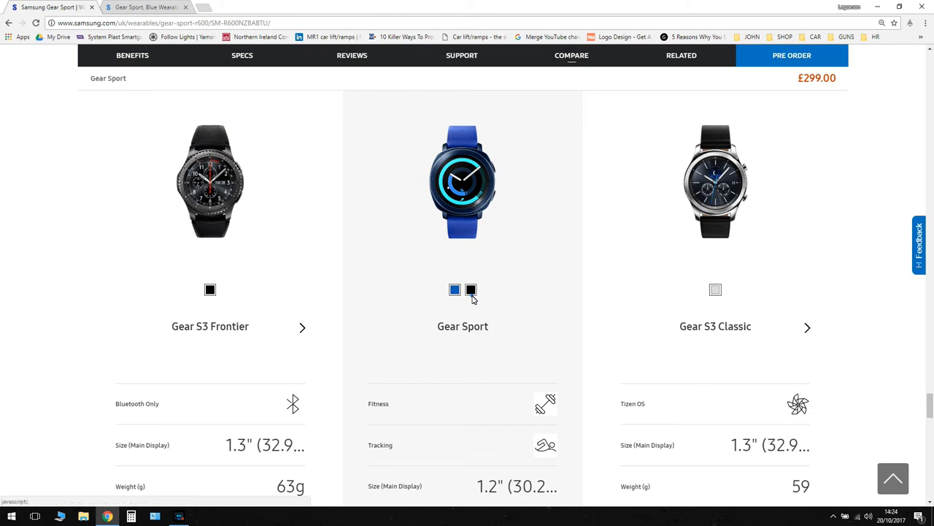
{"action": "scroll", "scroll_direction": "down", "scroll_amount": 3}
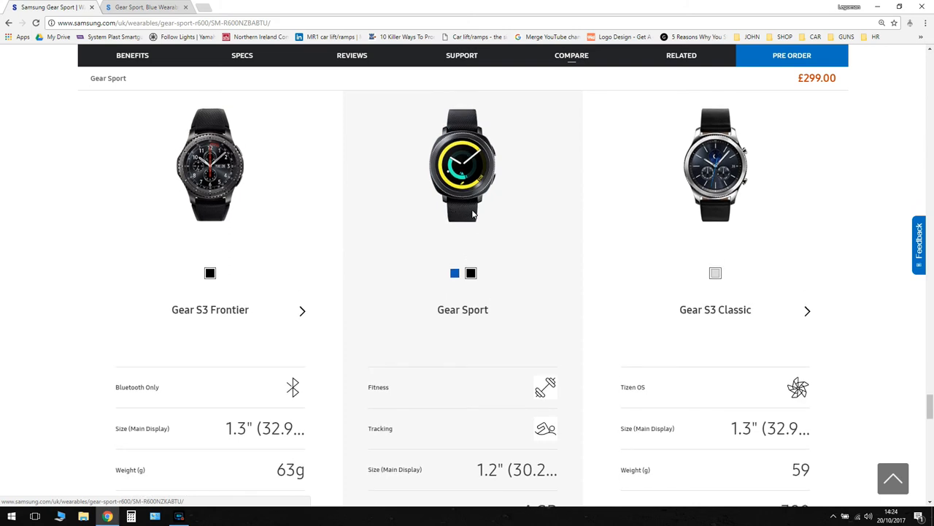
{"action": "mouse_move", "coordinate": [451, 210]}
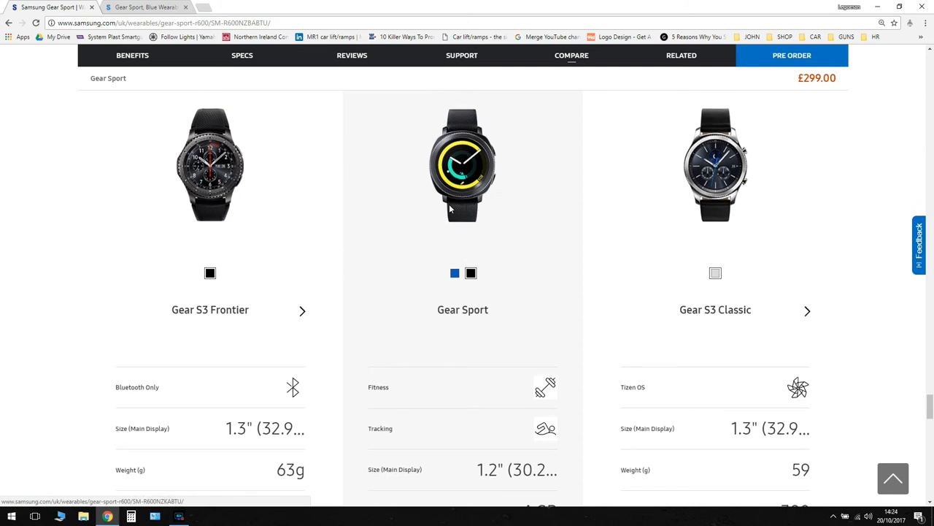
{"action": "mouse_move", "coordinate": [225, 219]}
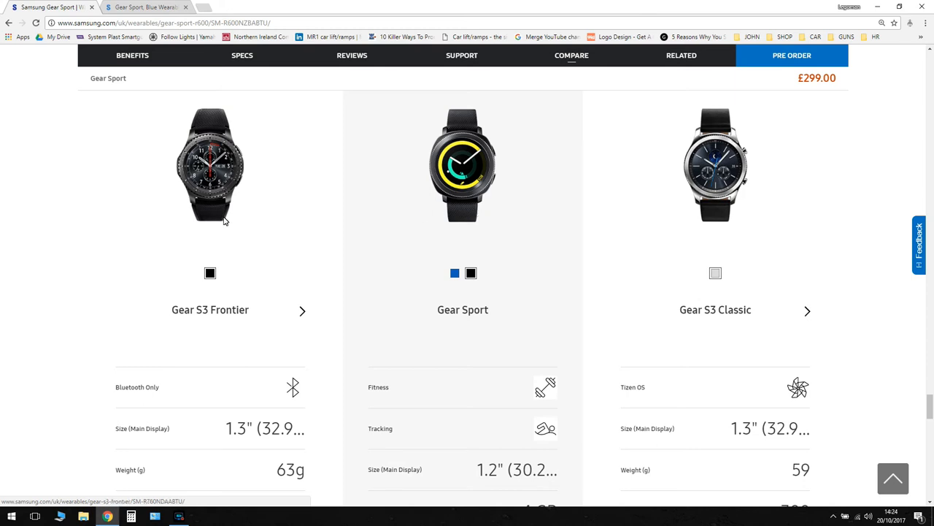
{"action": "mouse_move", "coordinate": [292, 262]}
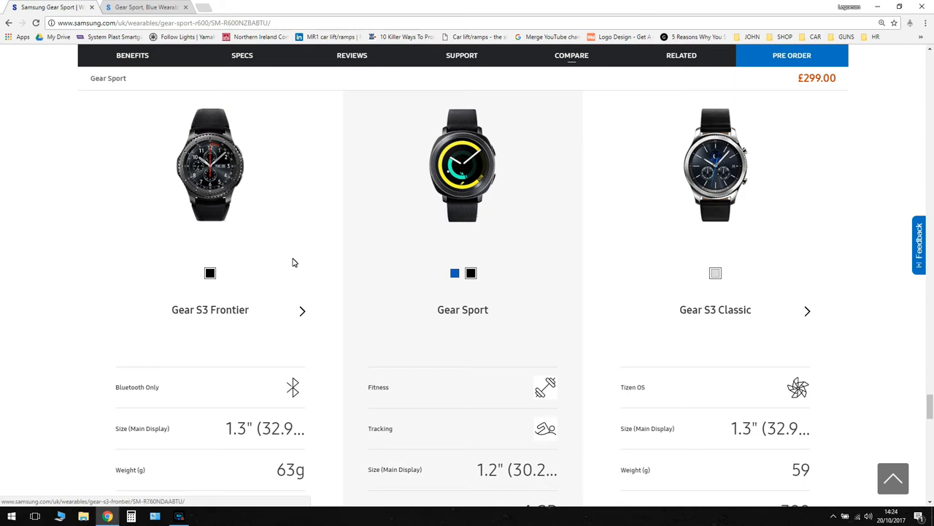
{"action": "mouse_move", "coordinate": [530, 247]}
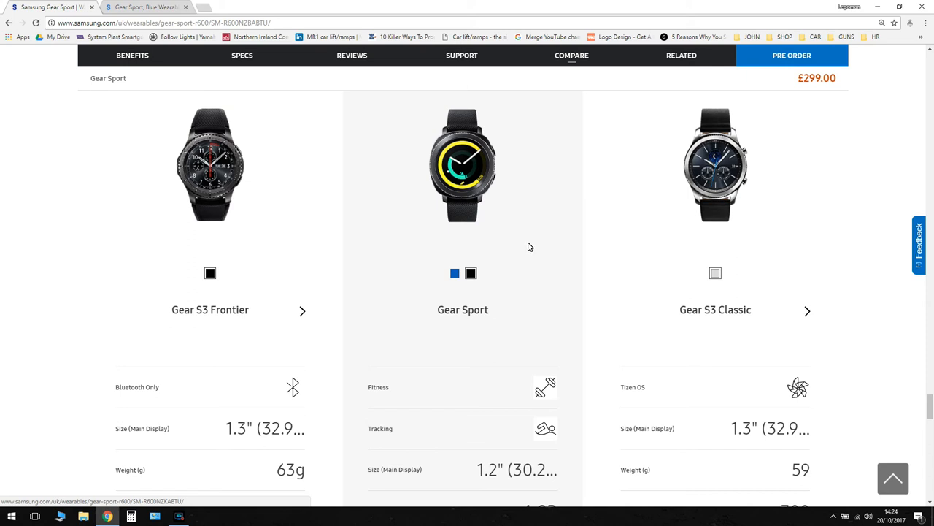
{"action": "scroll", "scroll_direction": "down", "scroll_amount": 3}
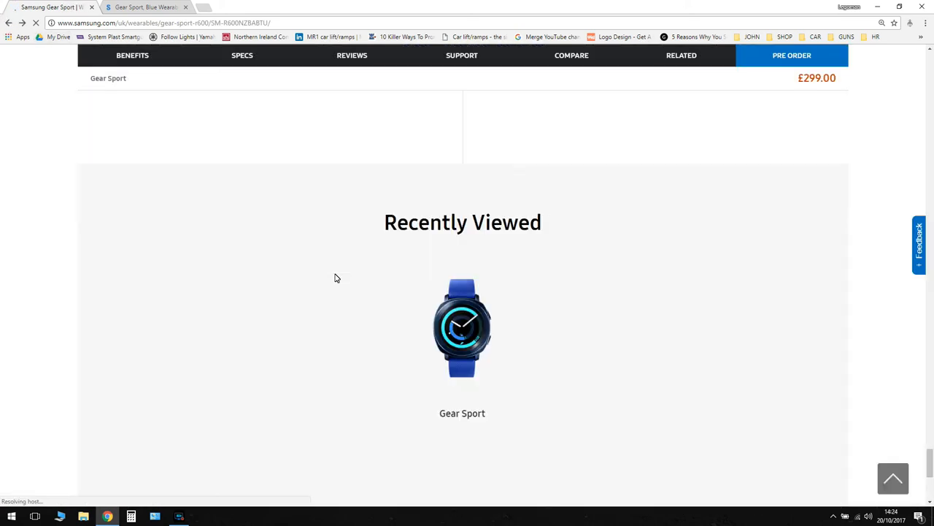
Open the Gear Sport, Blue page from Recently Viewed, showing $299.99 on pre-order.
{"action": "left_click", "coordinate": [462, 328]}
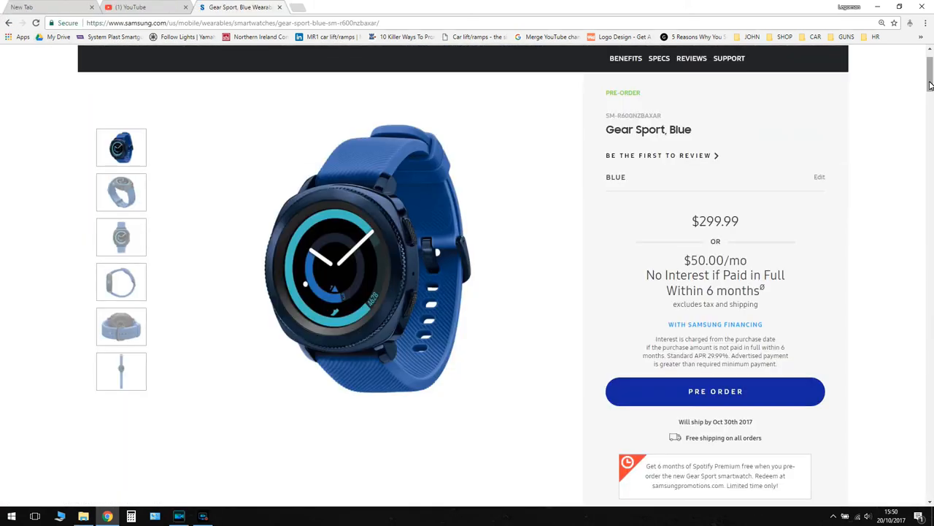
Scroll the blue Gear Sport page past water resistance to 'Track your fitness and calories'.
{"action": "scroll", "scroll_direction": "down", "scroll_amount": 3}
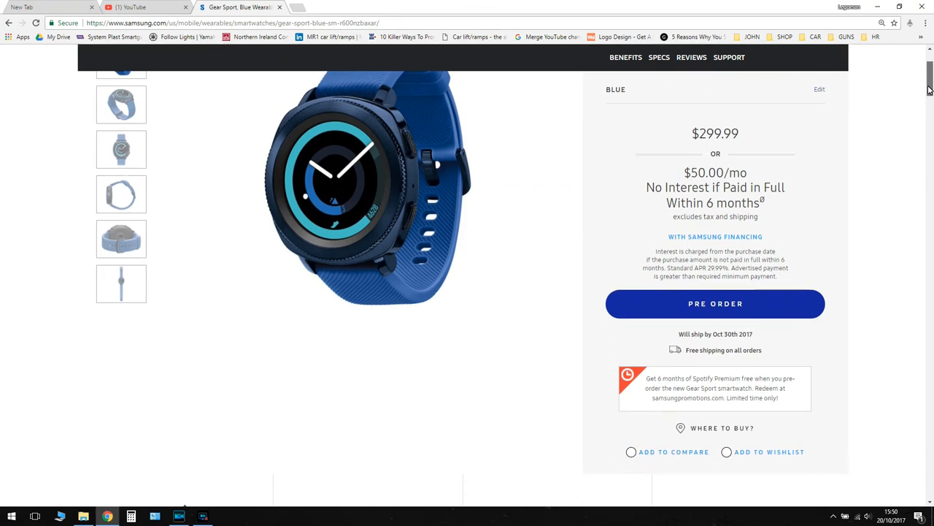
{"action": "scroll", "scroll_direction": "down", "scroll_amount": 3}
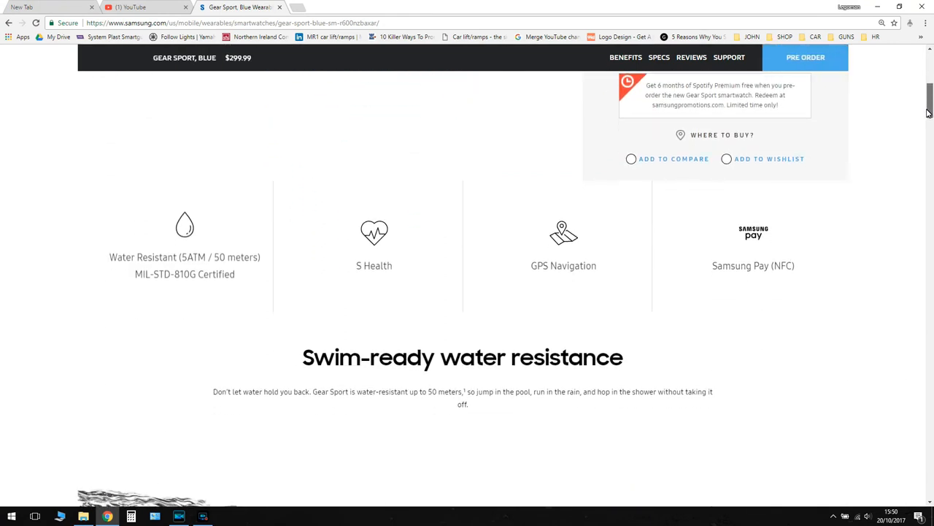
{"action": "scroll", "scroll_direction": "down", "scroll_amount": 3}
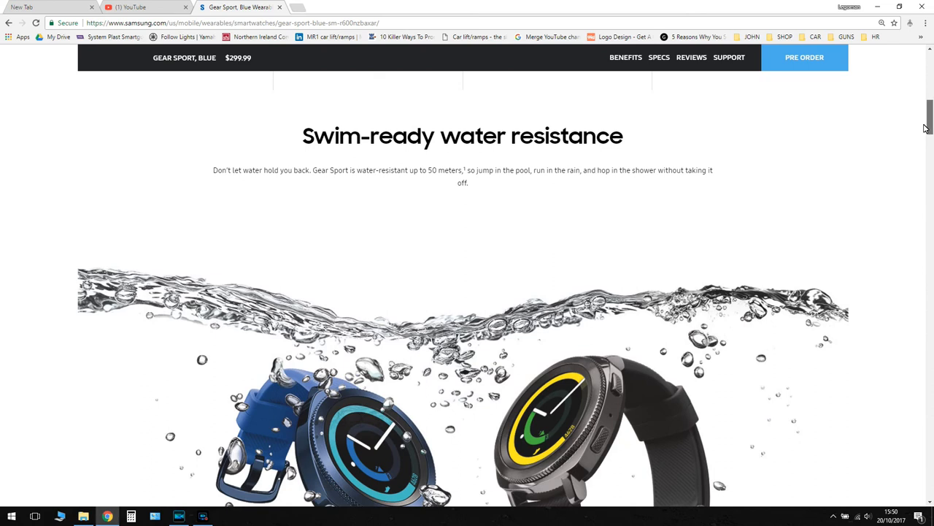
{"action": "scroll", "scroll_direction": "down", "scroll_amount": 3}
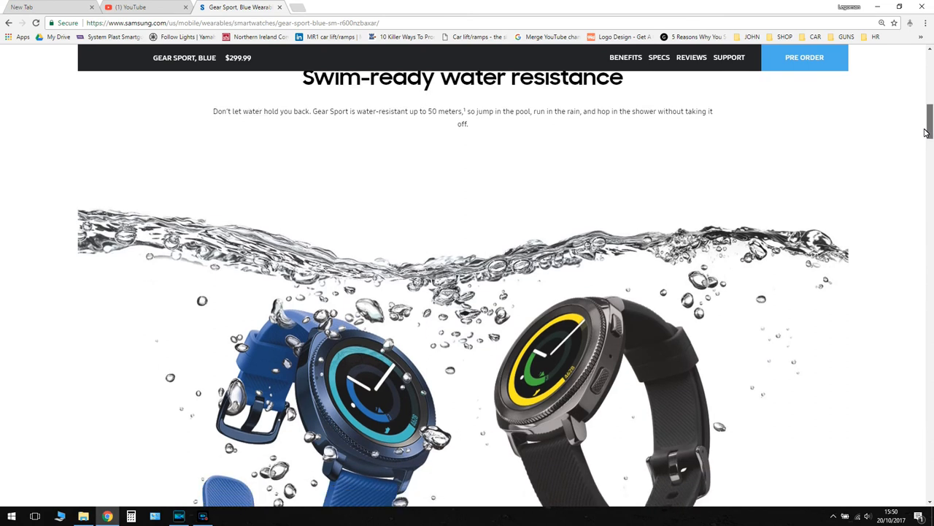
{"action": "scroll", "scroll_direction": "down", "scroll_amount": 3}
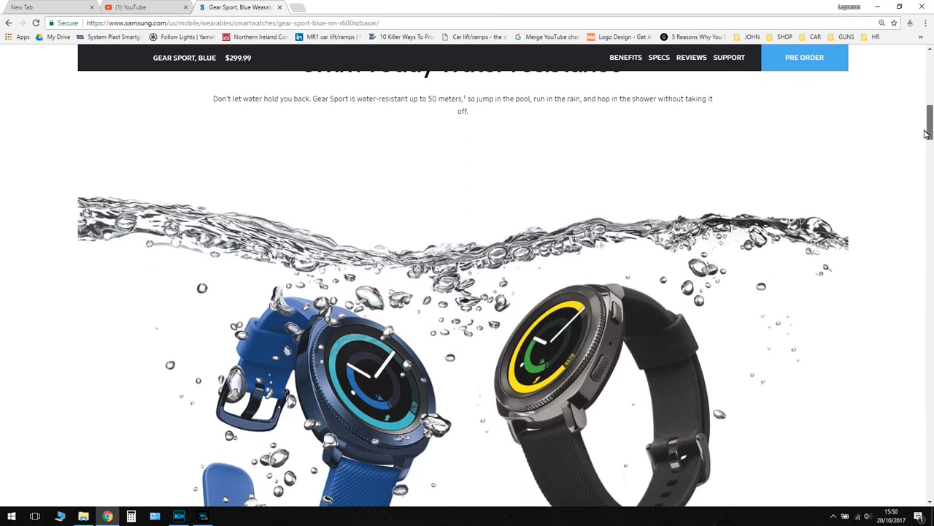
{"action": "scroll", "scroll_direction": "down", "scroll_amount": 3}
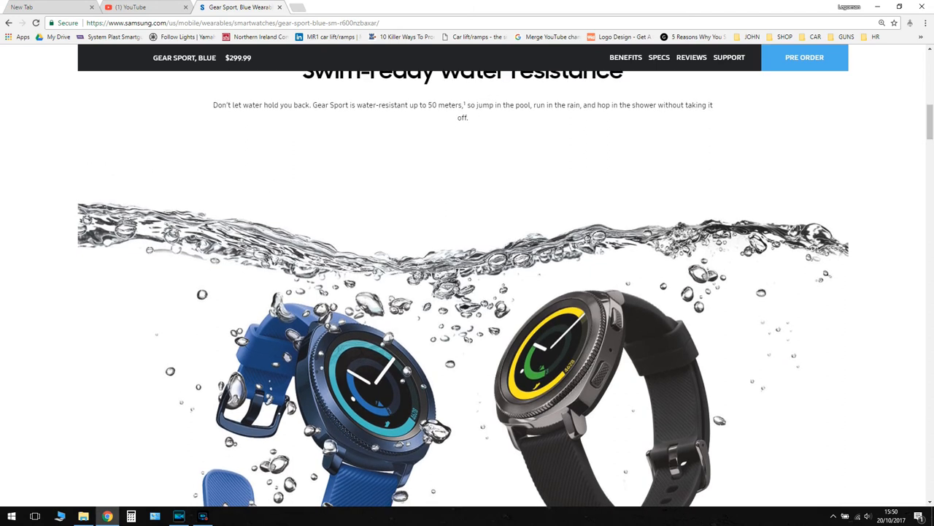
{"action": "mouse_move", "coordinate": [883, 215]}
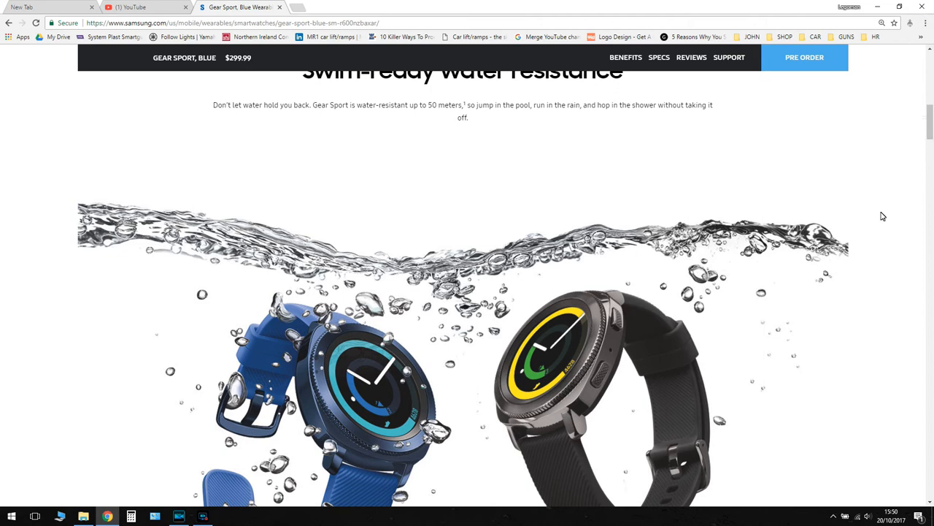
{"action": "scroll", "scroll_direction": "down", "scroll_amount": 3}
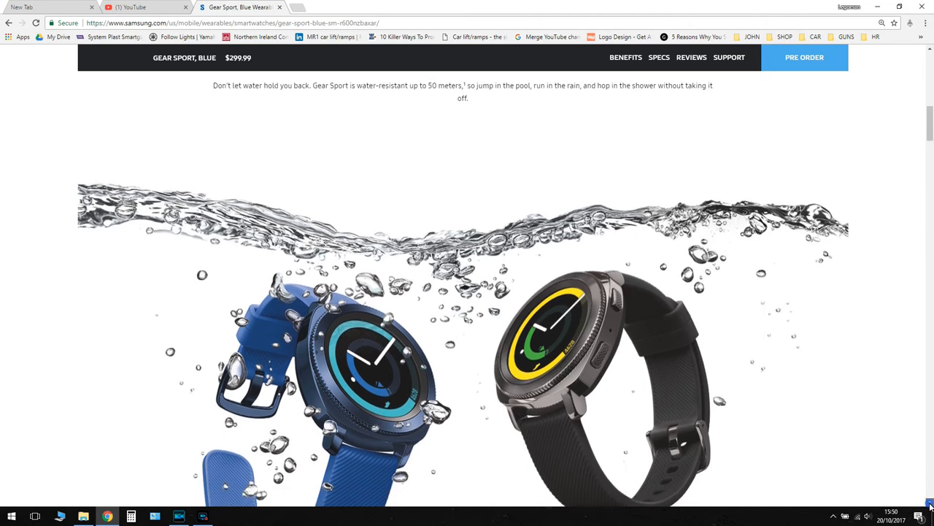
{"action": "scroll", "scroll_direction": "down", "scroll_amount": 3}
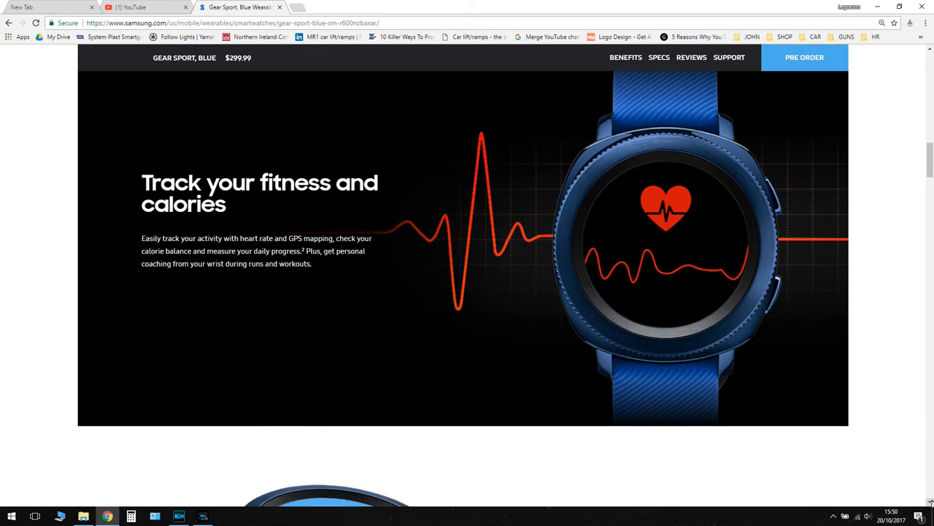
Scroll past 'Control your smart devices' to 'Pay on the go' with Samsung Pay NFC.
{"action": "scroll", "scroll_direction": "down", "scroll_amount": 3}
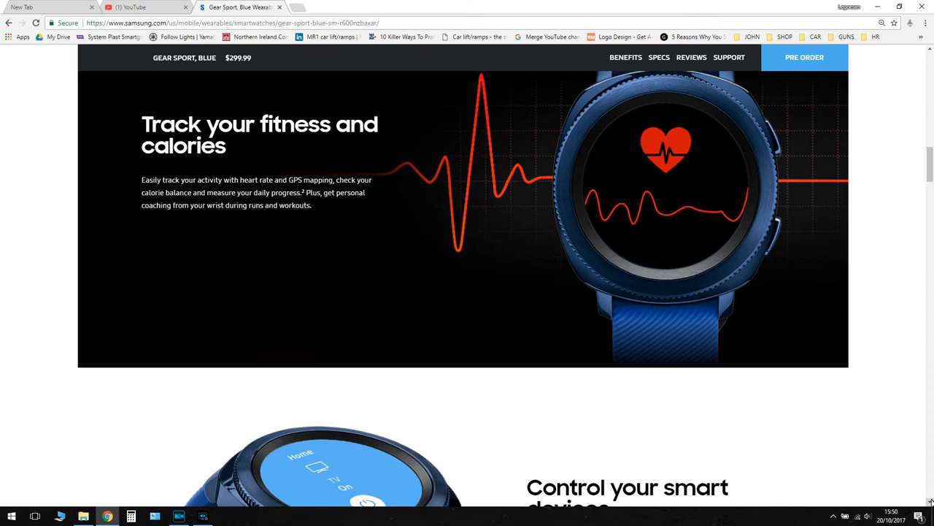
{"action": "mouse_move", "coordinate": [926, 267]}
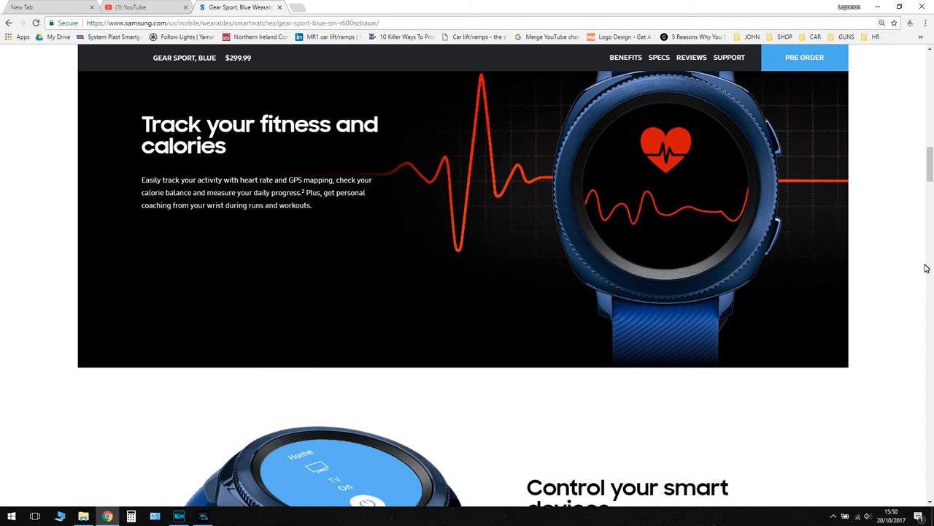
{"action": "scroll", "scroll_direction": "up", "scroll_amount": 3}
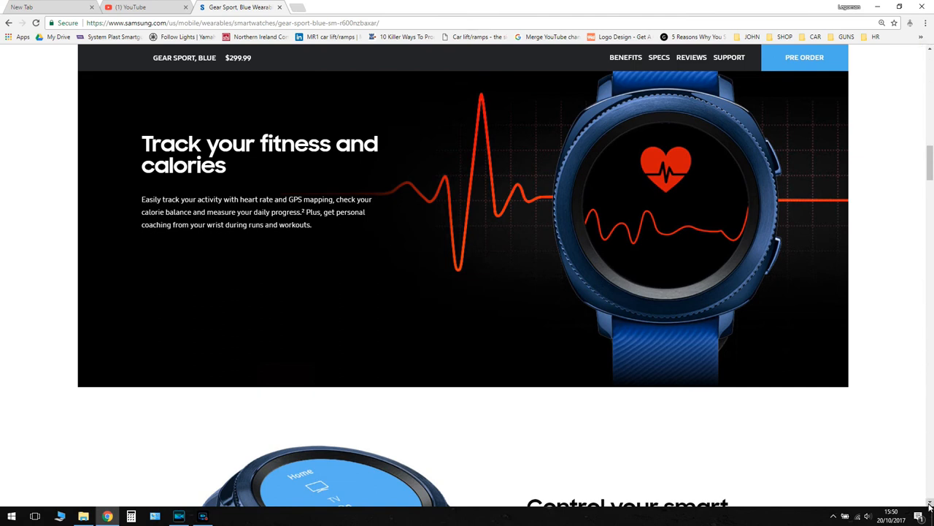
{"action": "scroll", "scroll_direction": "down", "scroll_amount": 3}
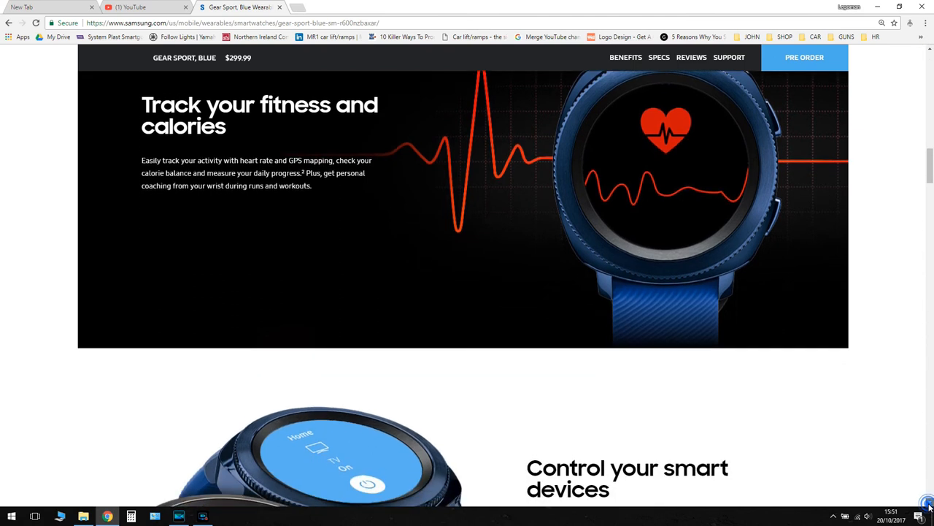
{"action": "scroll", "scroll_direction": "down", "scroll_amount": 3}
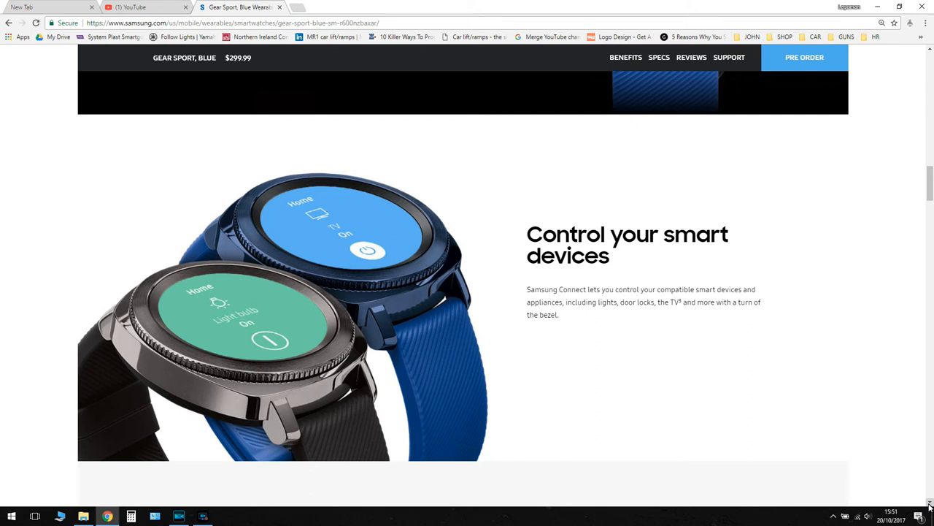
{"action": "scroll", "scroll_direction": "down", "scroll_amount": 3}
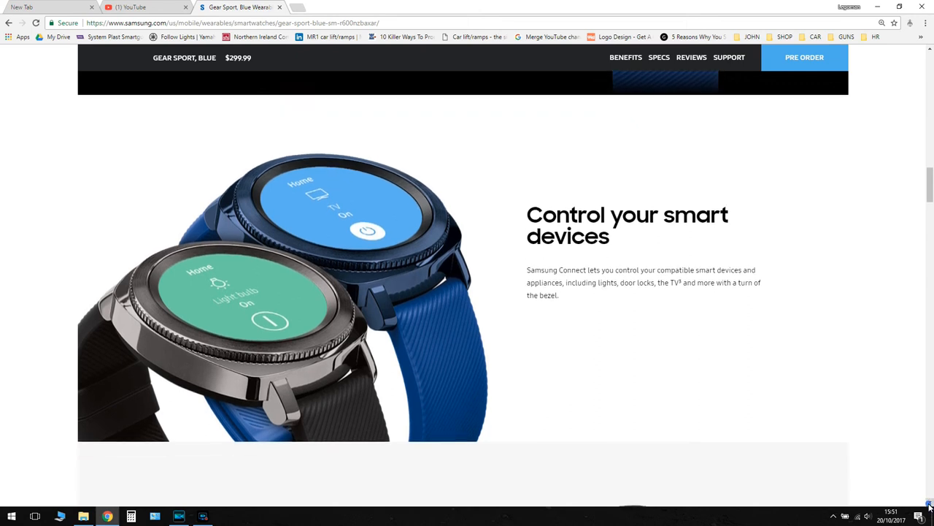
{"action": "scroll", "scroll_direction": "down", "scroll_amount": 3}
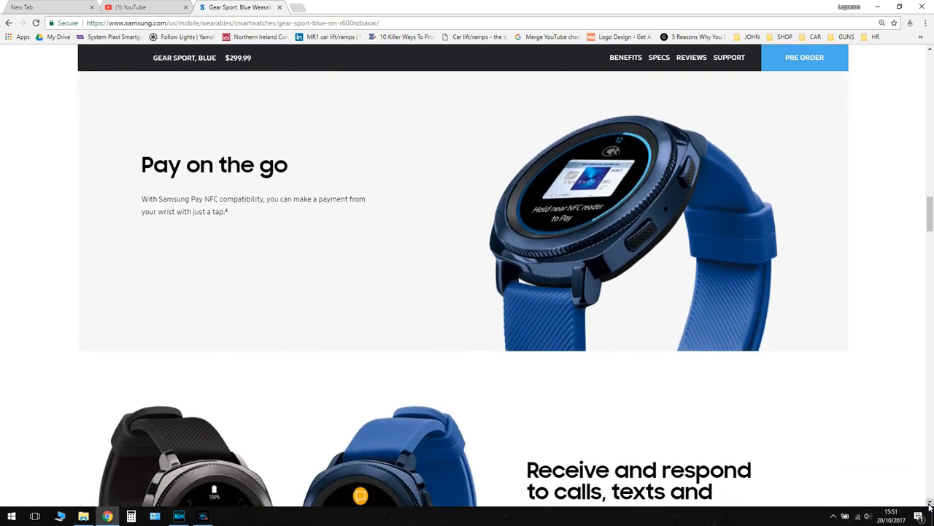
Scroll past the calls and texts section to 'Apps at your command' featuring Spotify.
{"action": "scroll", "scroll_direction": "down", "scroll_amount": 3}
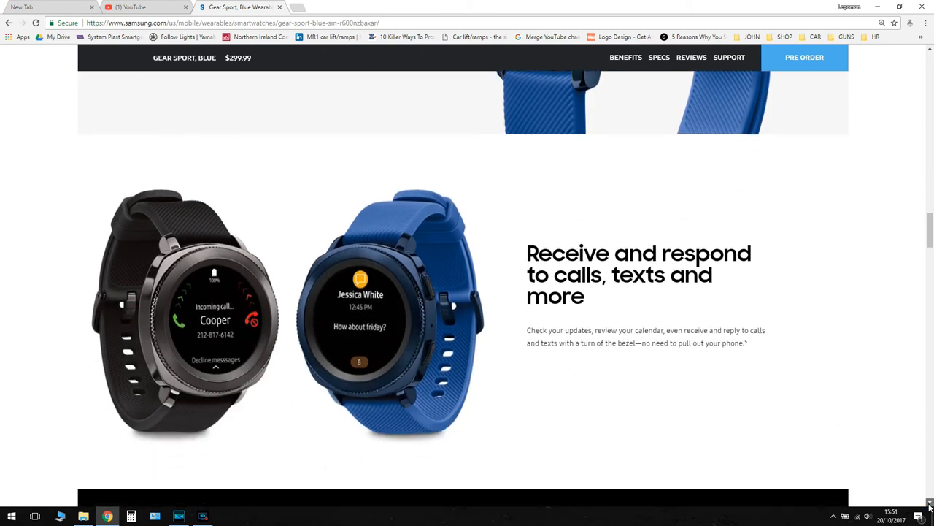
{"action": "scroll", "scroll_direction": "down", "scroll_amount": 3}
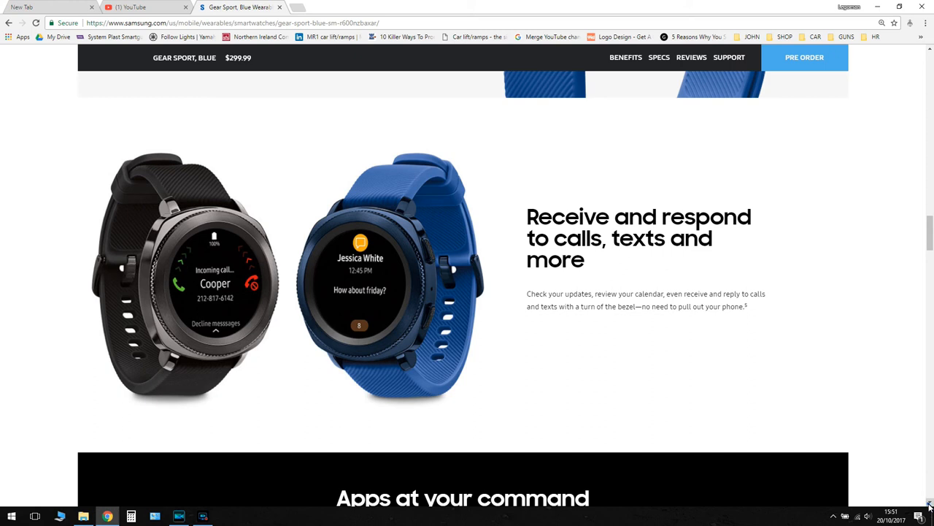
{"action": "scroll", "scroll_direction": "down", "scroll_amount": 3}
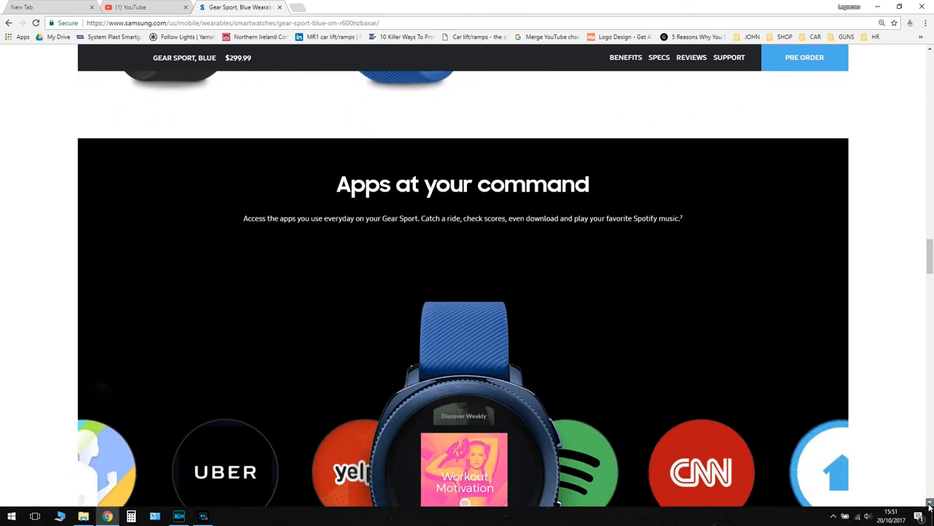
Scroll through the charging, Android/iOS compatibility and Spotify offer sections.
{"action": "scroll", "scroll_direction": "down", "scroll_amount": 3}
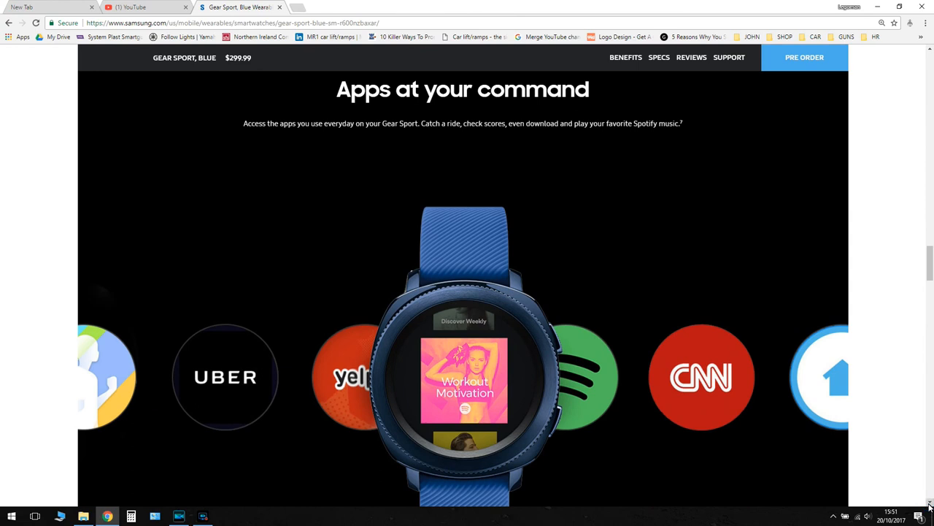
{"action": "scroll", "scroll_direction": "down", "scroll_amount": 3}
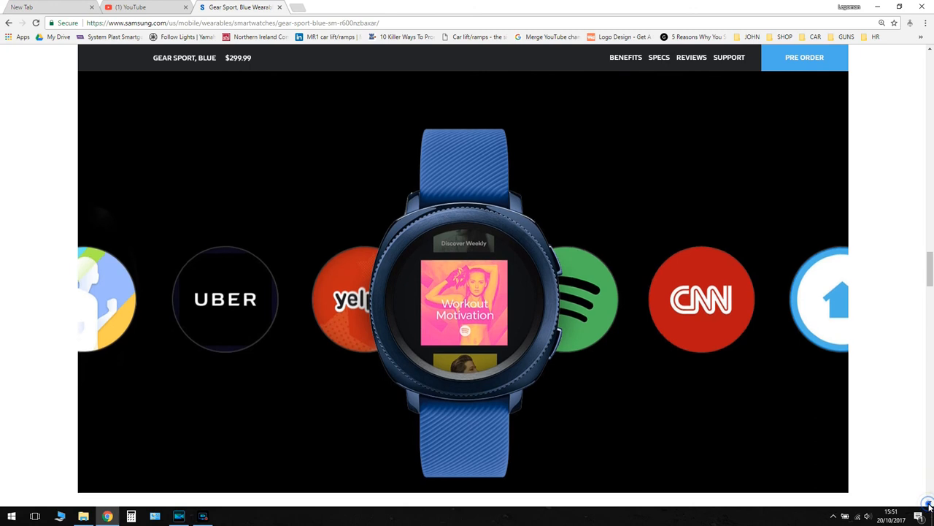
{"action": "scroll", "scroll_direction": "down", "scroll_amount": 3}
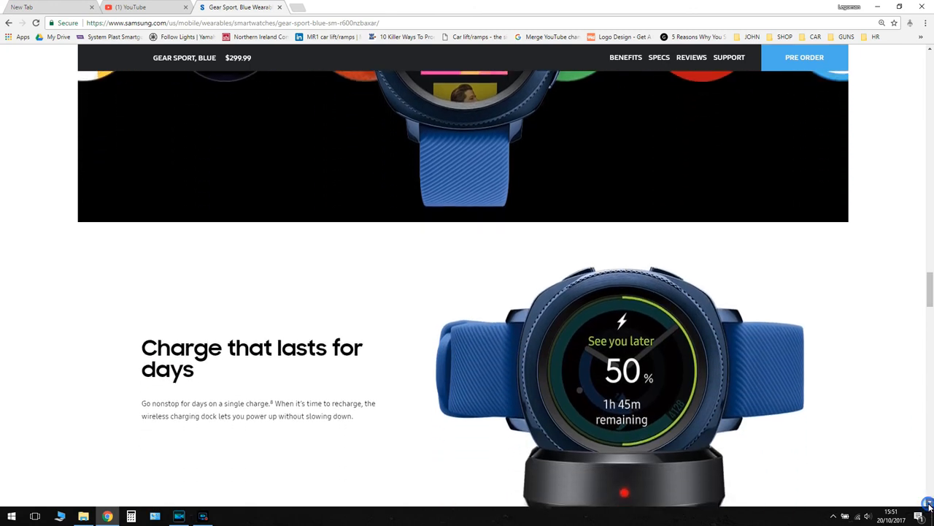
{"action": "scroll", "scroll_direction": "down", "scroll_amount": 3}
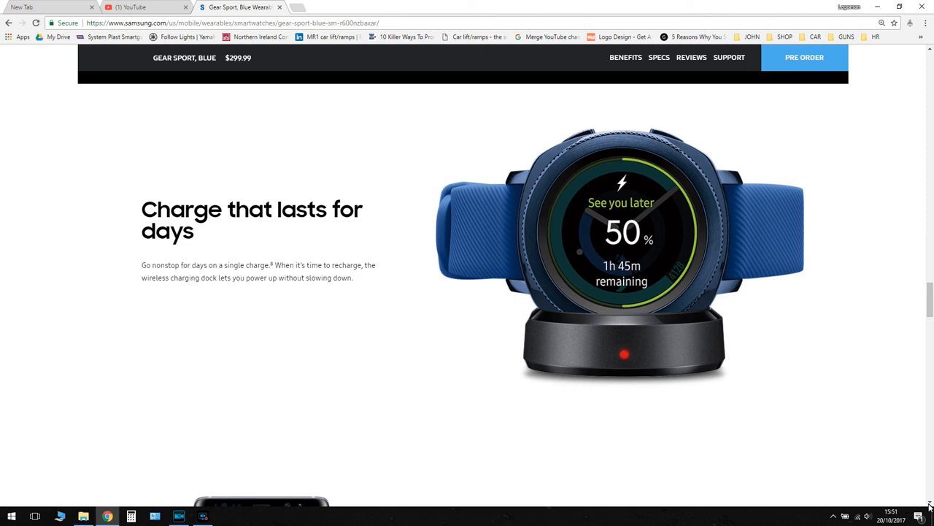
{"action": "scroll", "scroll_direction": "down", "scroll_amount": 3}
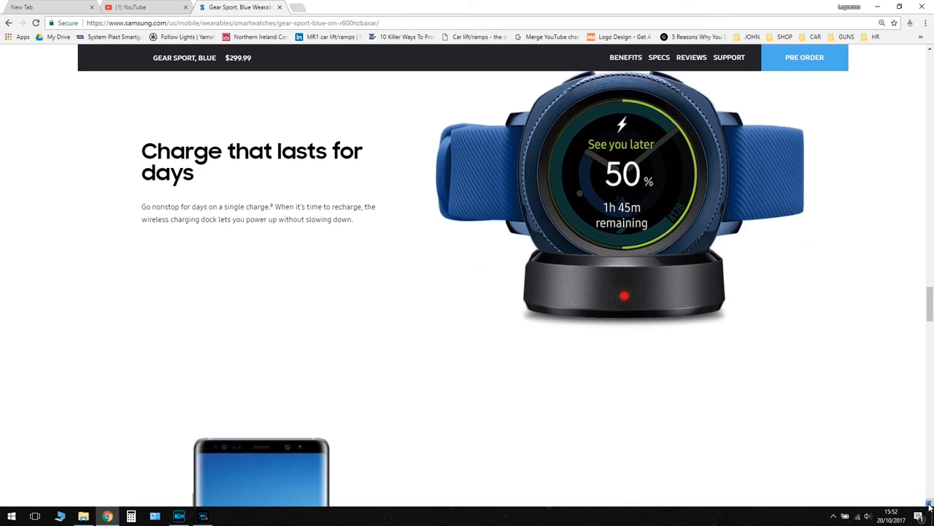
{"action": "scroll", "scroll_direction": "down", "scroll_amount": 3}
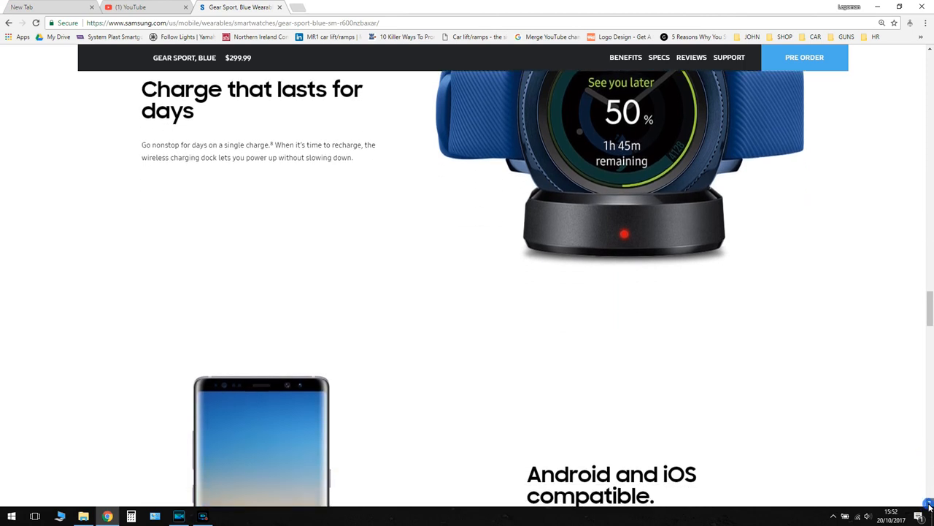
{"action": "scroll", "scroll_direction": "down", "scroll_amount": 3}
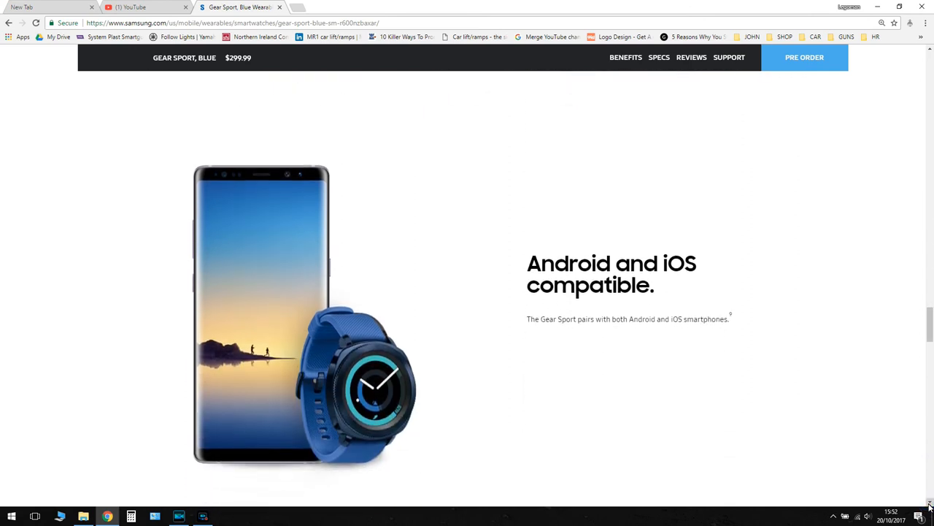
{"action": "scroll", "scroll_direction": "down", "scroll_amount": 3}
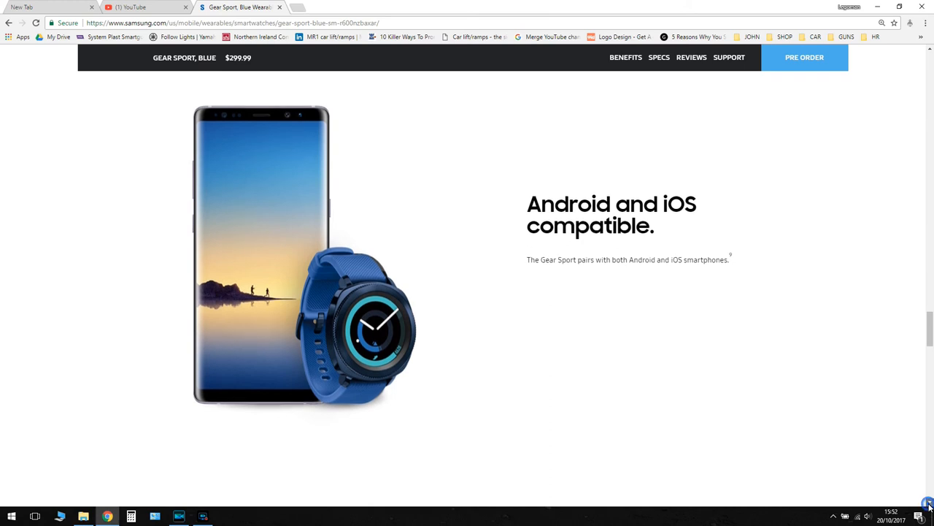
Continue past the feature highlights down to the key specs summary with See All Specs.
{"action": "scroll", "scroll_direction": "down", "scroll_amount": 3}
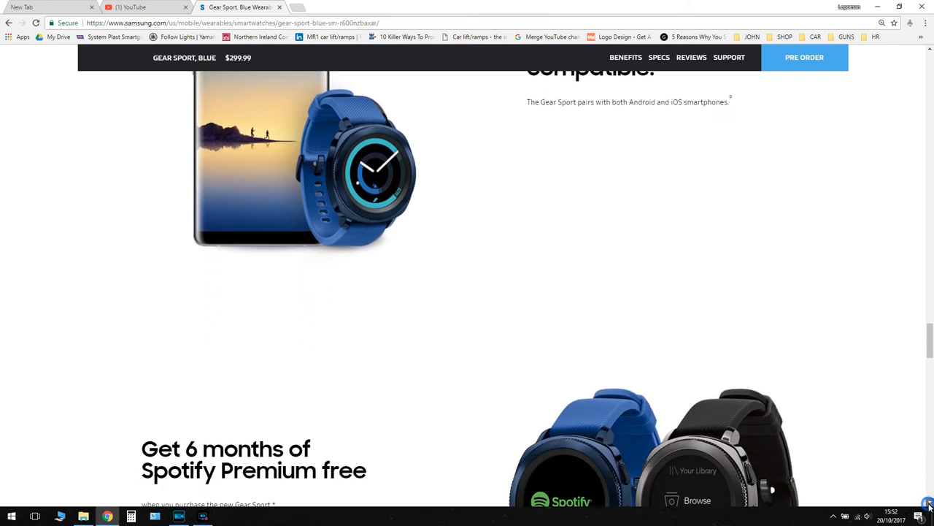
{"action": "scroll", "scroll_direction": "down", "scroll_amount": 3}
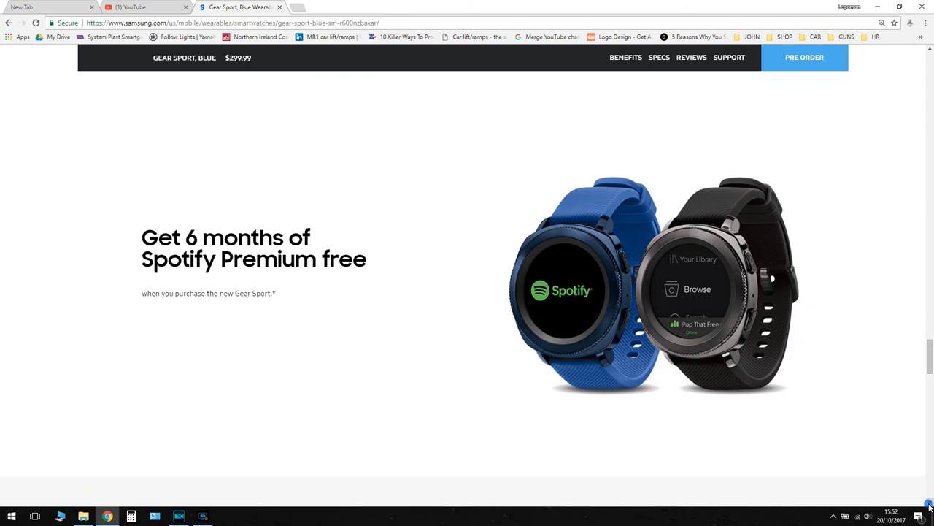
{"action": "scroll", "scroll_direction": "down", "scroll_amount": 3}
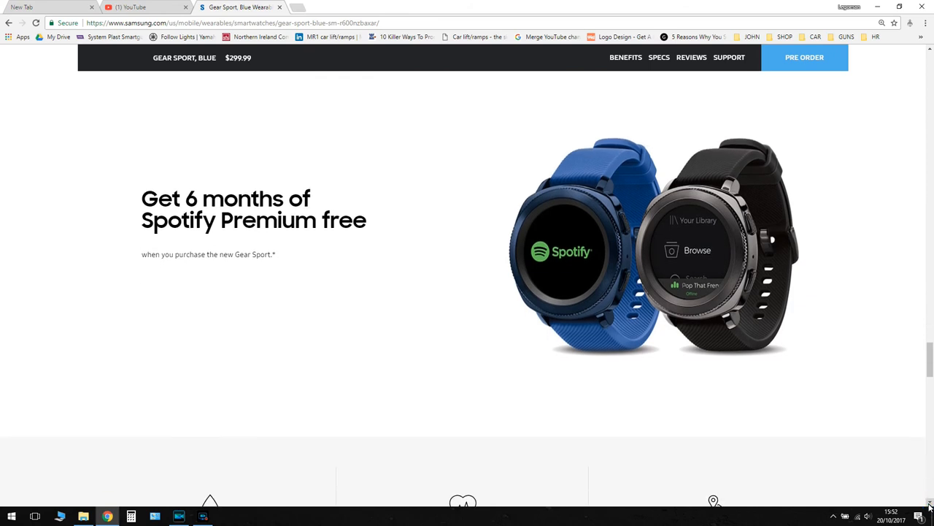
{"action": "scroll", "scroll_direction": "down", "scroll_amount": 3}
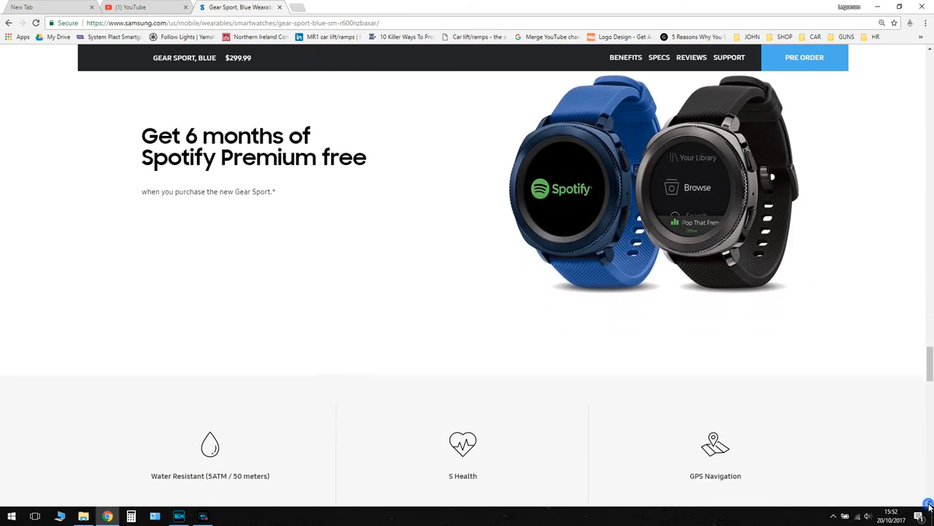
{"action": "scroll", "scroll_direction": "down", "scroll_amount": 3}
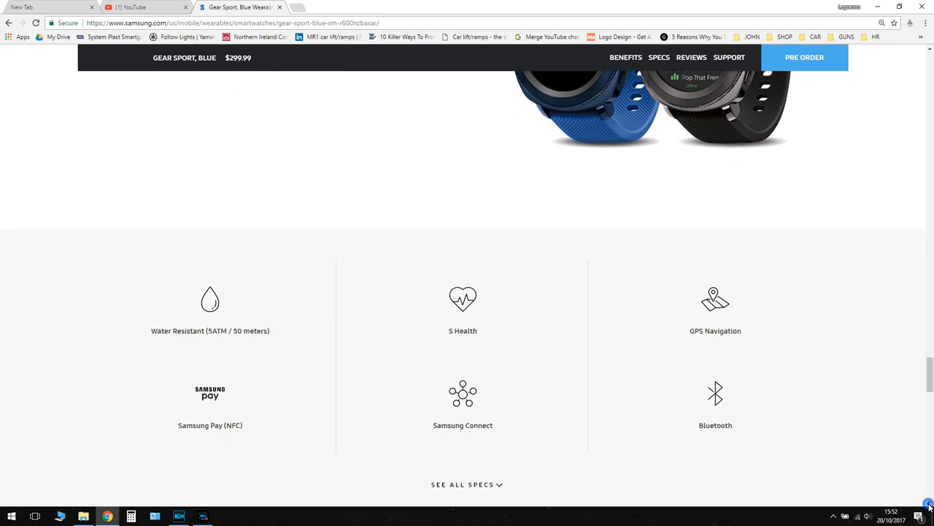
{"action": "scroll", "scroll_direction": "down", "scroll_amount": 3}
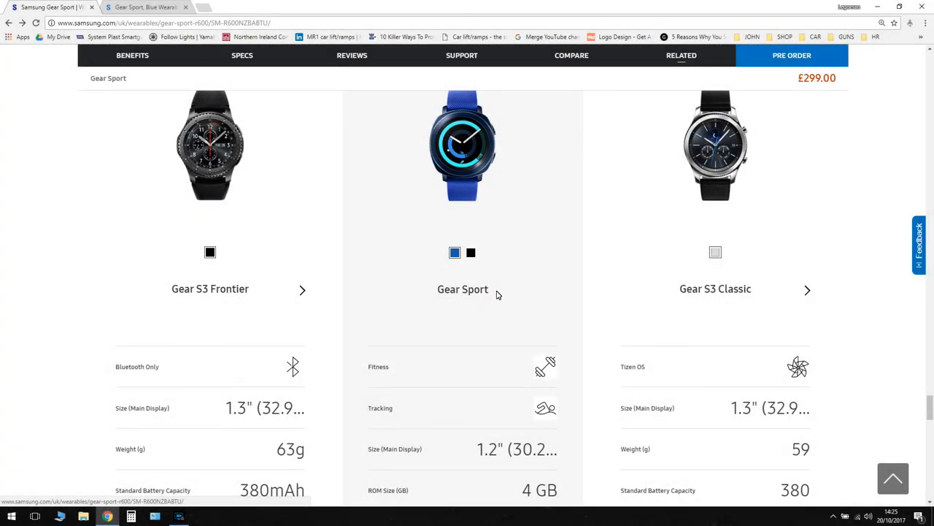
Scroll through the comparison and Compatible Products sections to reload the Gear Sport page.
{"action": "scroll", "scroll_direction": "down", "scroll_amount": 3}
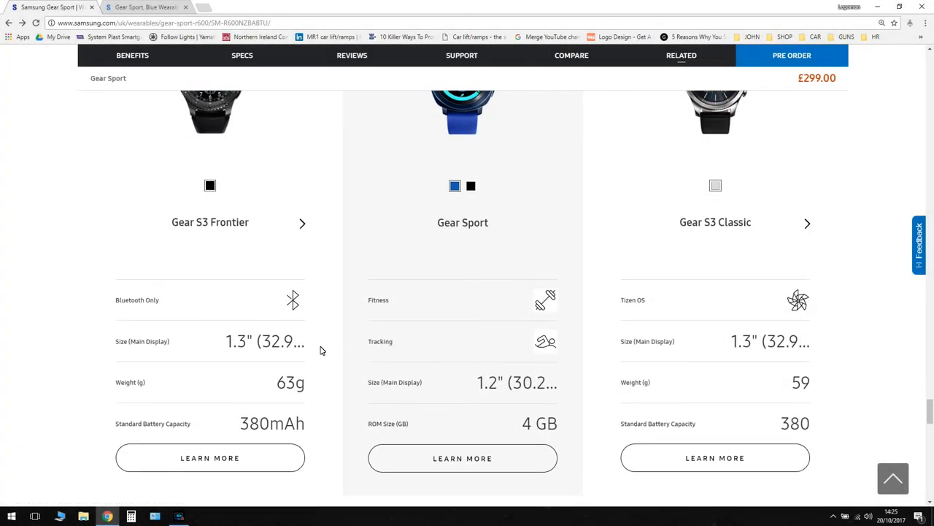
{"action": "mouse_move", "coordinate": [510, 443]}
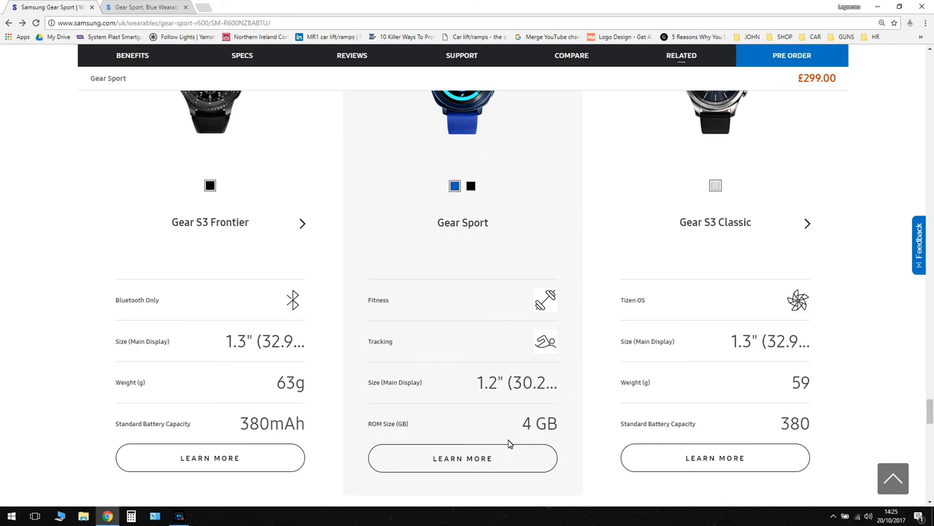
{"action": "scroll", "scroll_direction": "down", "scroll_amount": 3}
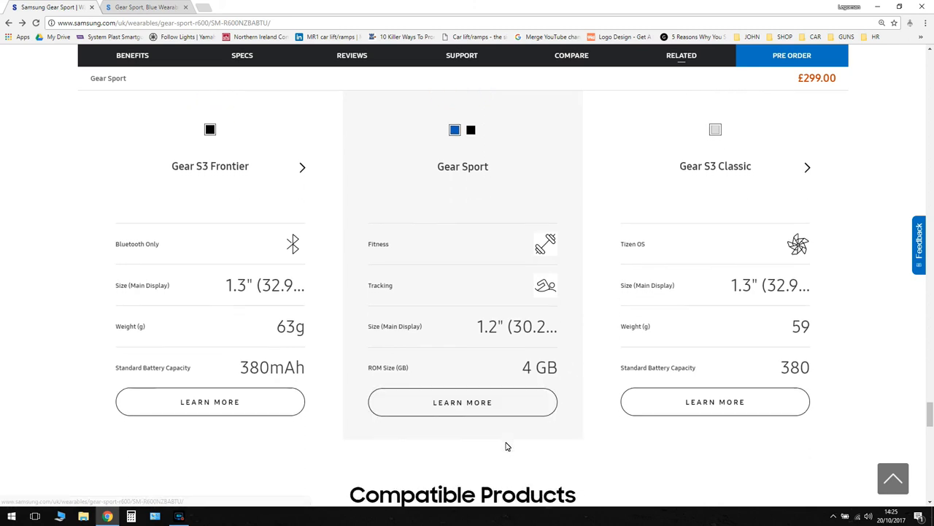
{"action": "scroll", "scroll_direction": "down", "scroll_amount": 3}
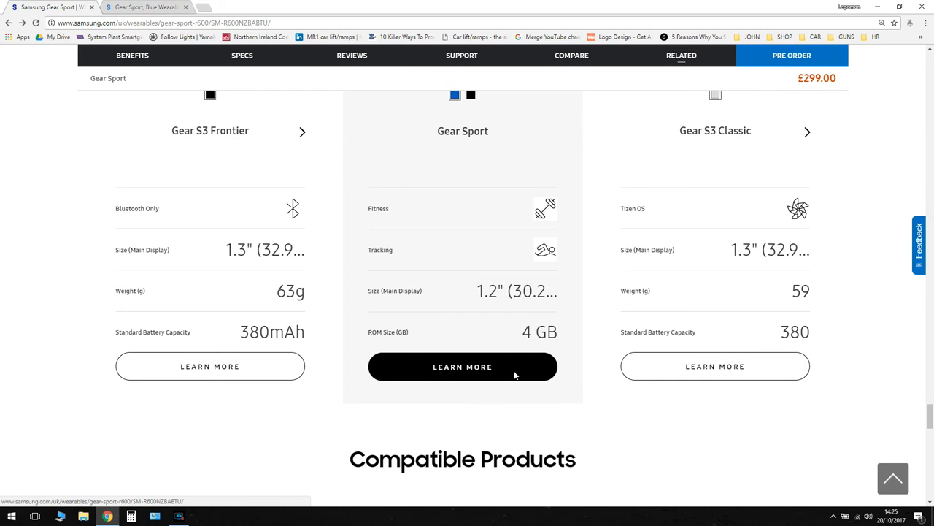
{"action": "mouse_move", "coordinate": [553, 413]}
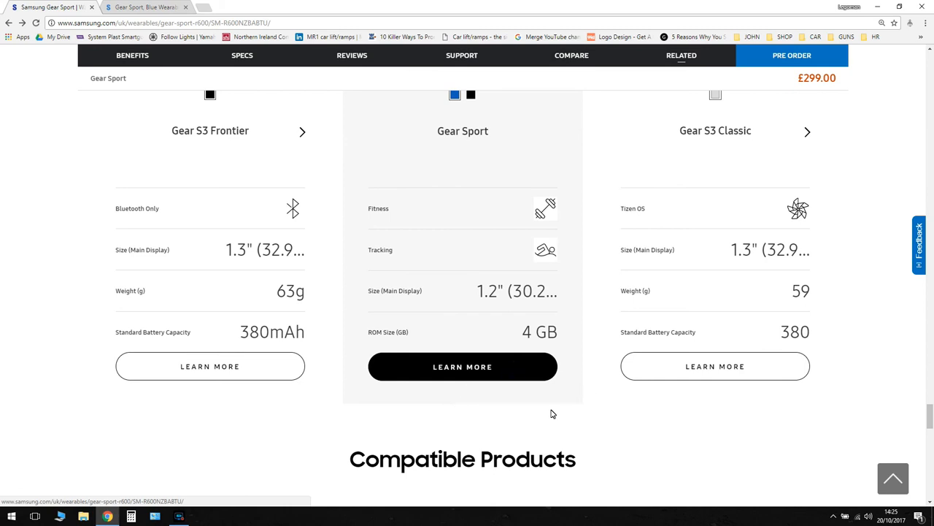
{"action": "scroll", "scroll_direction": "down", "scroll_amount": 3}
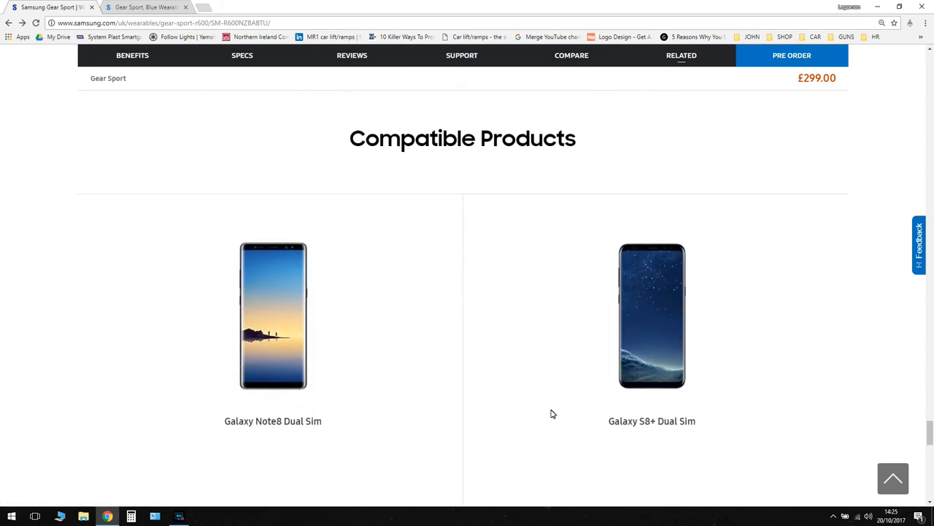
{"action": "scroll", "scroll_direction": "down", "scroll_amount": 3}
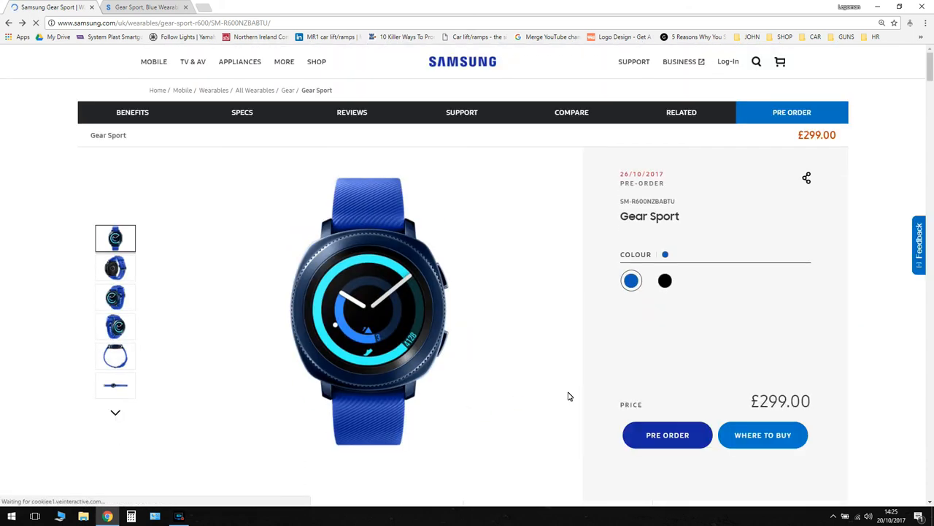
Scroll the Gear Sport page, then show the blue watch's back in the second gallery photo.
{"action": "scroll", "scroll_direction": "down", "scroll_amount": 3}
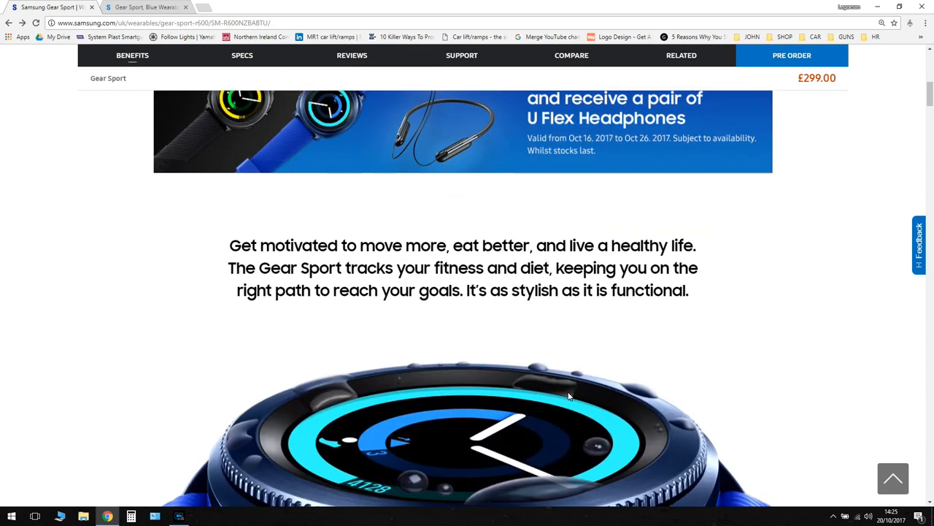
{"action": "scroll", "scroll_direction": "down", "scroll_amount": 3}
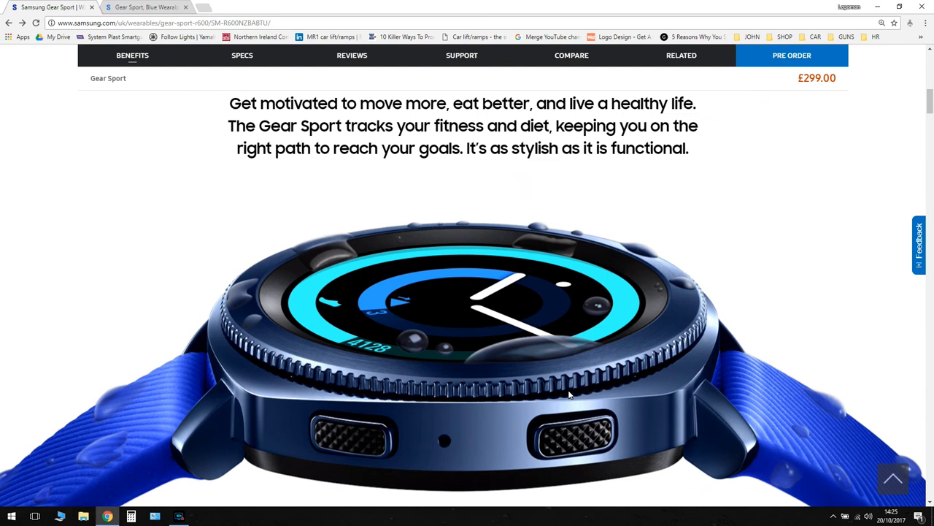
{"action": "scroll", "scroll_direction": "up", "scroll_amount": 3}
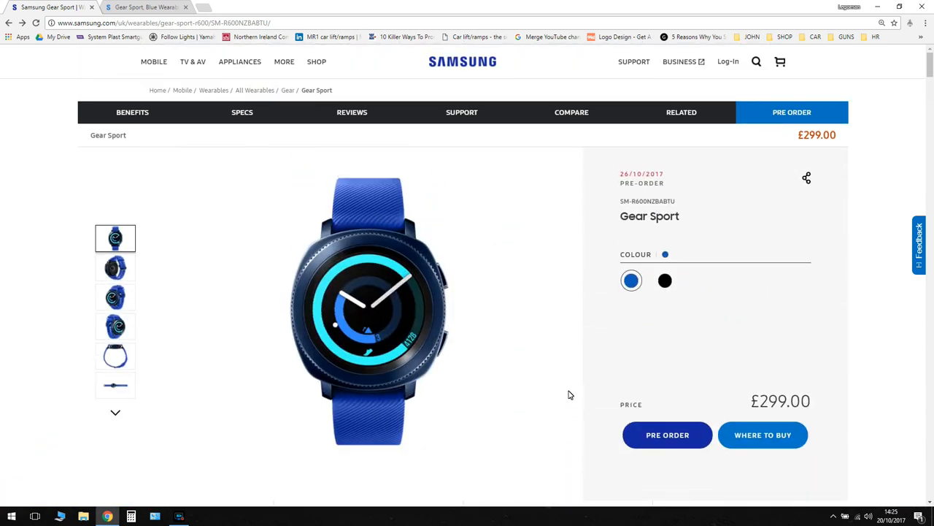
{"action": "mouse_move", "coordinate": [443, 300]}
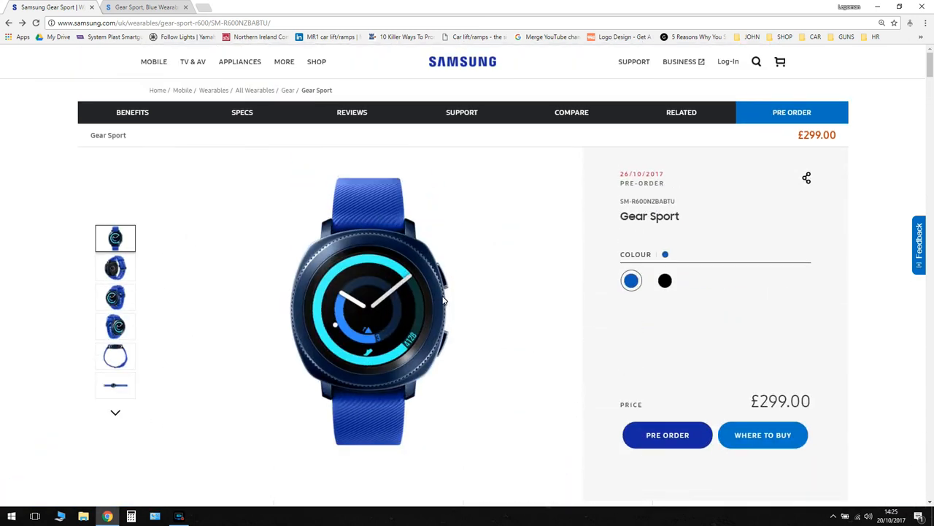
{"action": "scroll", "scroll_direction": "down", "scroll_amount": 3}
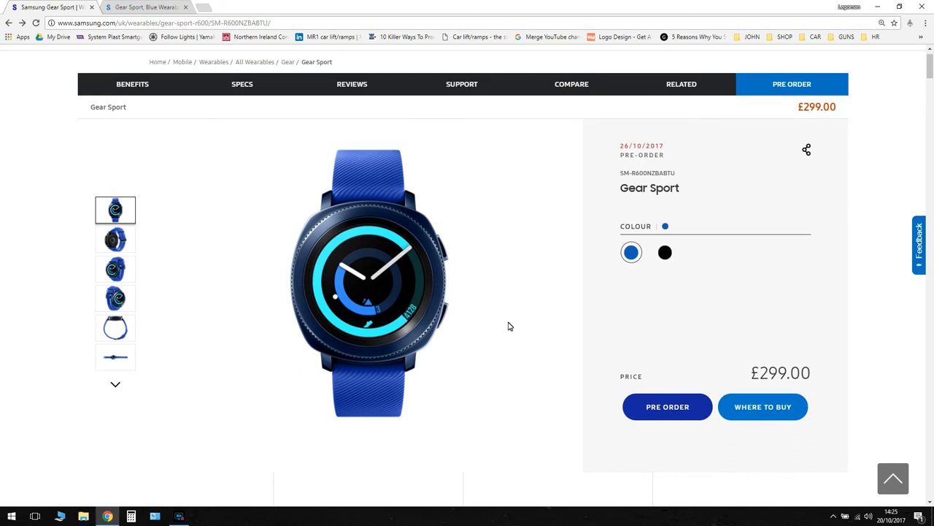
{"action": "scroll", "scroll_direction": "down", "scroll_amount": 3}
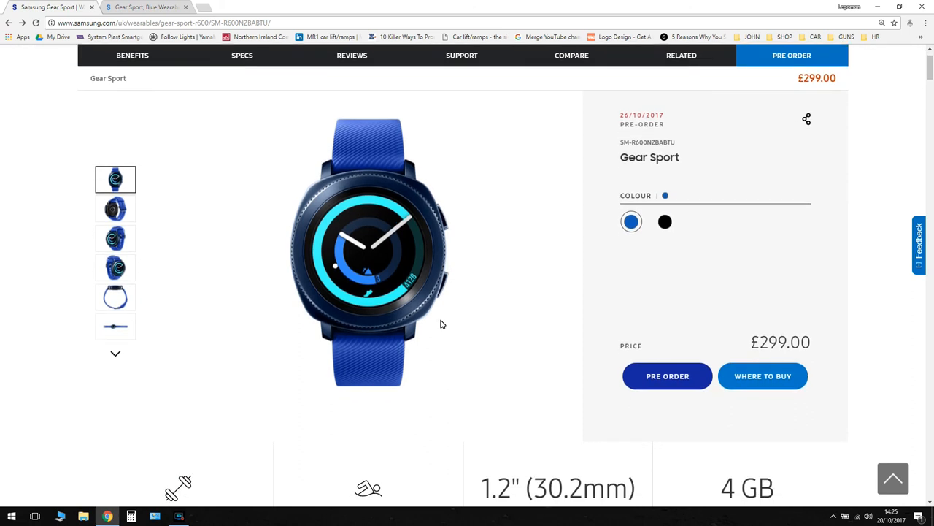
{"action": "left_click", "coordinate": [115, 209]}
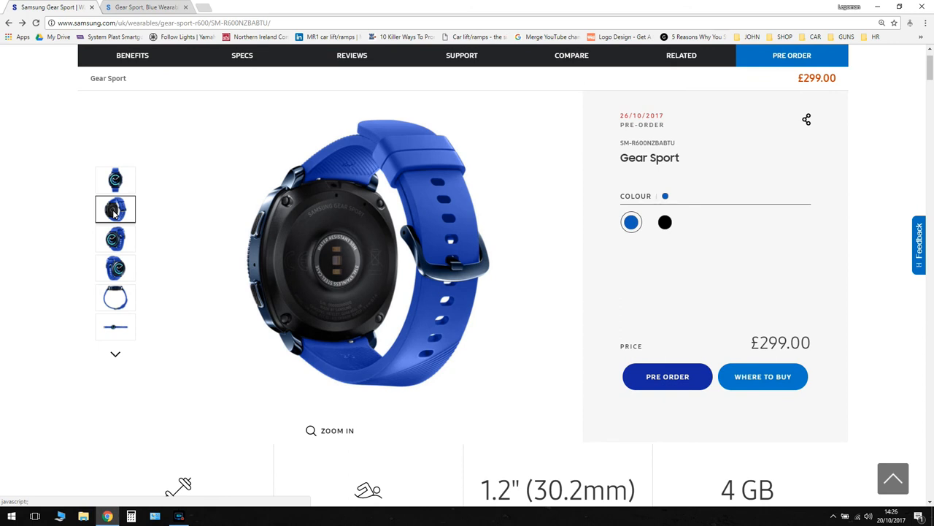
{"action": "mouse_move", "coordinate": [135, 232]}
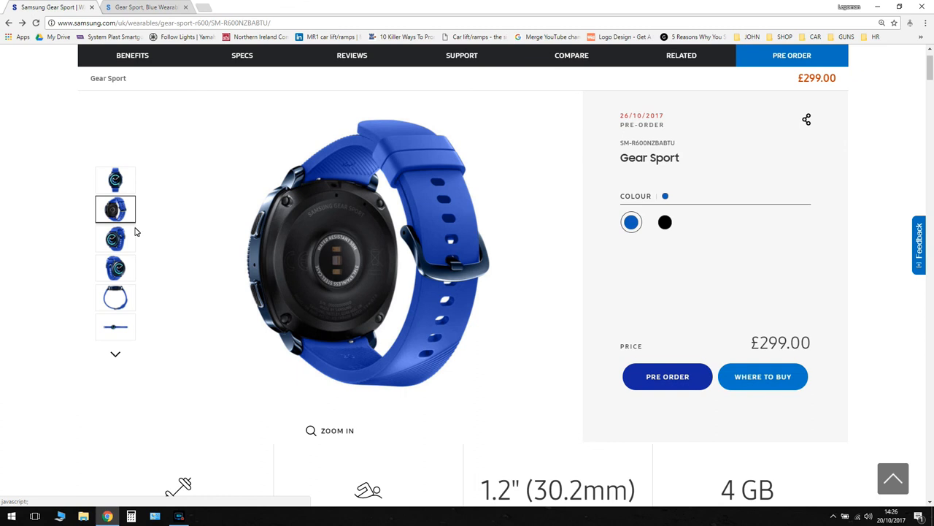
{"action": "mouse_move", "coordinate": [357, 353]}
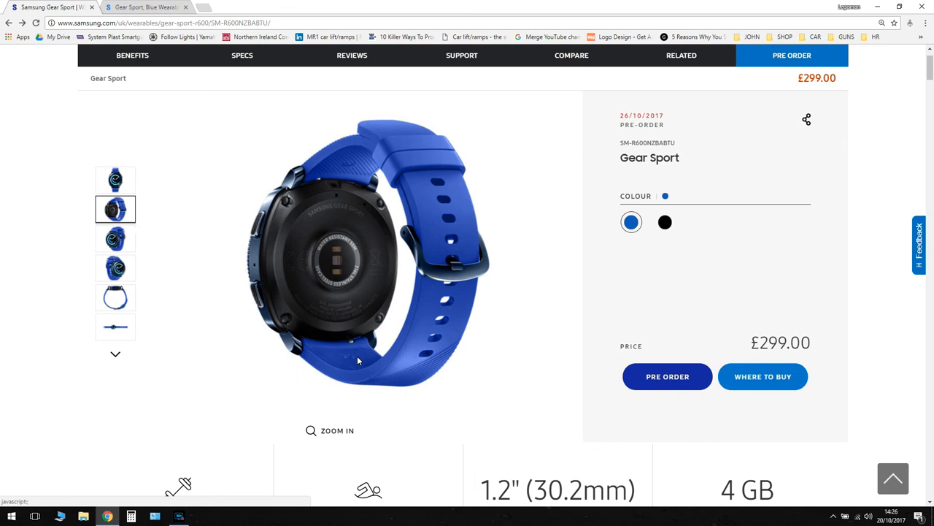
{"action": "mouse_move", "coordinate": [790, 45]}
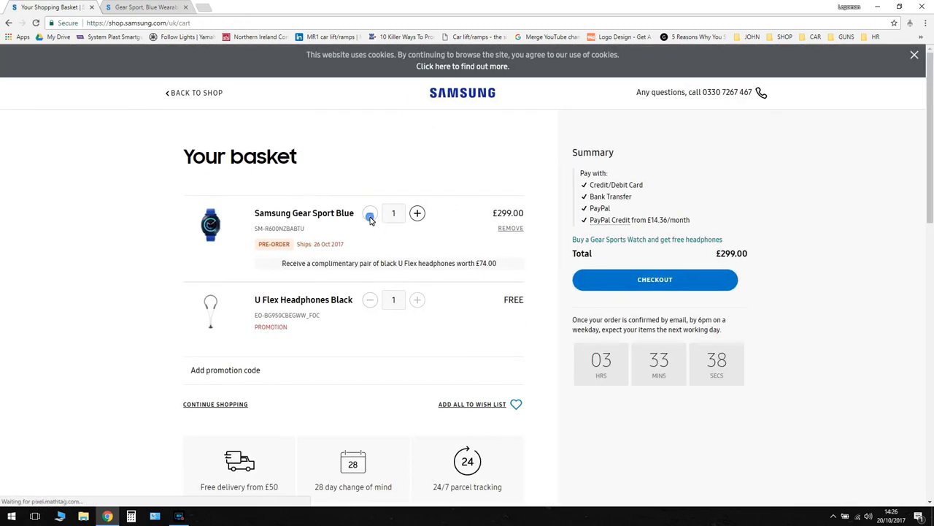
Remove the blue Gear Sport from the basket and pre-order the black Gear Sport instead.
{"action": "left_click", "coordinate": [370, 212]}
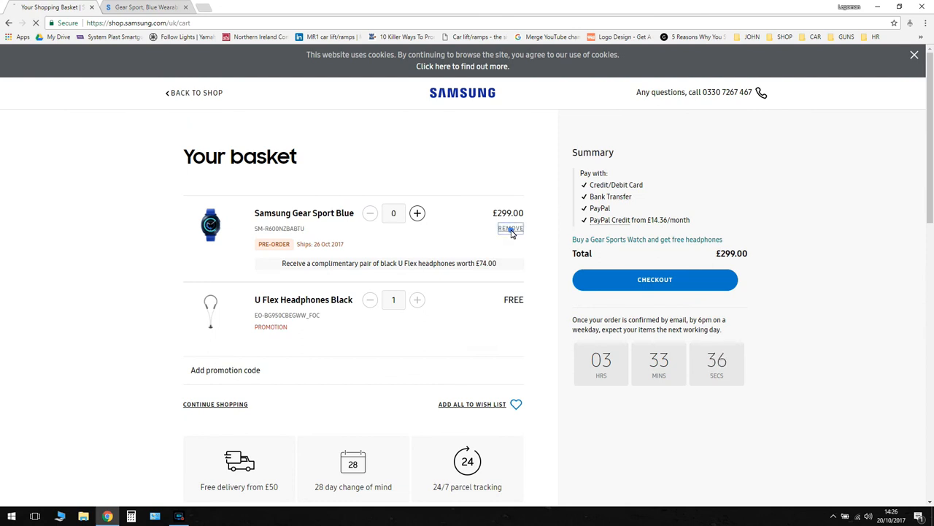
{"action": "left_click", "coordinate": [510, 228]}
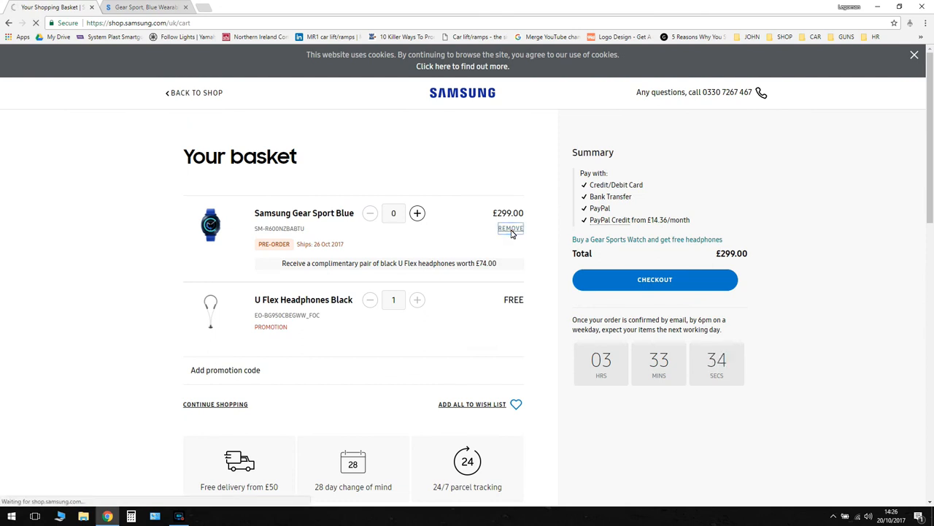
{"action": "left_click", "coordinate": [511, 228]}
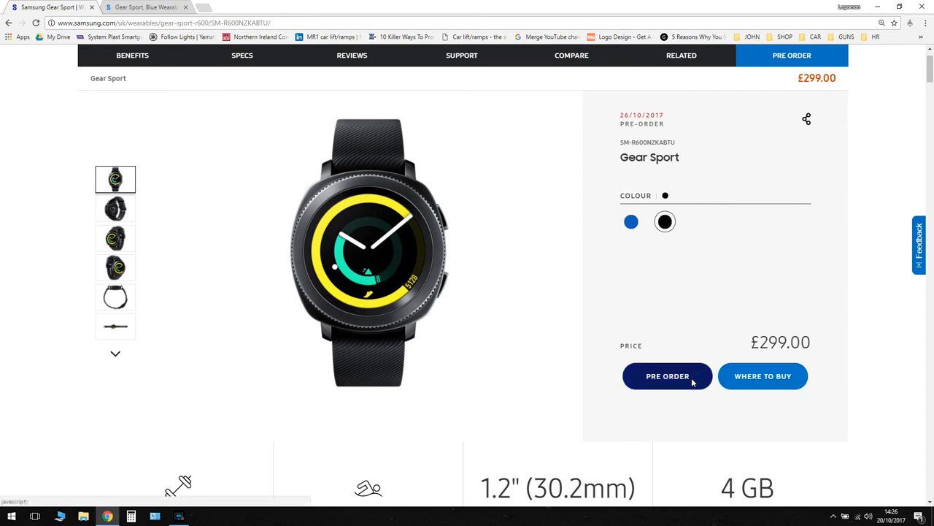
{"action": "left_click", "coordinate": [666, 376]}
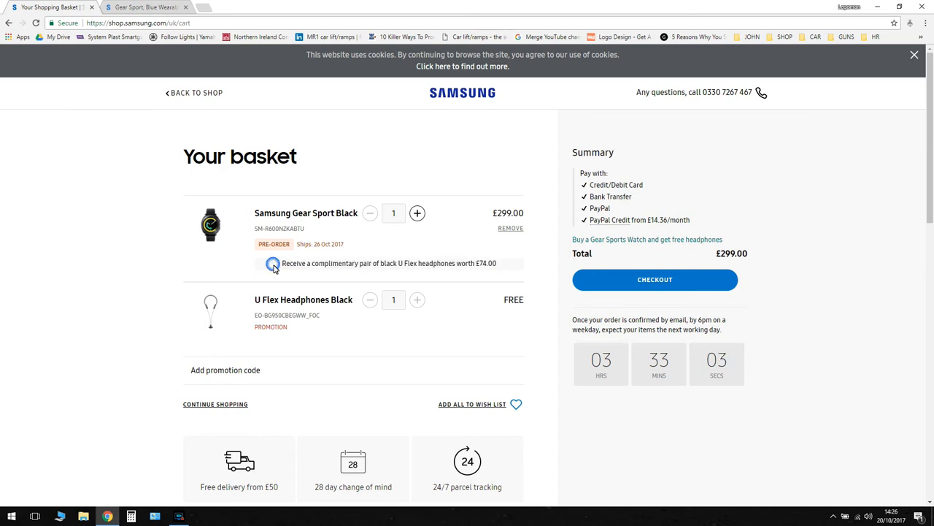
{"action": "mouse_move", "coordinate": [431, 281]}
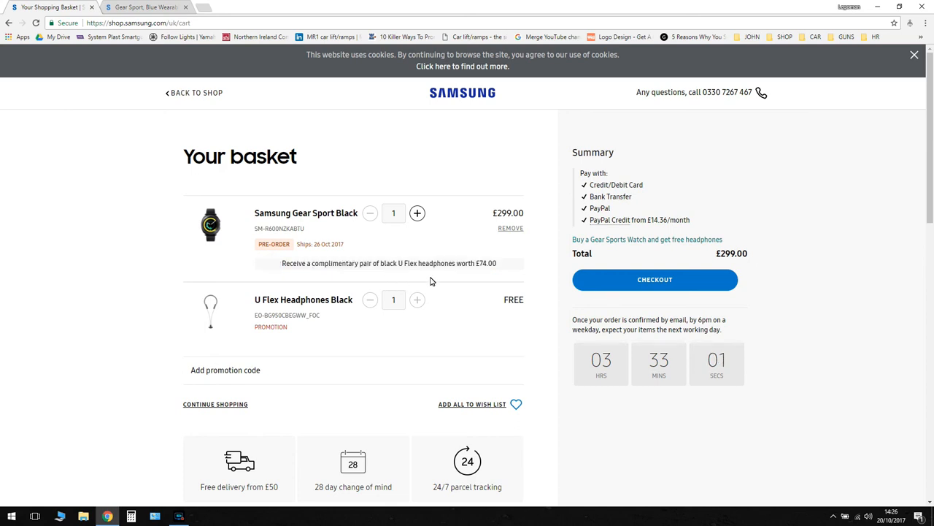
{"action": "mouse_move", "coordinate": [828, 315]}
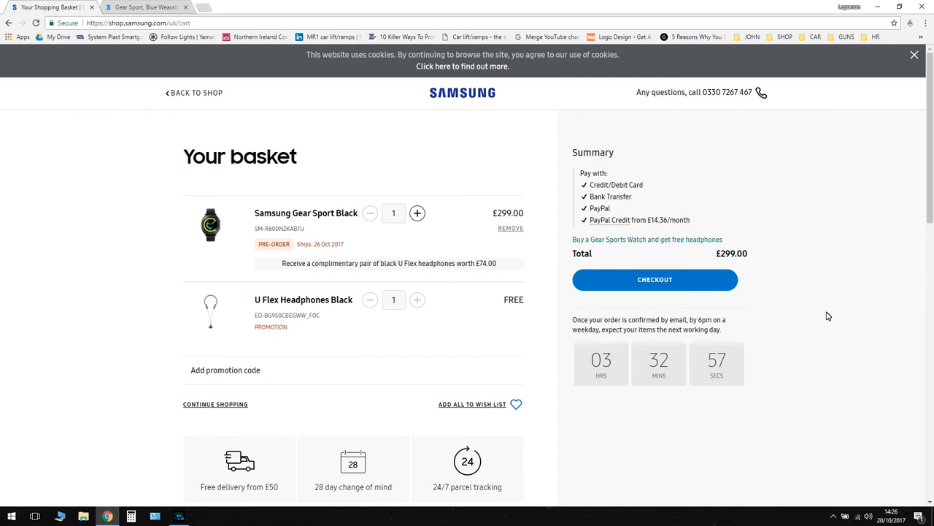
{"action": "mouse_move", "coordinate": [870, 346]}
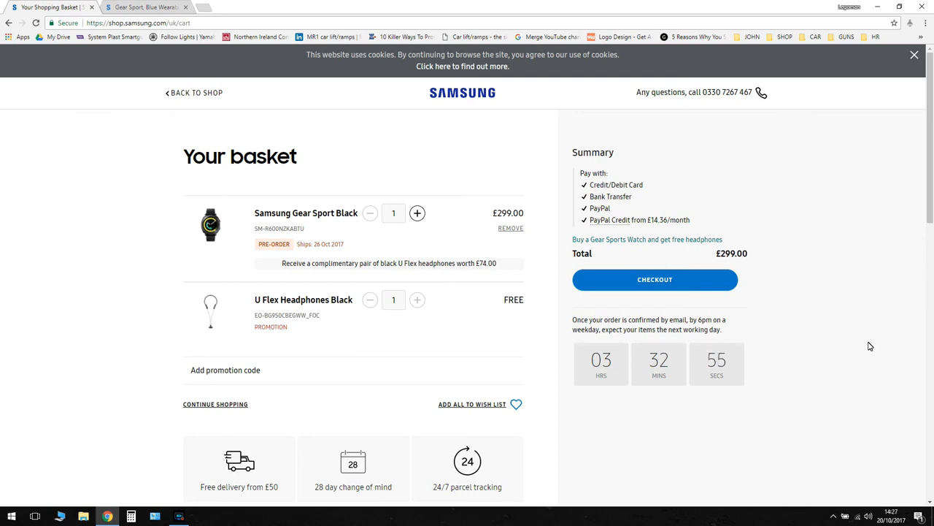
{"action": "mouse_move", "coordinate": [123, 246]}
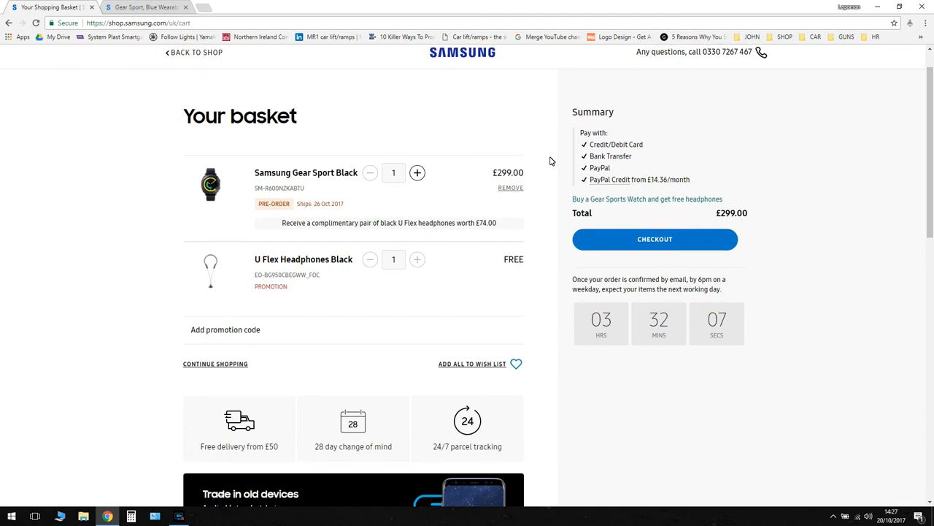
Check out the £299.00 basket and focus the Email address field.
{"action": "left_click", "coordinate": [654, 238]}
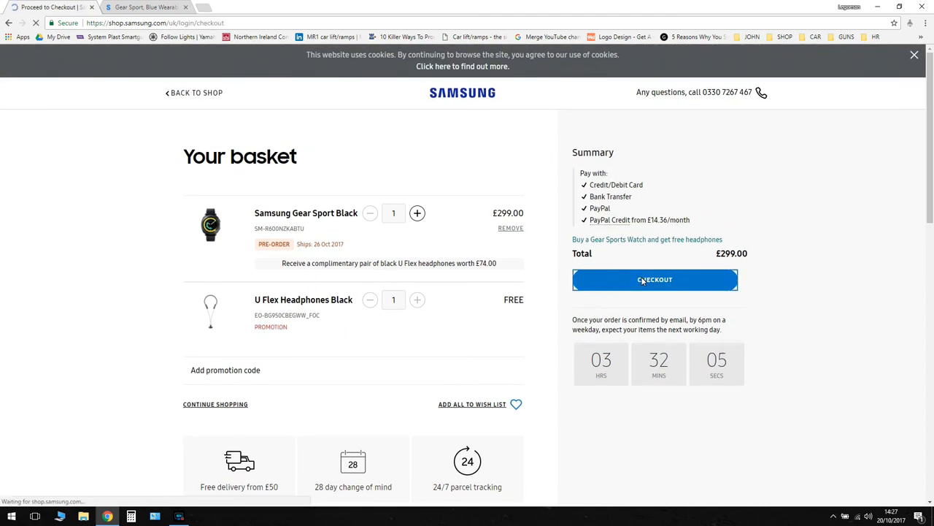
{"action": "left_click", "coordinate": [655, 279]}
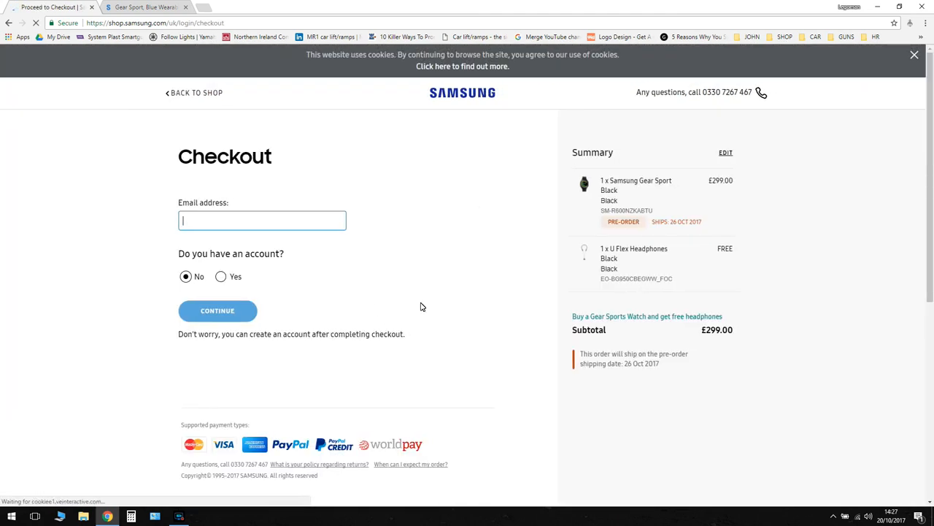
{"action": "mouse_move", "coordinate": [367, 283]}
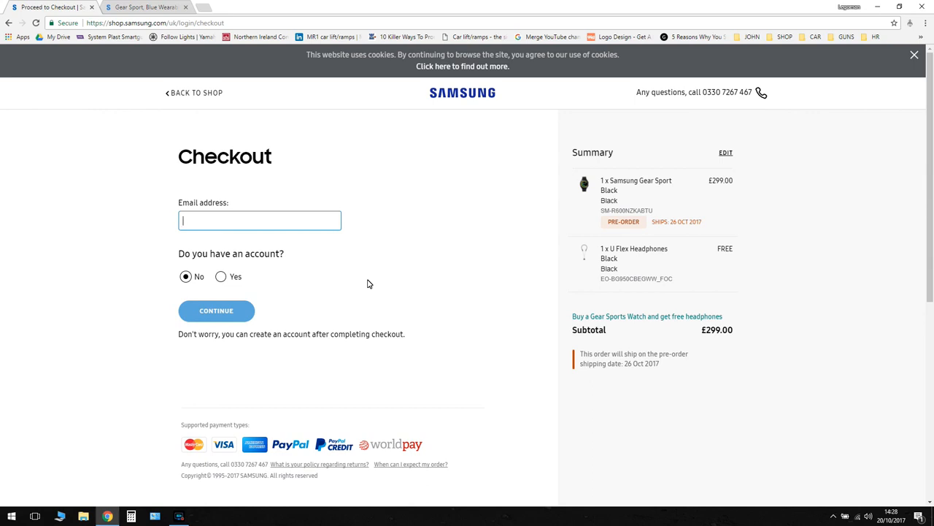
{"action": "mouse_move", "coordinate": [342, 293]}
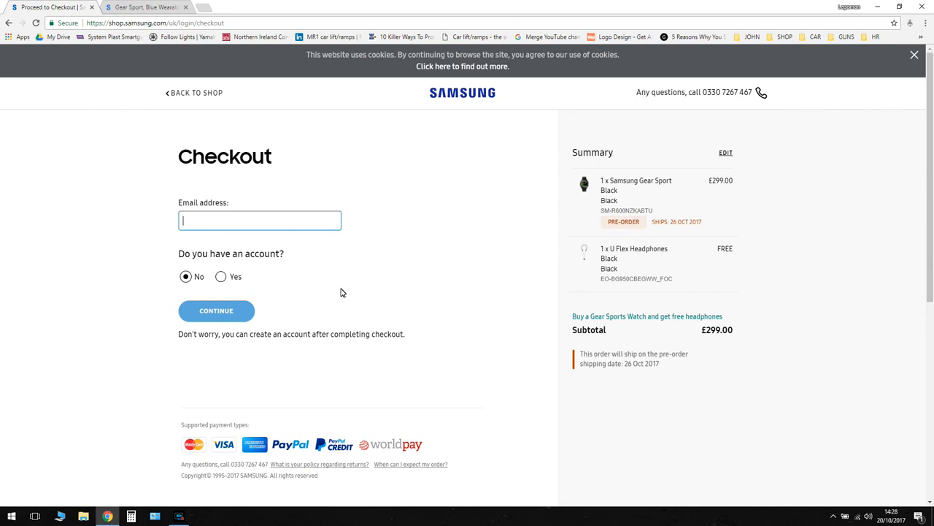